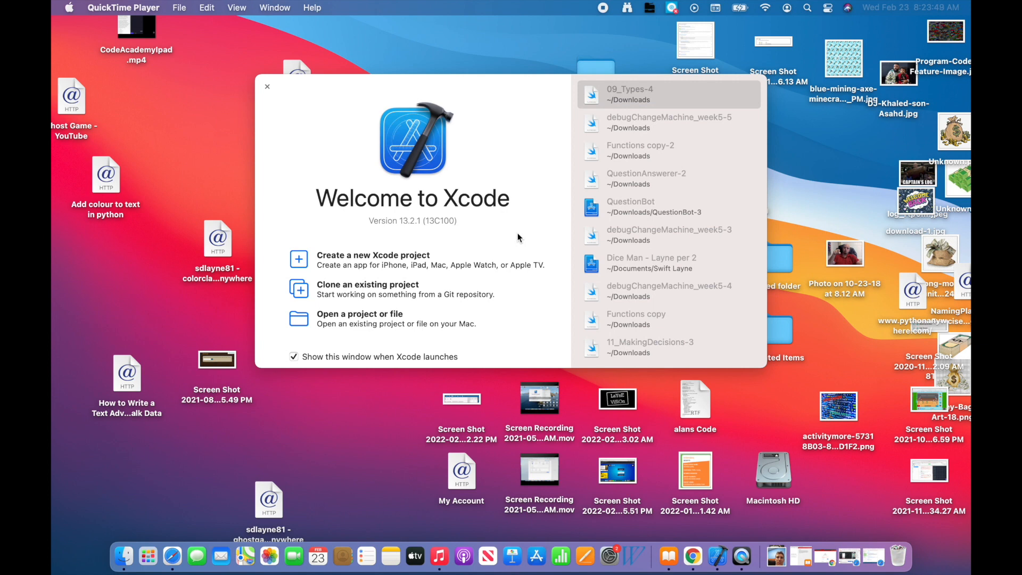
mouse_move(449, 230)
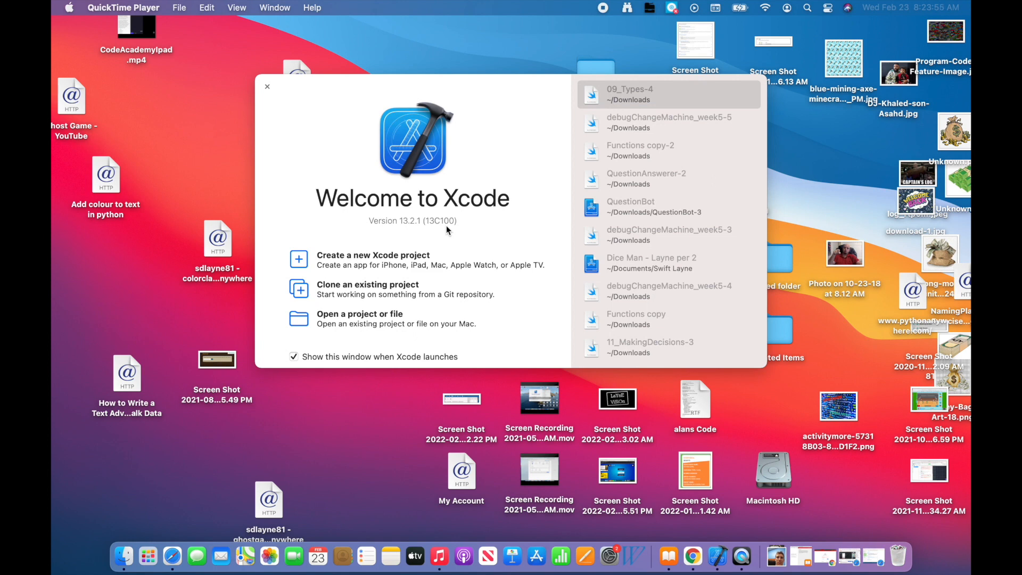
mouse_move(379, 262)
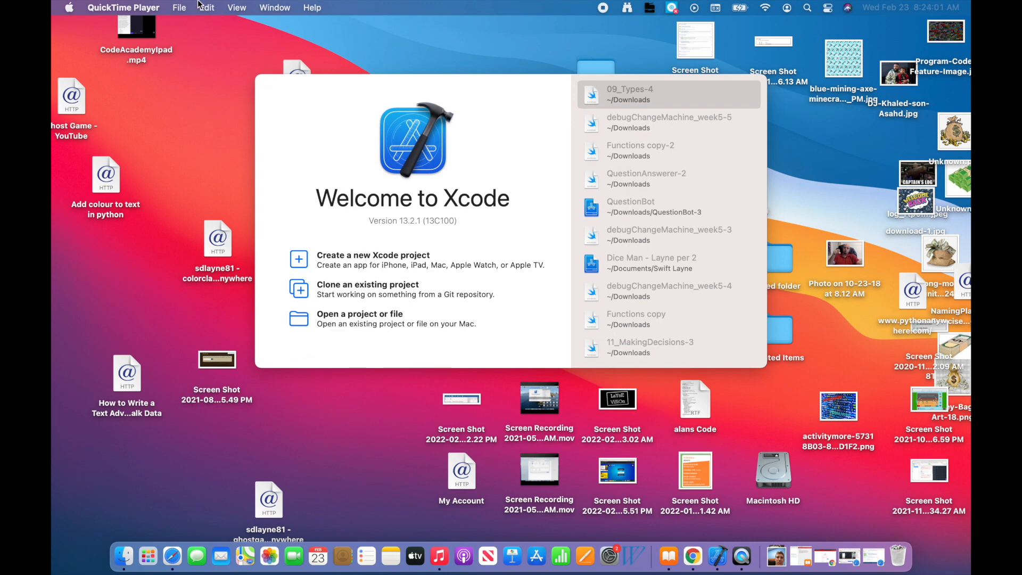
Start a new Xcode project from File > New > Project.
left_click(133, 7)
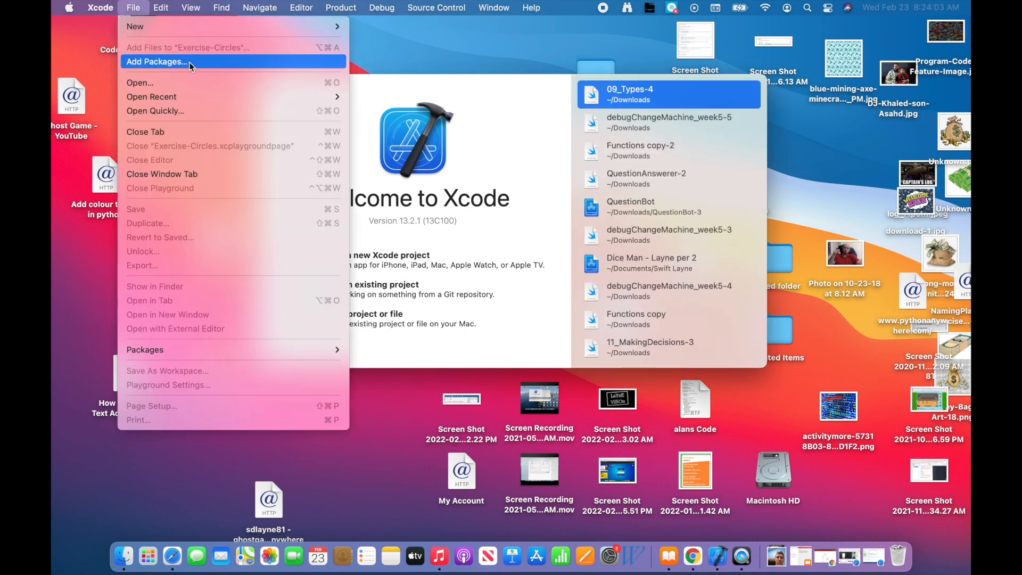
mouse_move(135, 27)
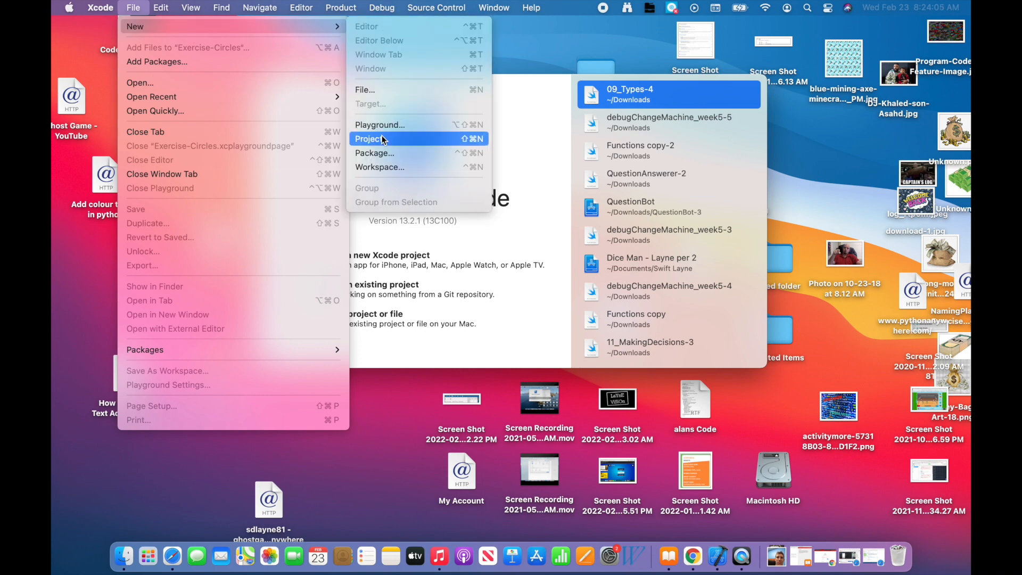
left_click(379, 139)
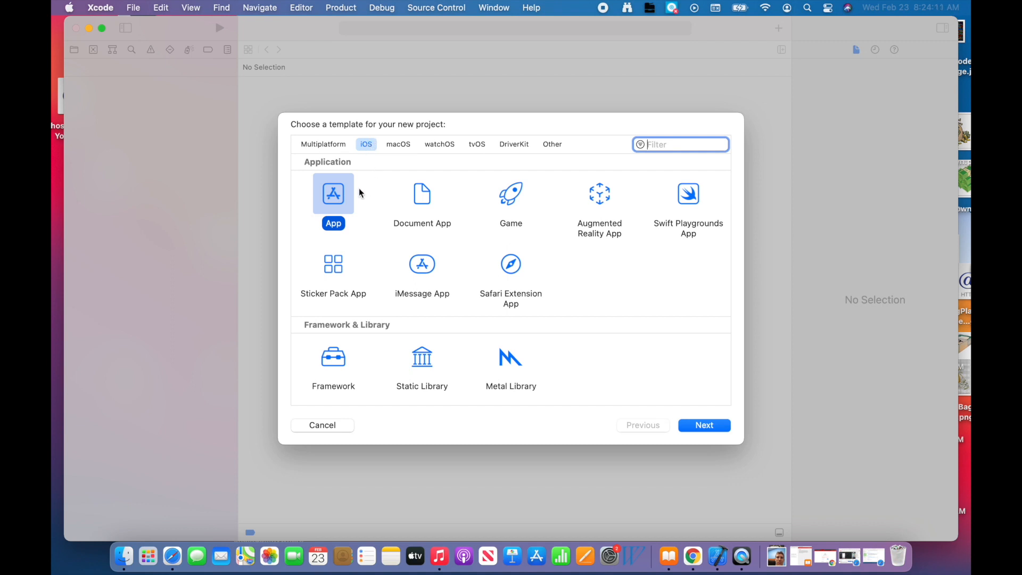
mouse_move(356, 234)
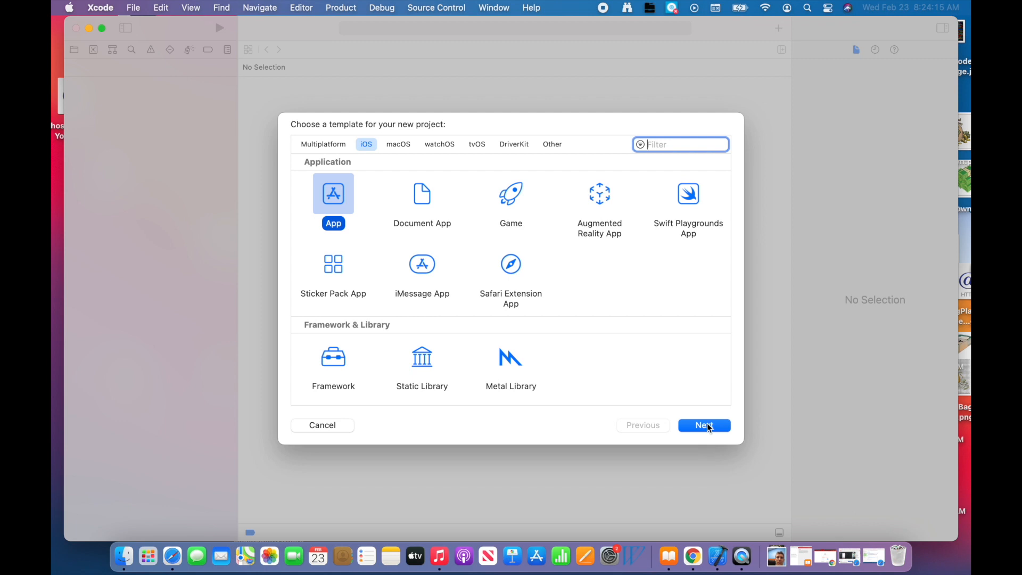
Choose the iOS App template, name it 'Dice' with Storyboard interface and continue.
left_click(705, 426)
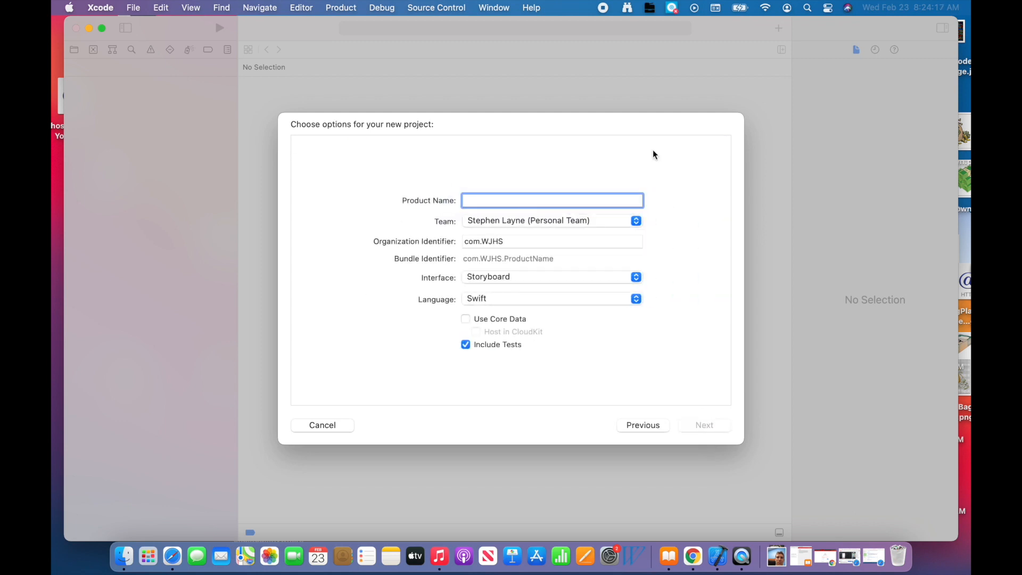
type("Dice App")
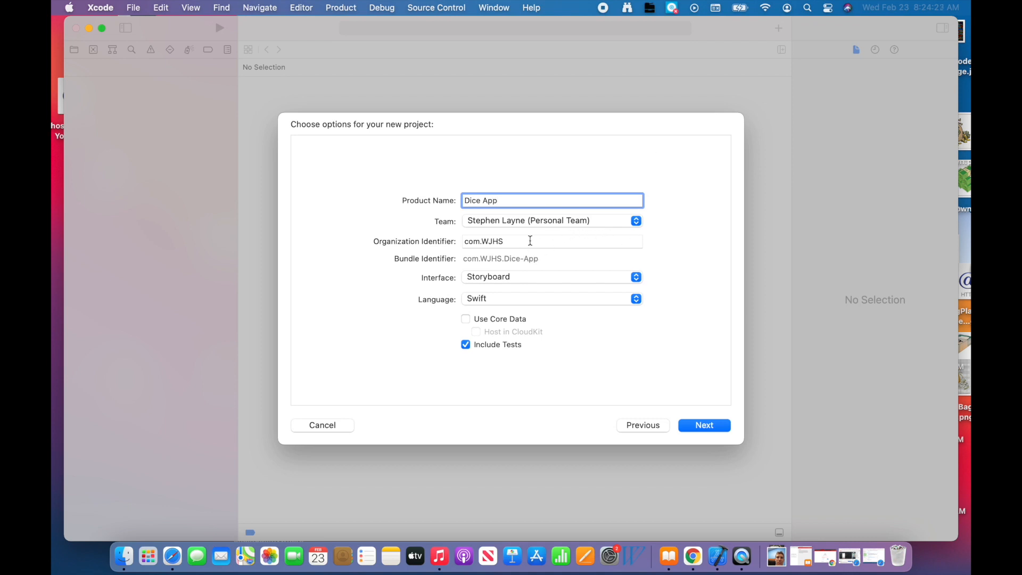
mouse_move(507, 250)
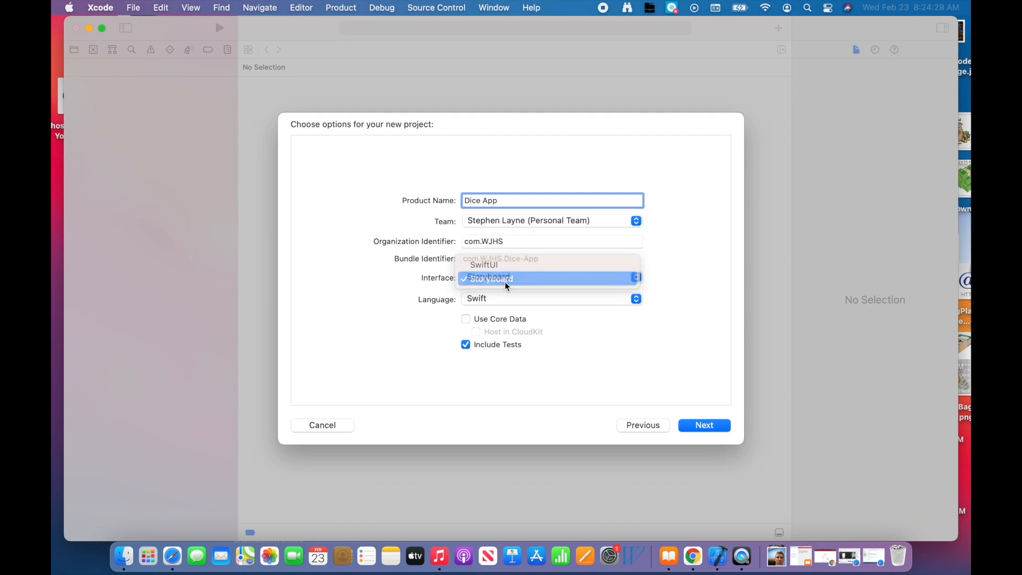
left_click(492, 279)
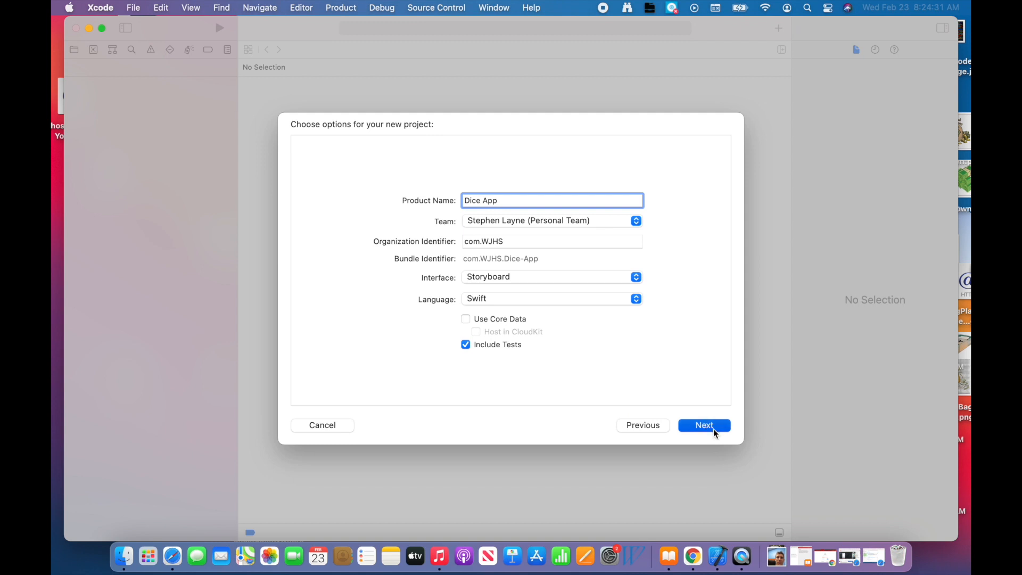
left_click(705, 426)
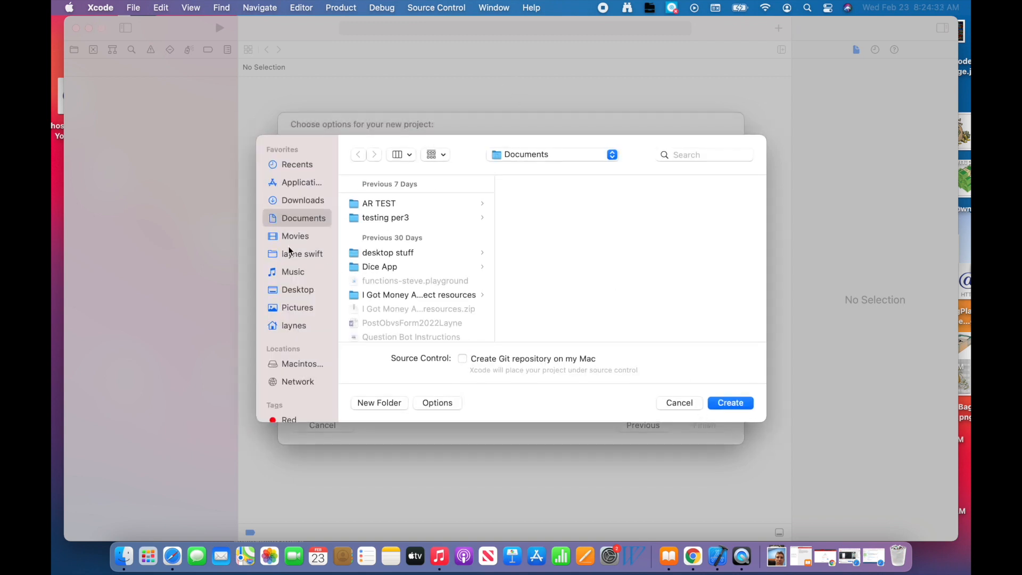
mouse_move(401, 253)
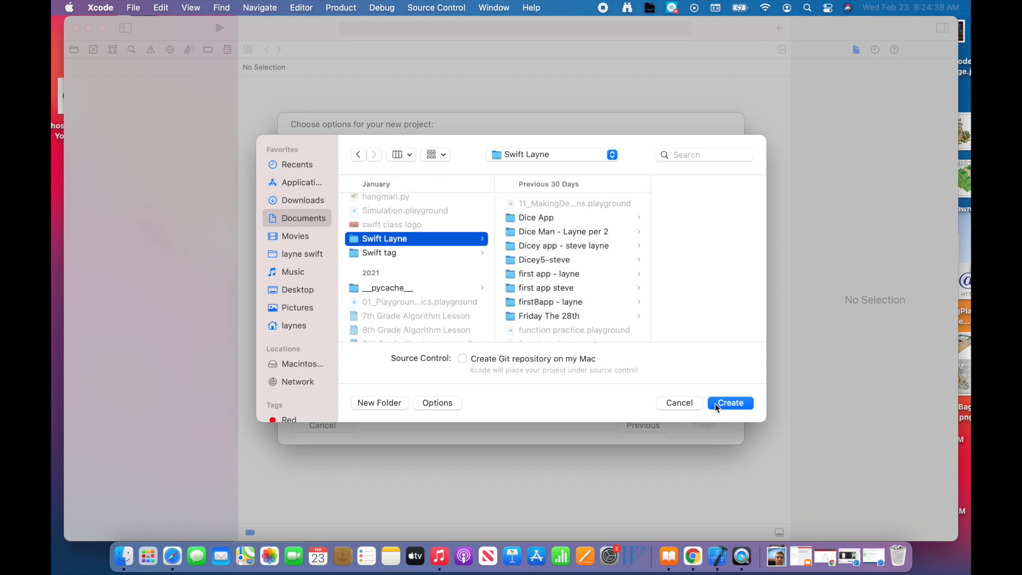
left_click(730, 403)
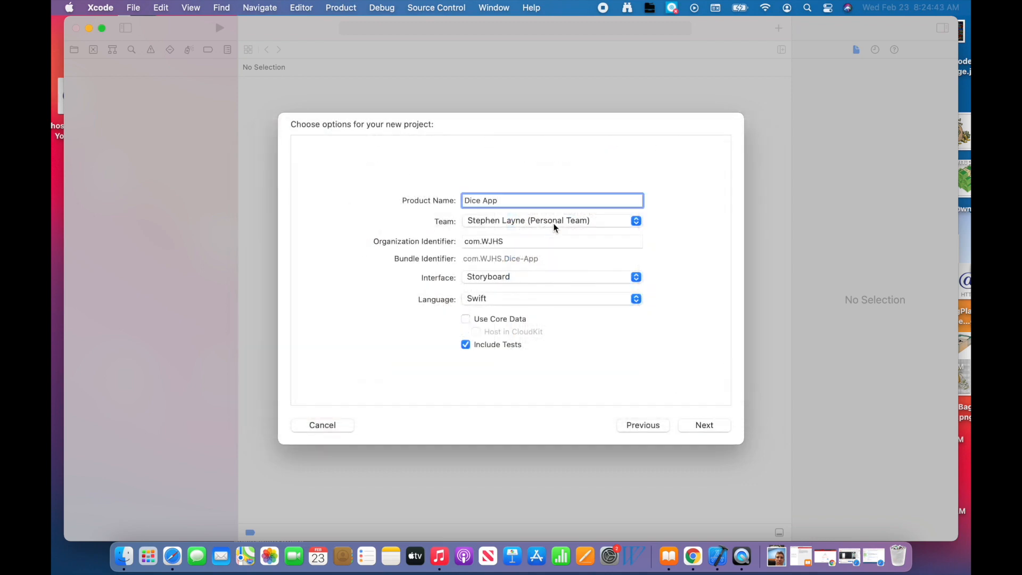
Rename the product to 'Dice App practice' and create it in the Swift Layne folder.
left_click(531, 200)
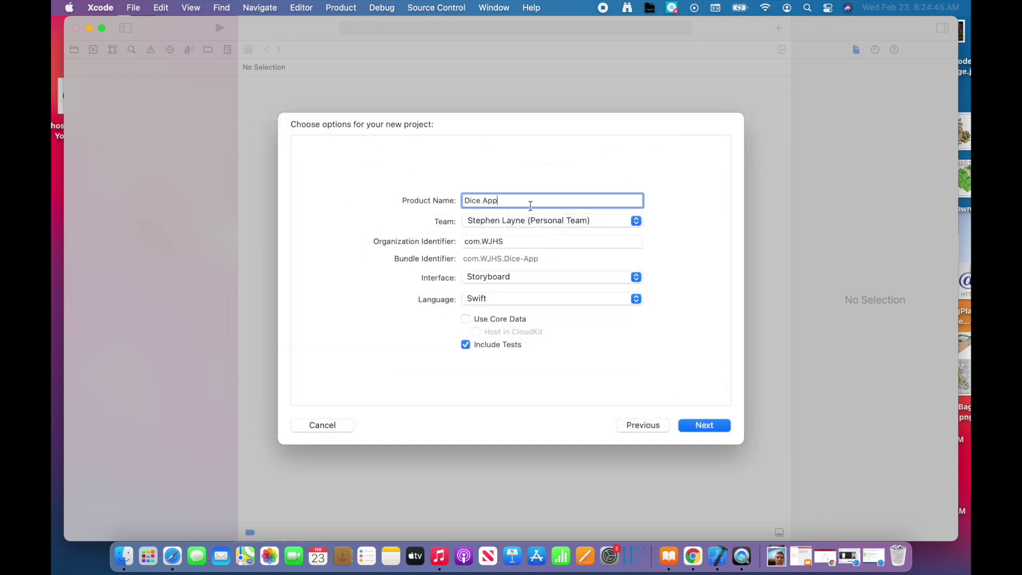
type("practice")
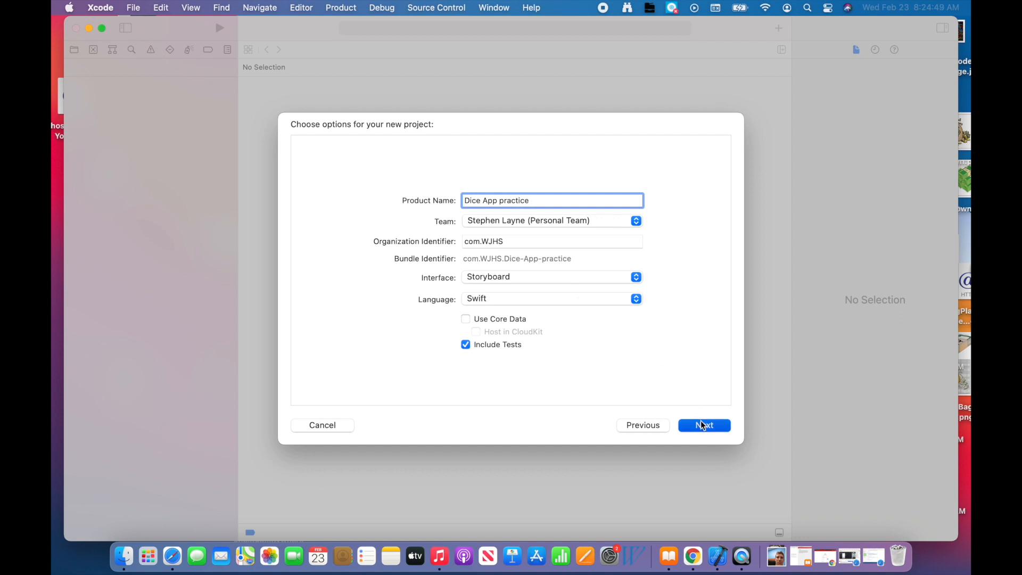
left_click(705, 426)
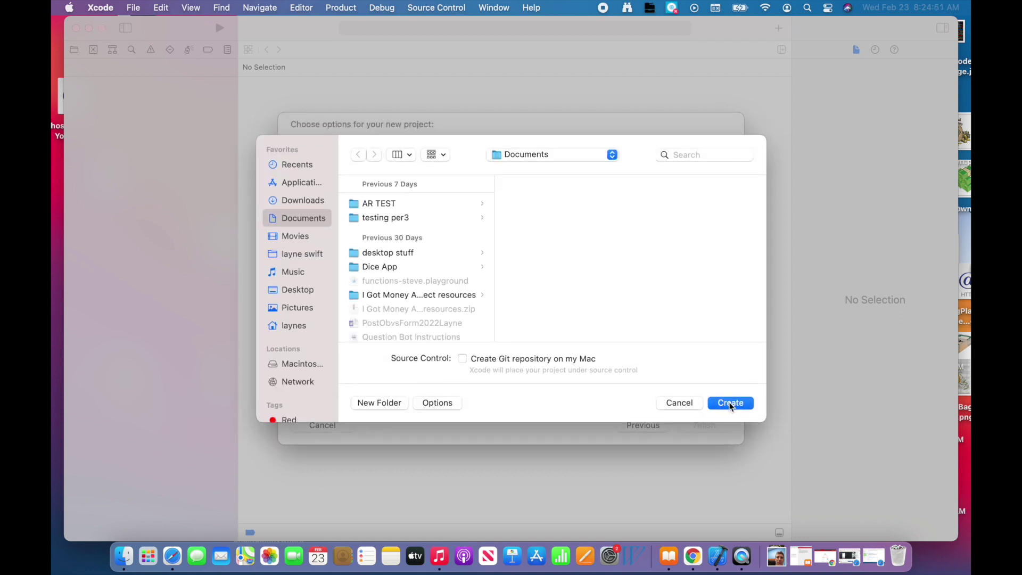
scroll("down", 3)
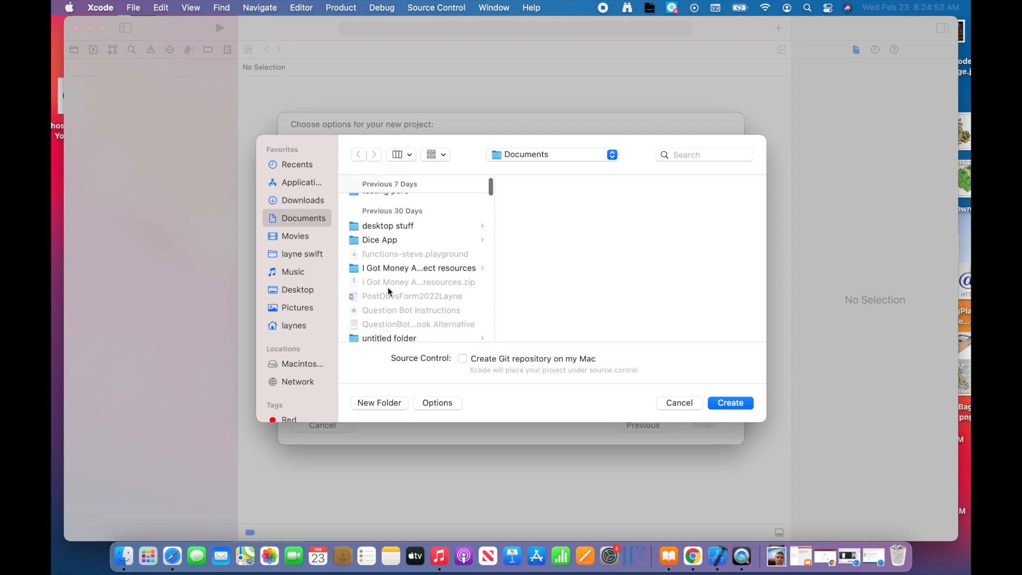
left_click(385, 257)
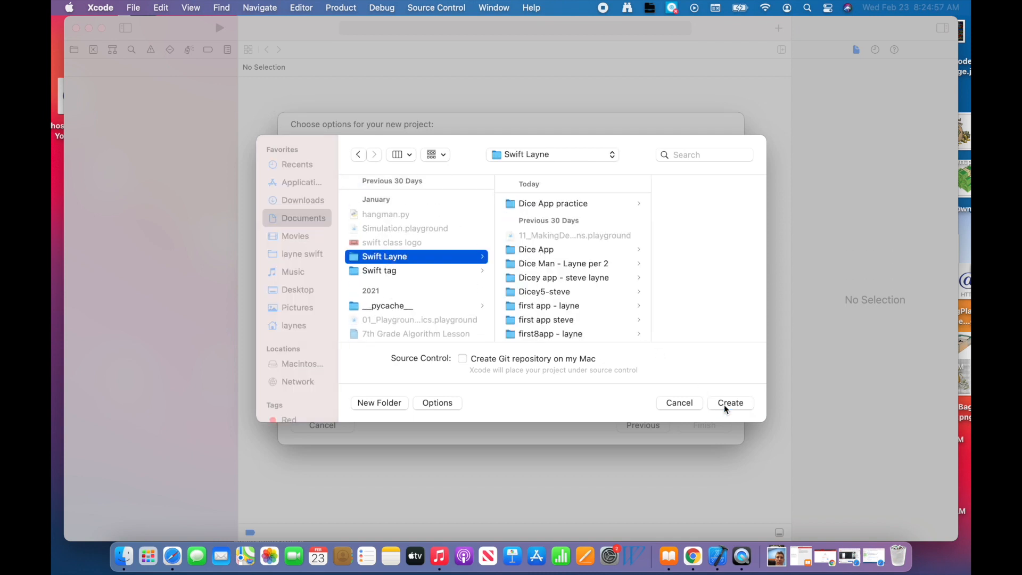
left_click(731, 403)
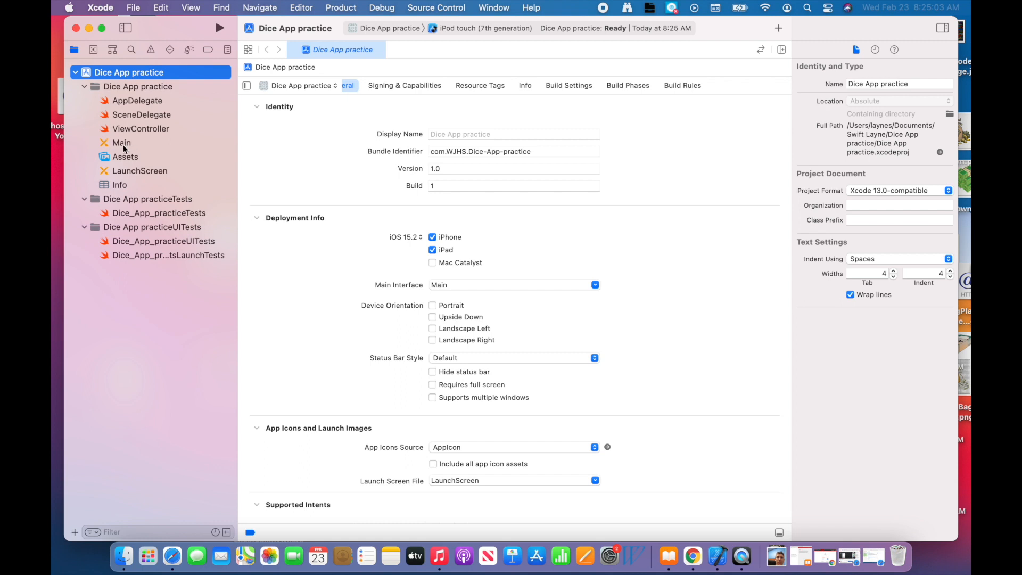
Show the Main storyboard of the new project.
left_click(123, 143)
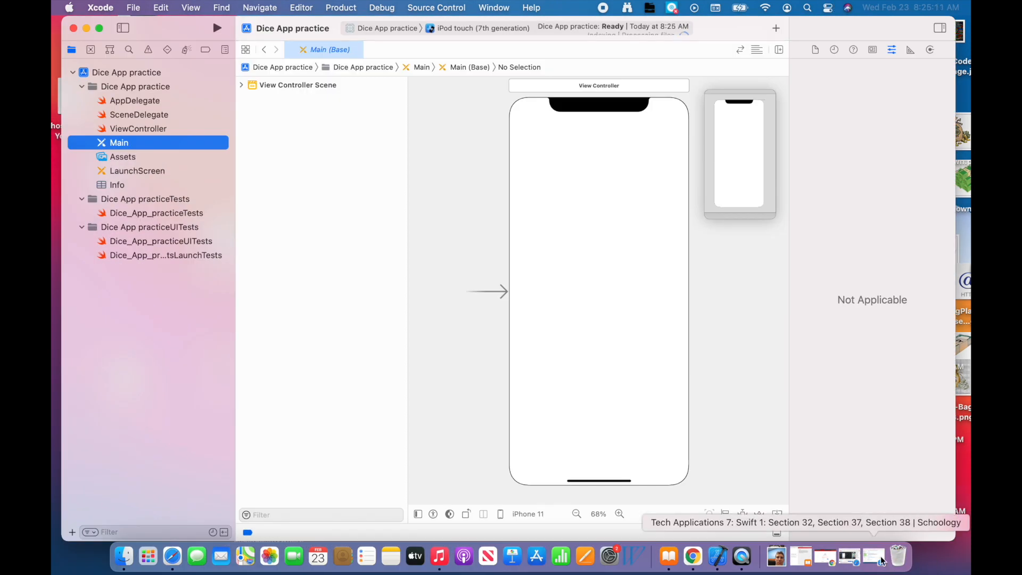
Download Dice_App.zip from the Schoology Dice App course material in Safari.
left_click(172, 570)
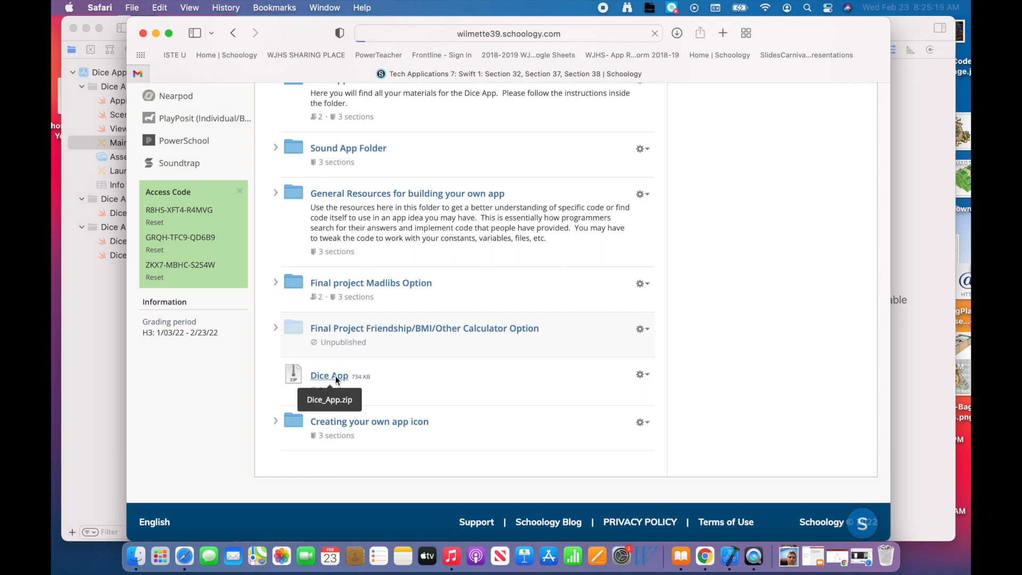
left_click(329, 376)
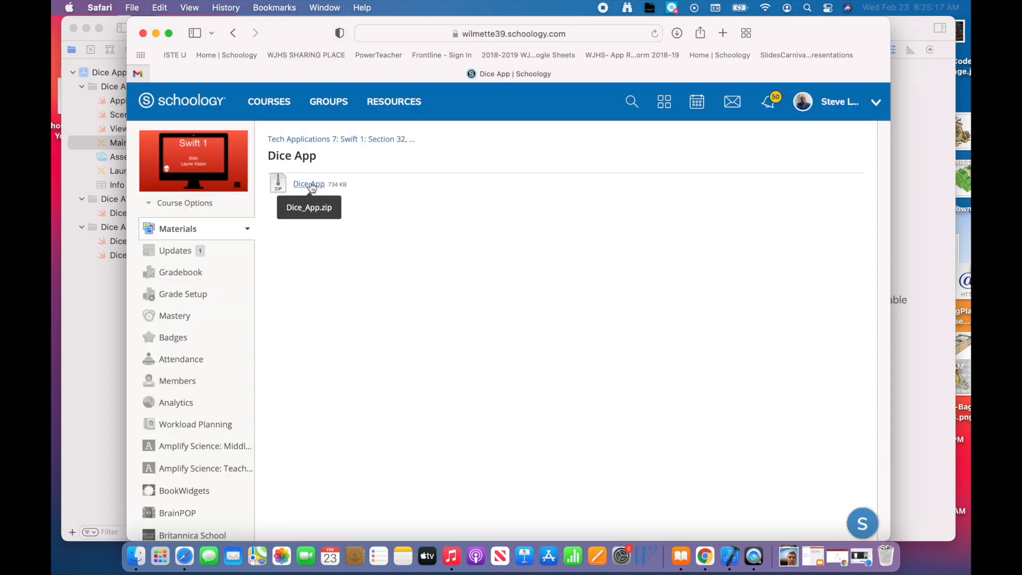
left_click(308, 183)
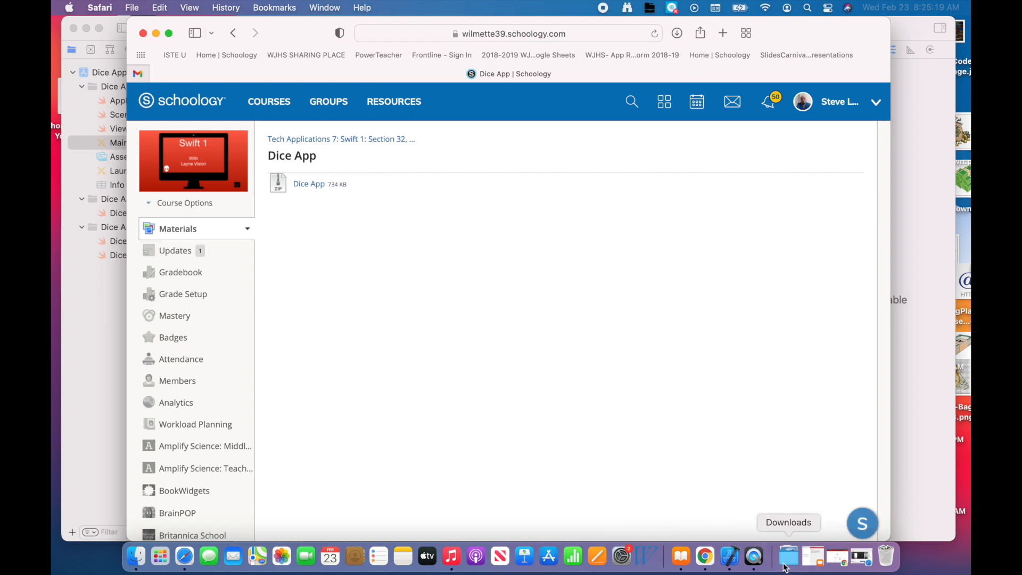
mouse_move(791, 556)
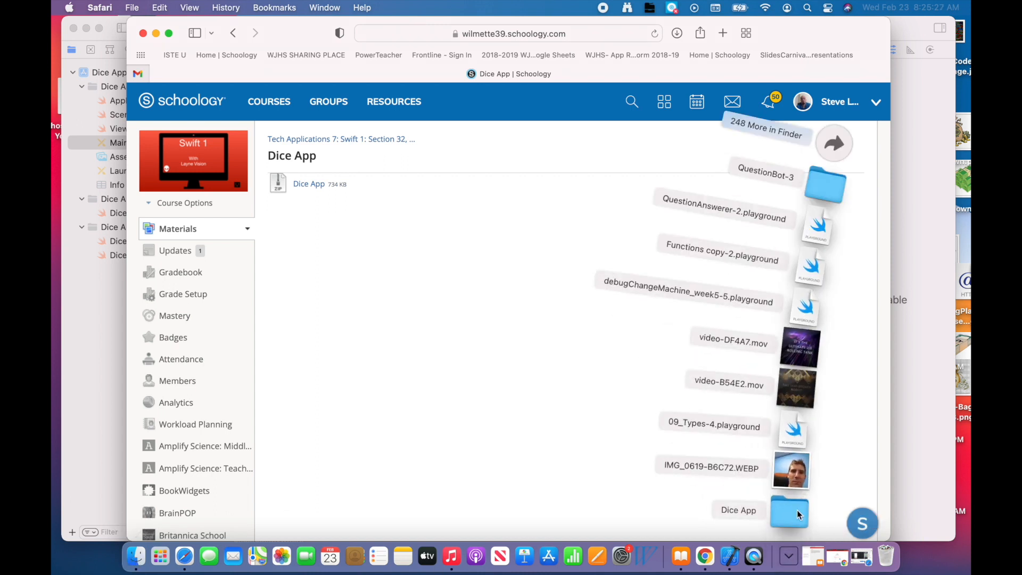
Sort Downloads by Date Added and pick the Dice App folder, replacing the older copy.
left_click(137, 556)
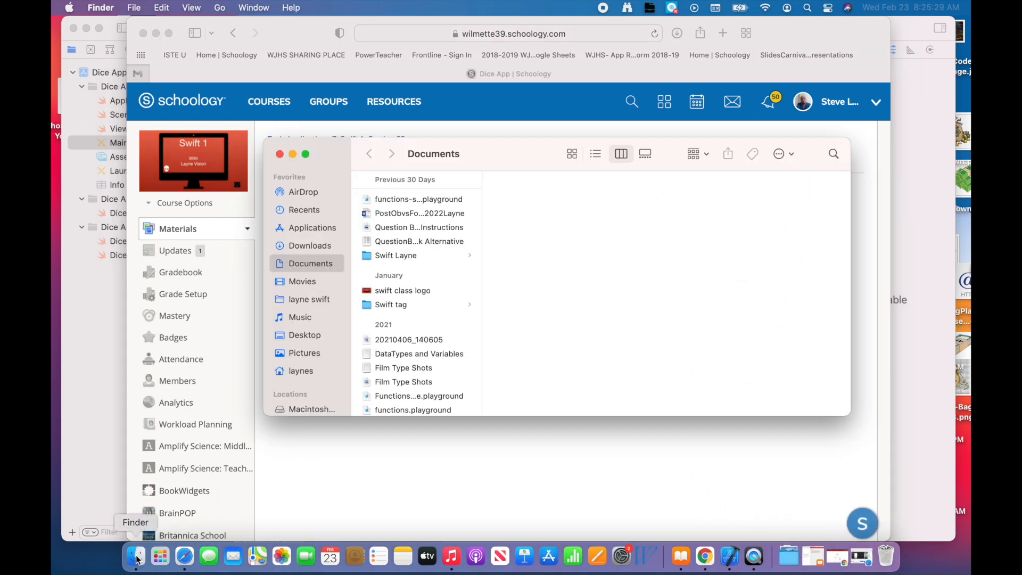
left_click(311, 245)
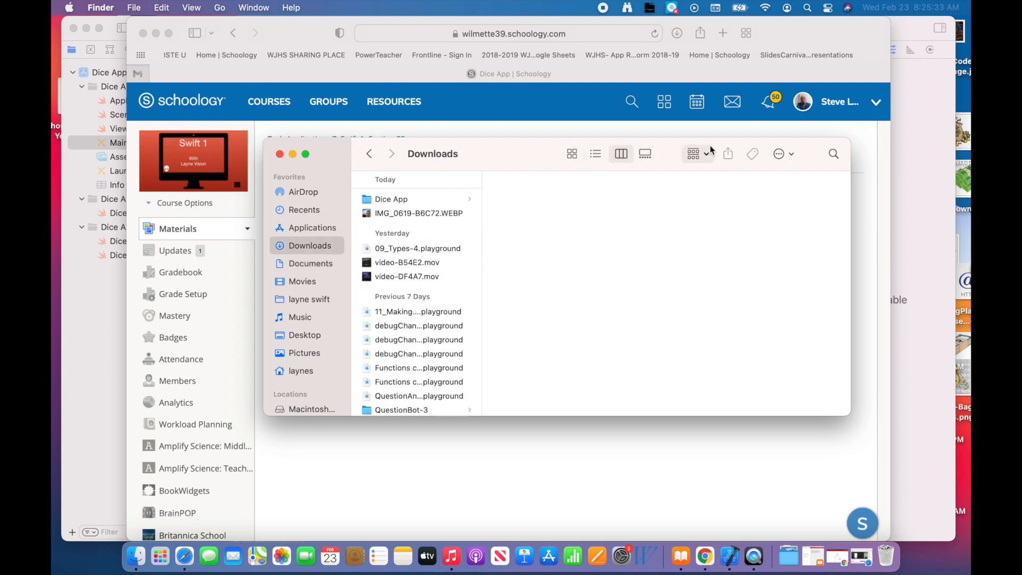
left_click(697, 154)
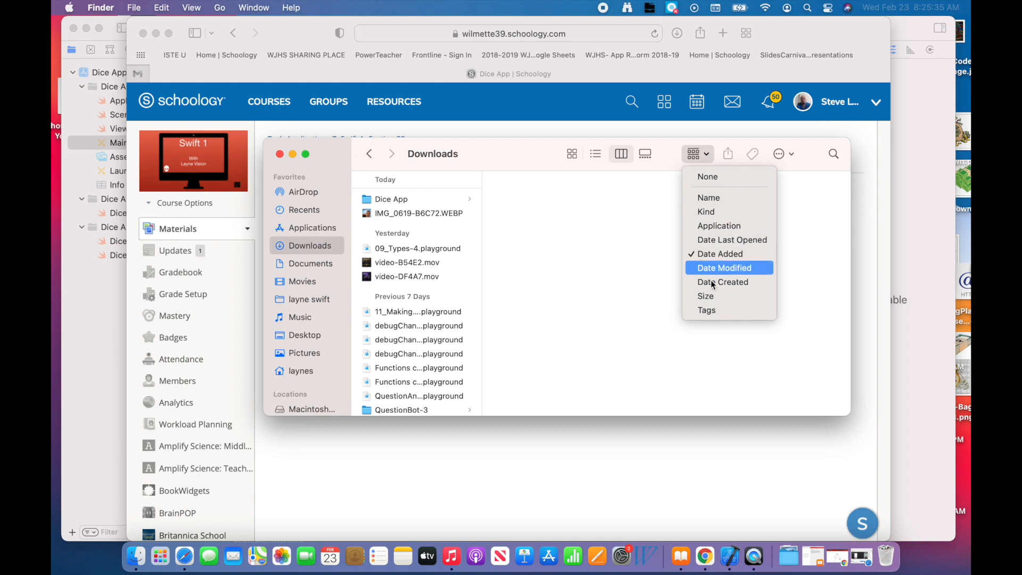
mouse_move(718, 257)
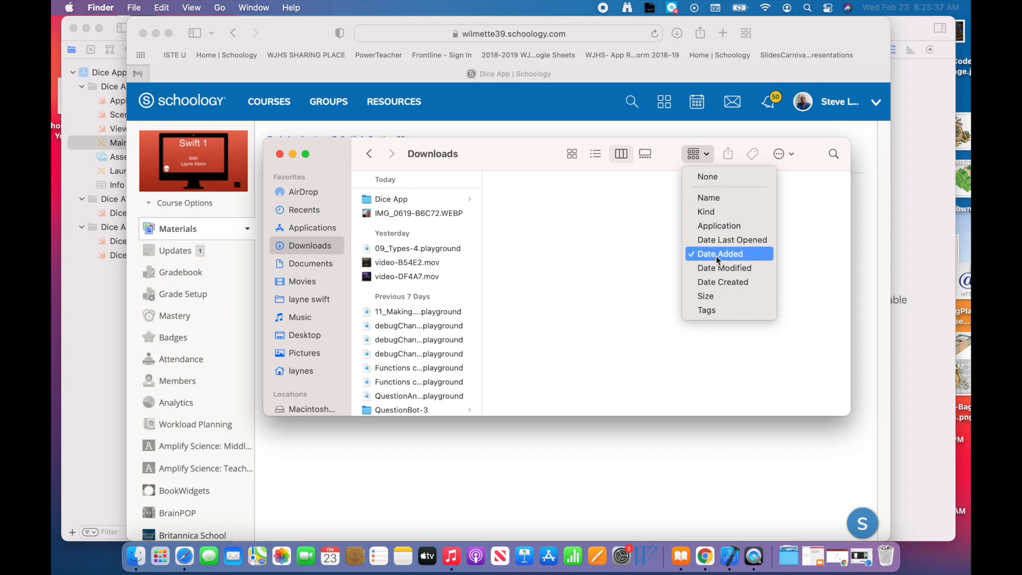
left_click(720, 253)
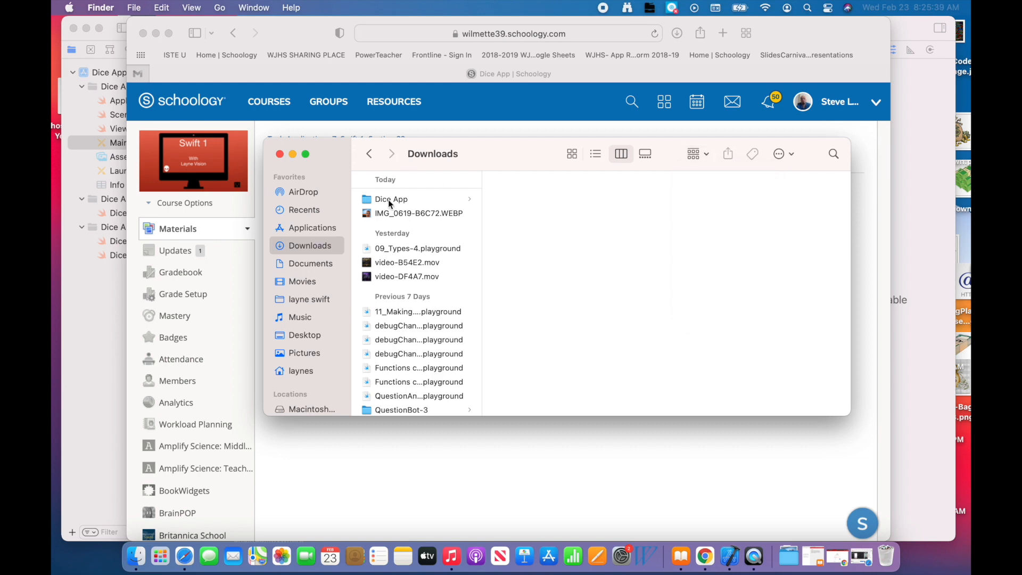
left_click(391, 199)
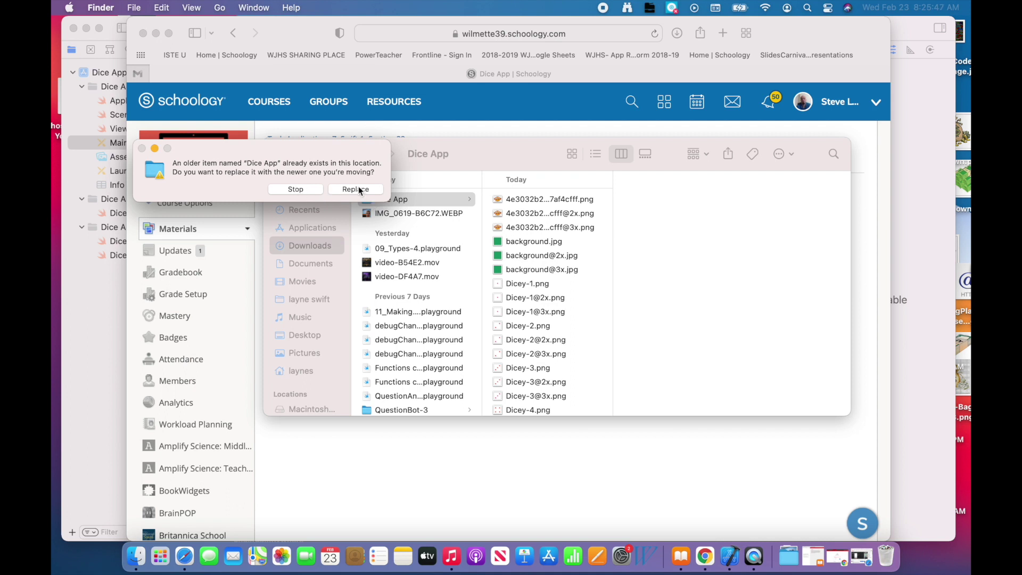
left_click(356, 190)
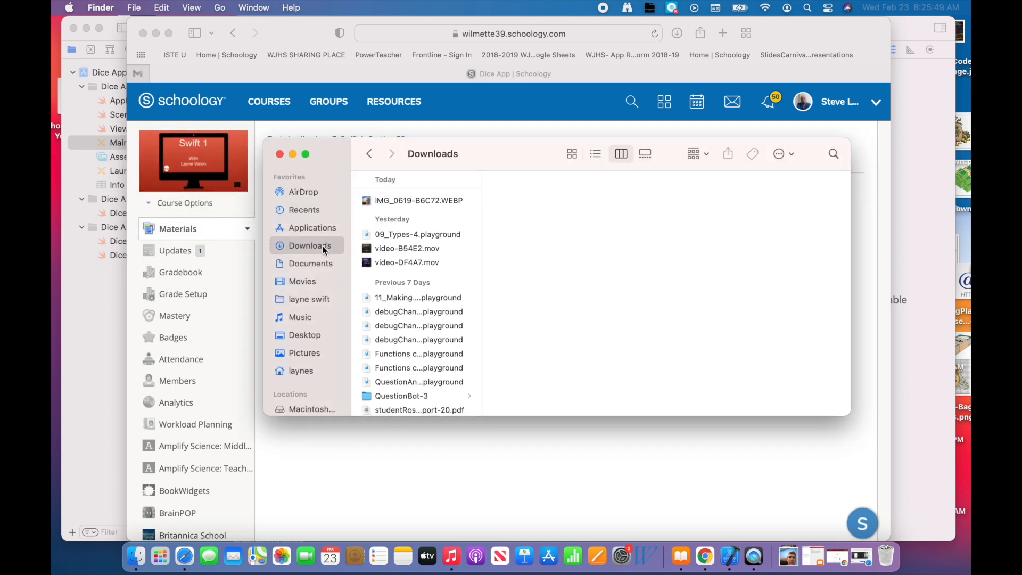
Move the Dice App folder into Documents > Swift Layne, replacing the existing one.
left_click(311, 264)
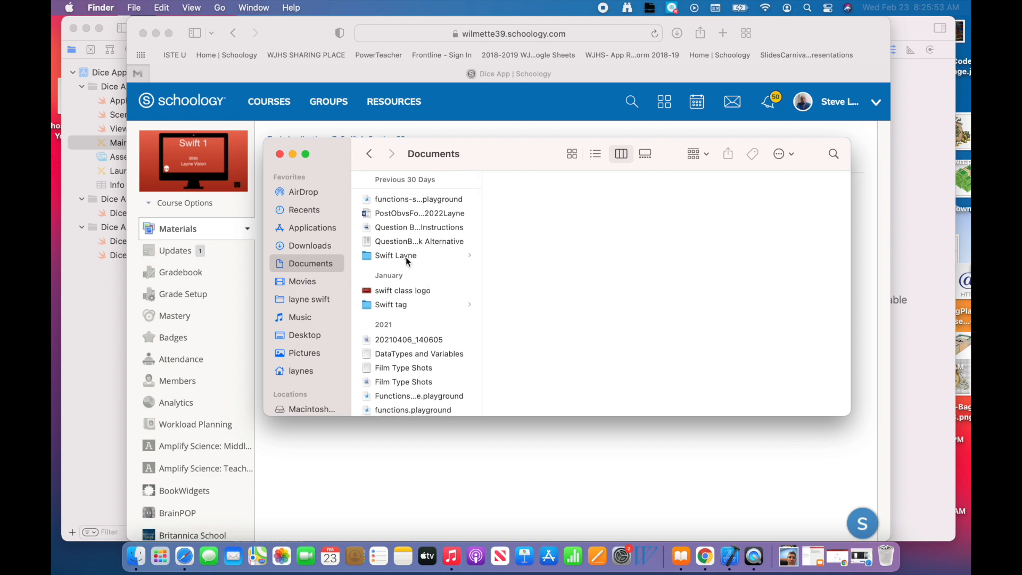
scroll("down", 3)
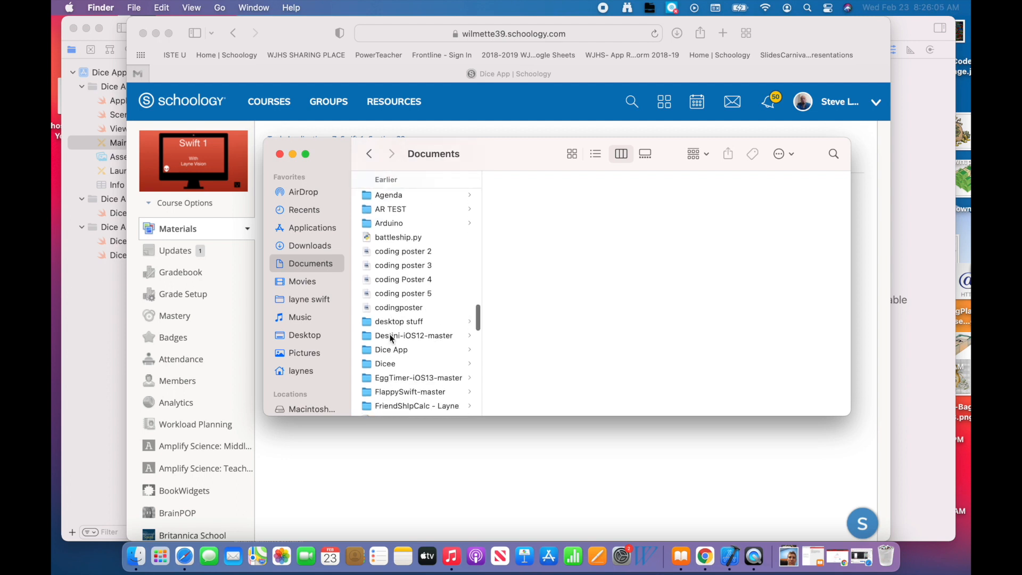
left_click(392, 349)
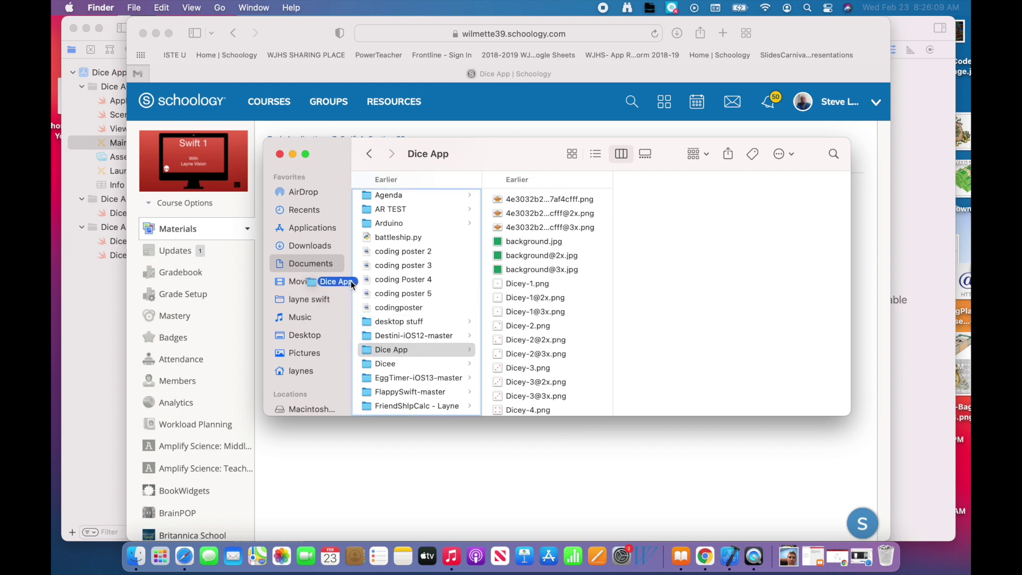
left_click(296, 281)
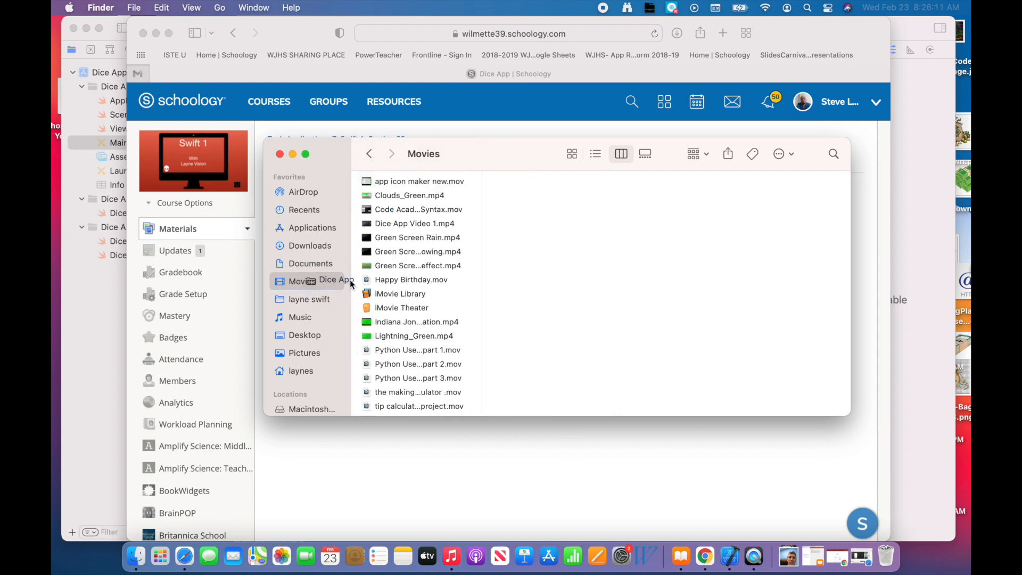
left_click(309, 264)
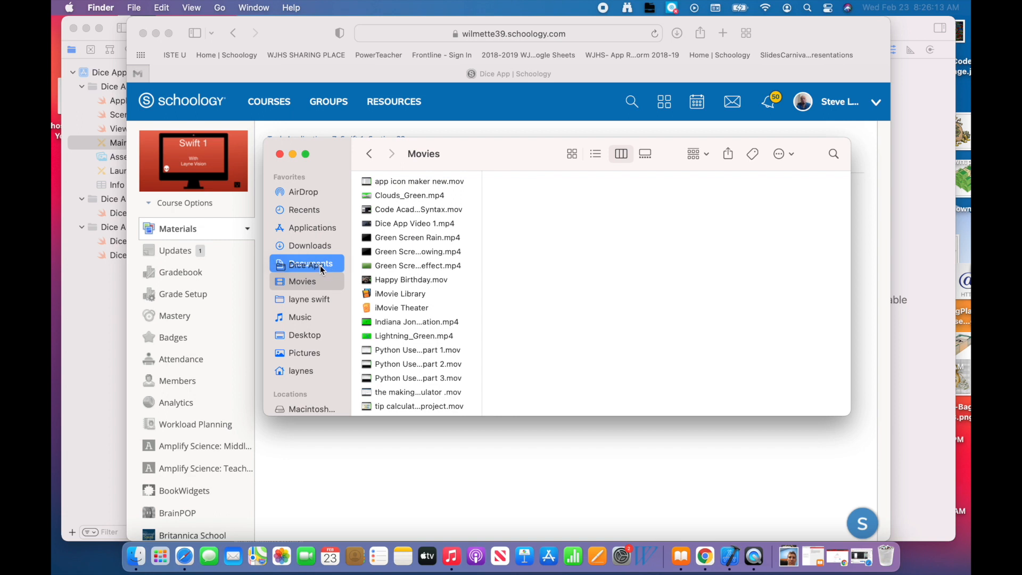
left_click(313, 263)
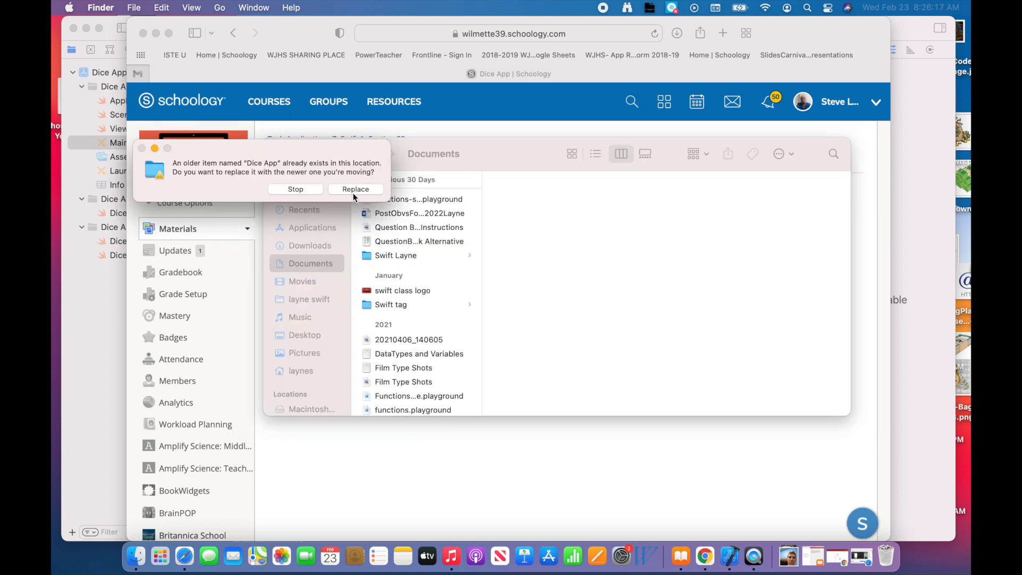
left_click(356, 189)
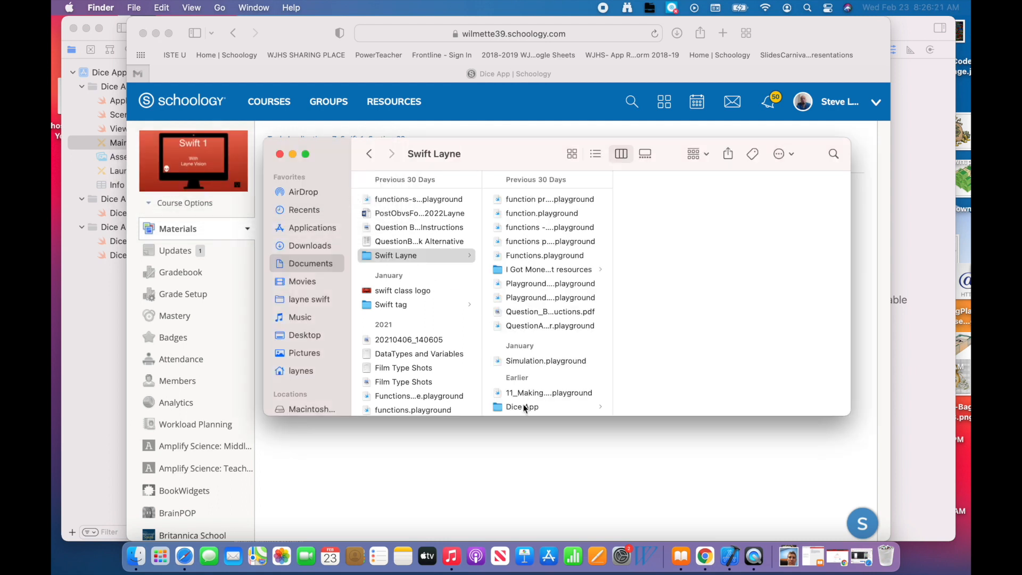
left_click(521, 407)
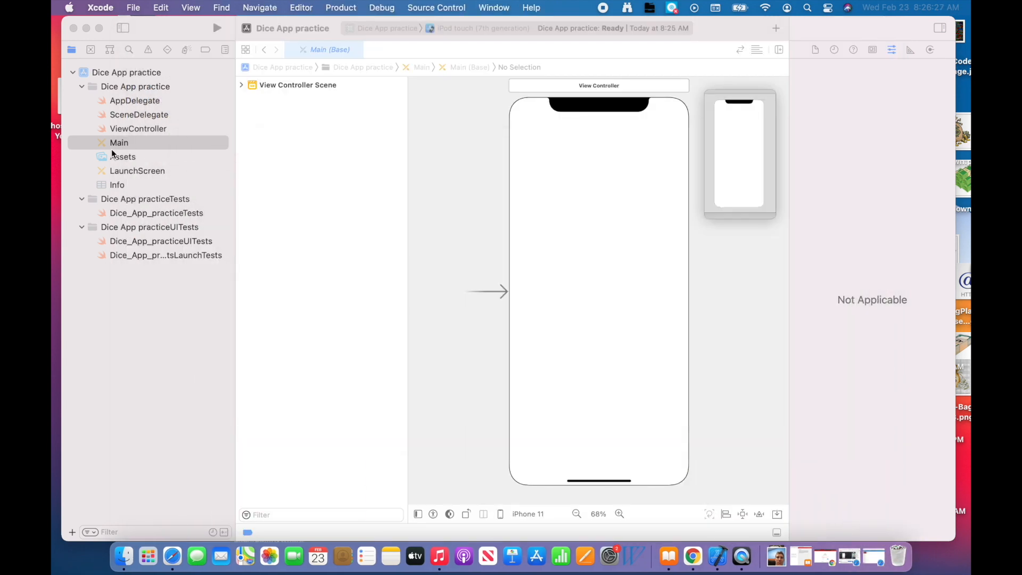
Add the background, logo and Dicey-1 to Dicey-6 images to Assets.xcassets from Finder.
left_click(122, 156)
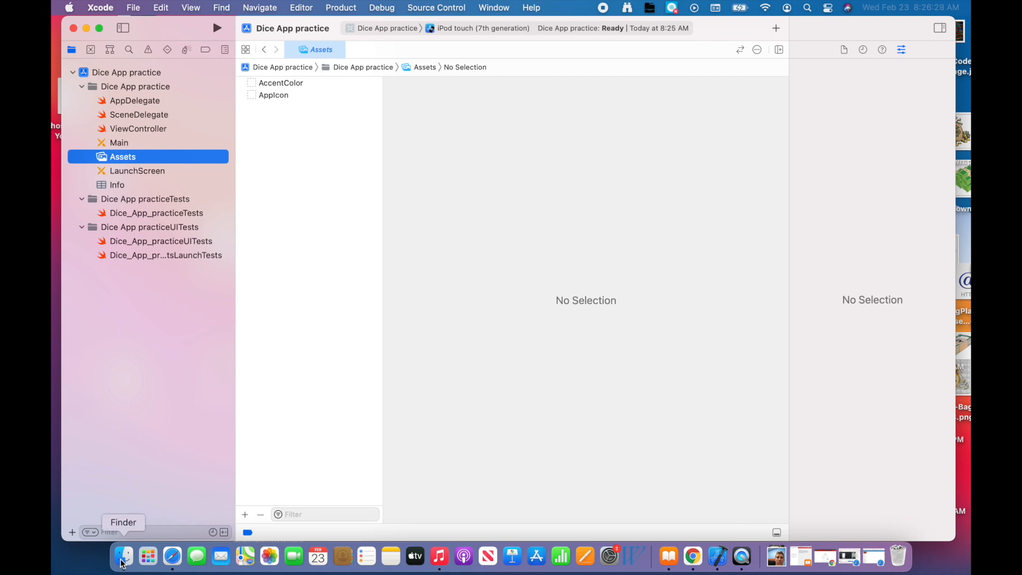
left_click(123, 557)
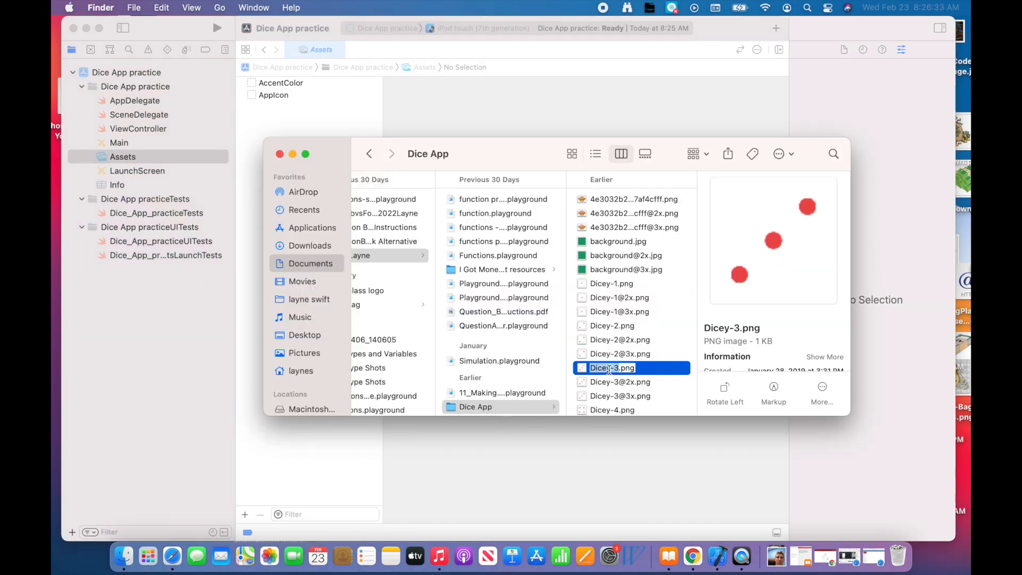
left_click(620, 353)
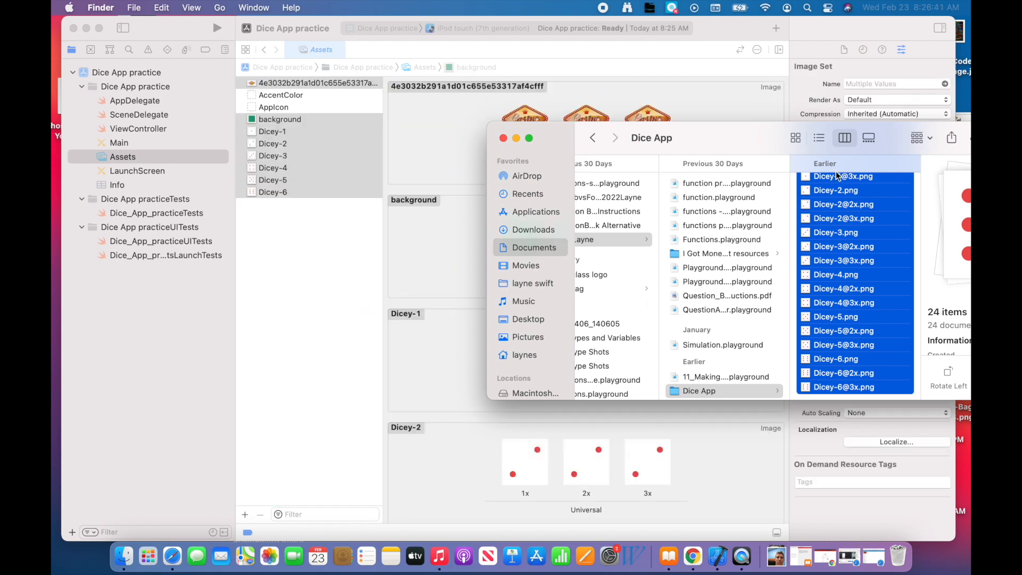
mouse_move(499, 435)
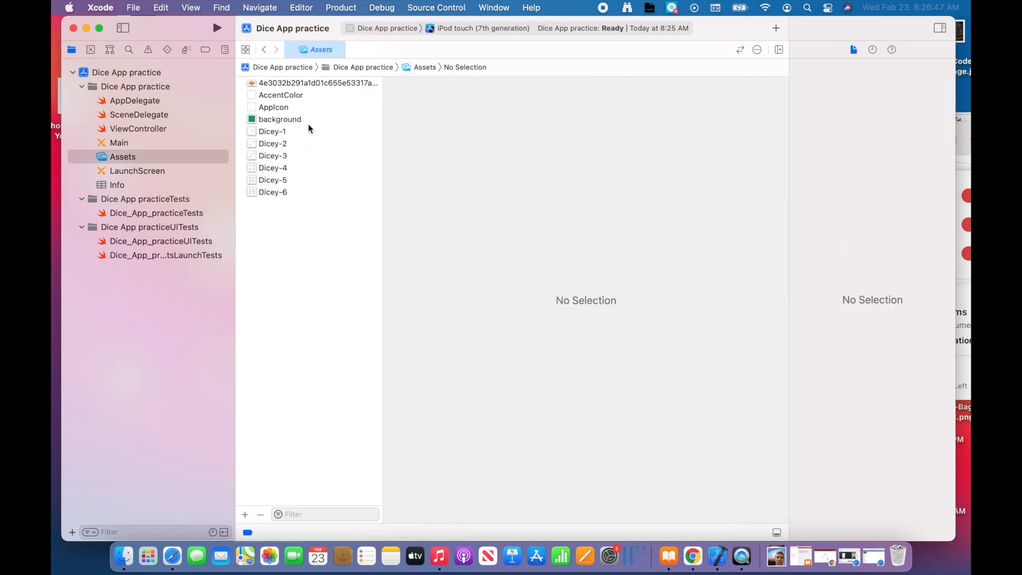
Rename the logo image set to 'Casino'.
left_click(313, 83)
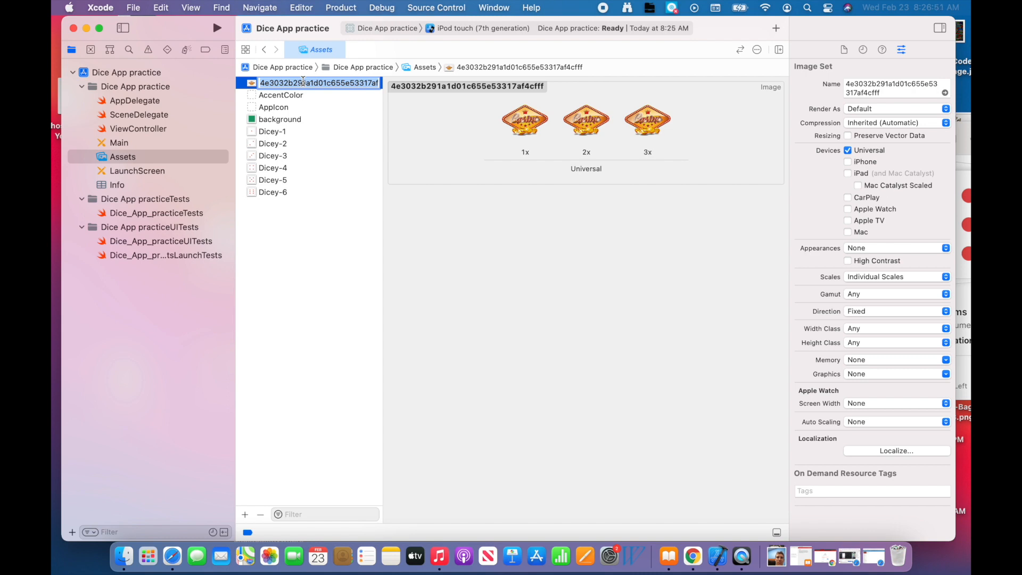
type("Casino")
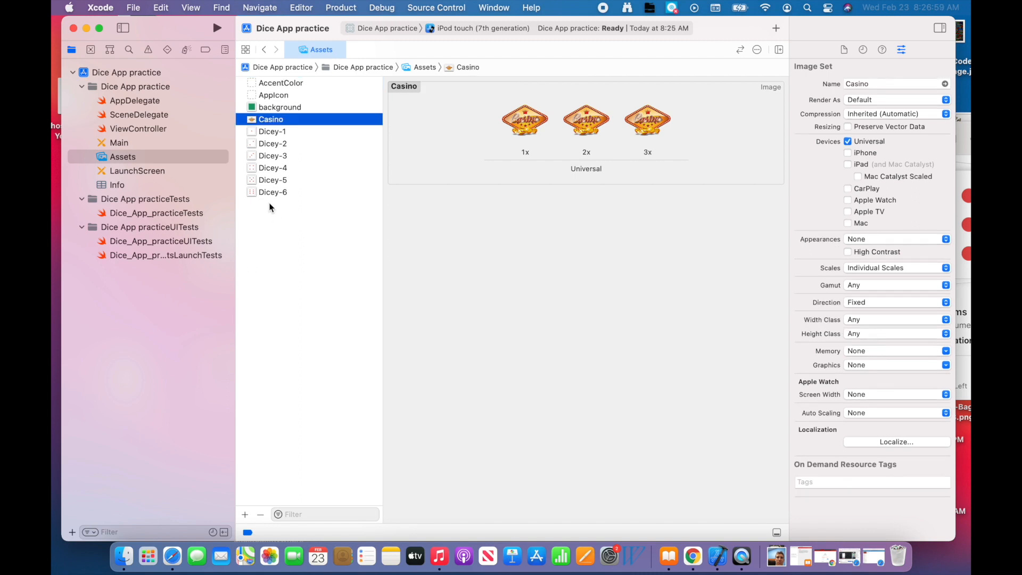
mouse_move(290, 132)
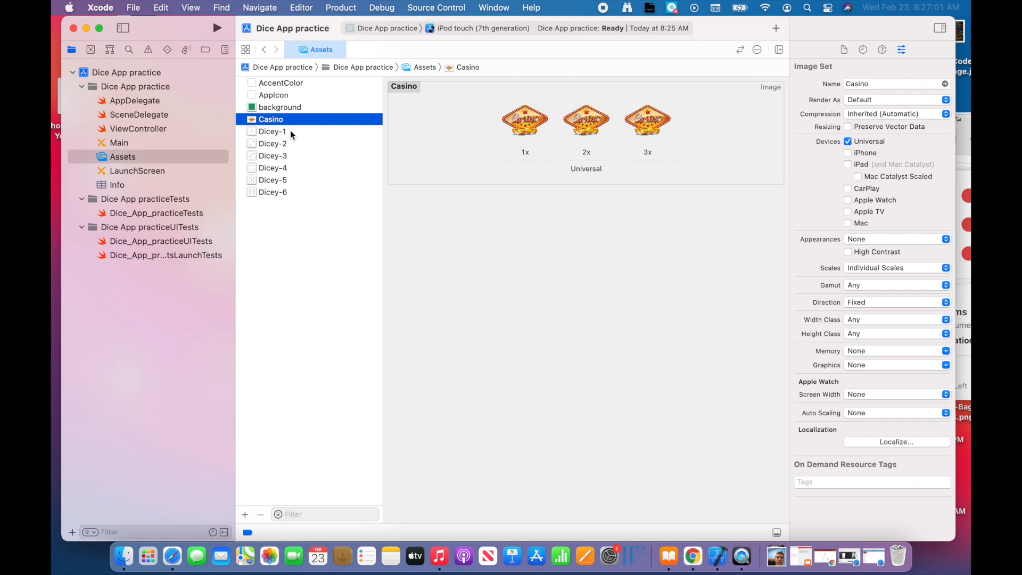
mouse_move(225, 88)
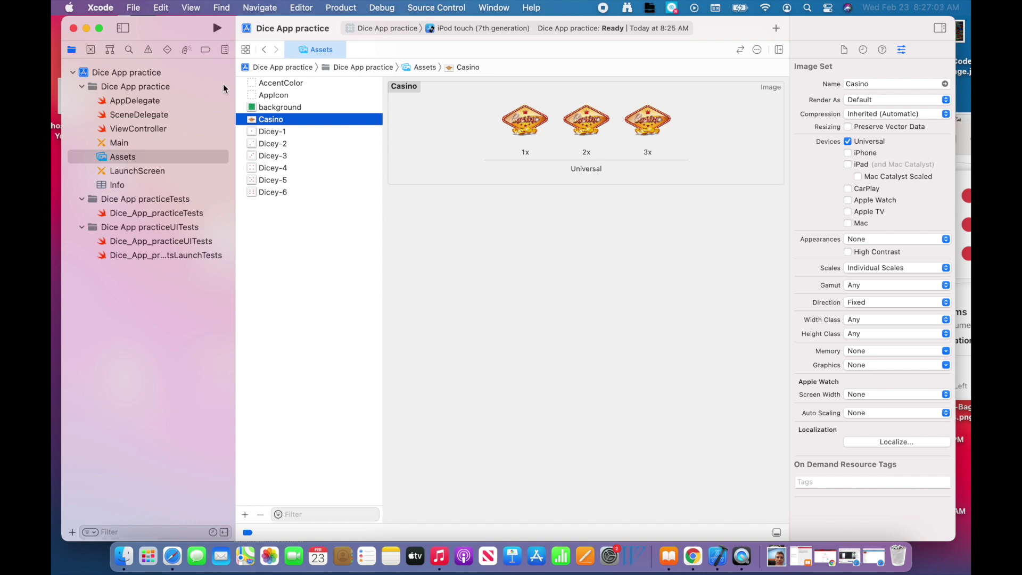
Return to Main.storyboard showing the empty View Controller scene.
left_click(126, 143)
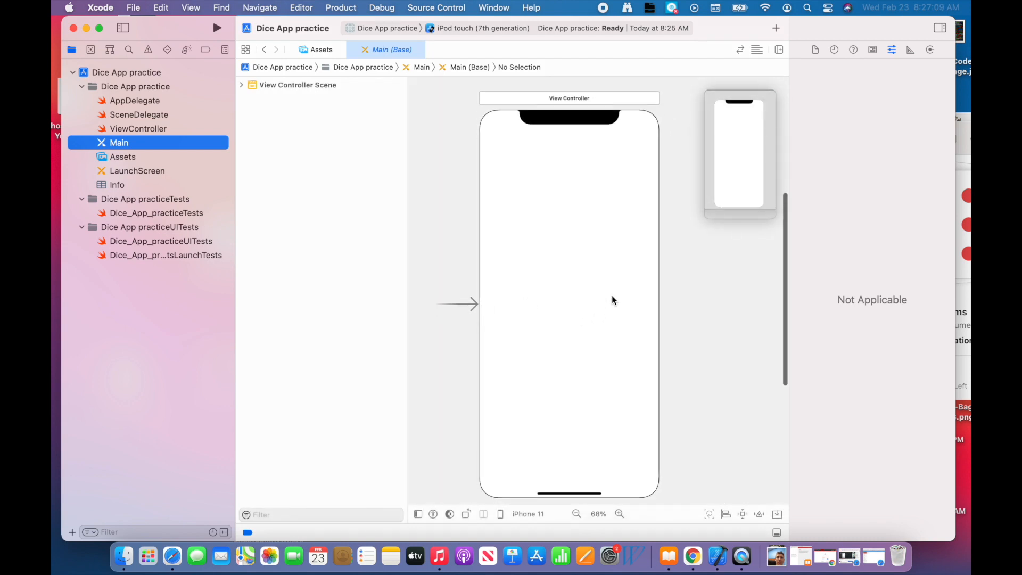
mouse_move(687, 138)
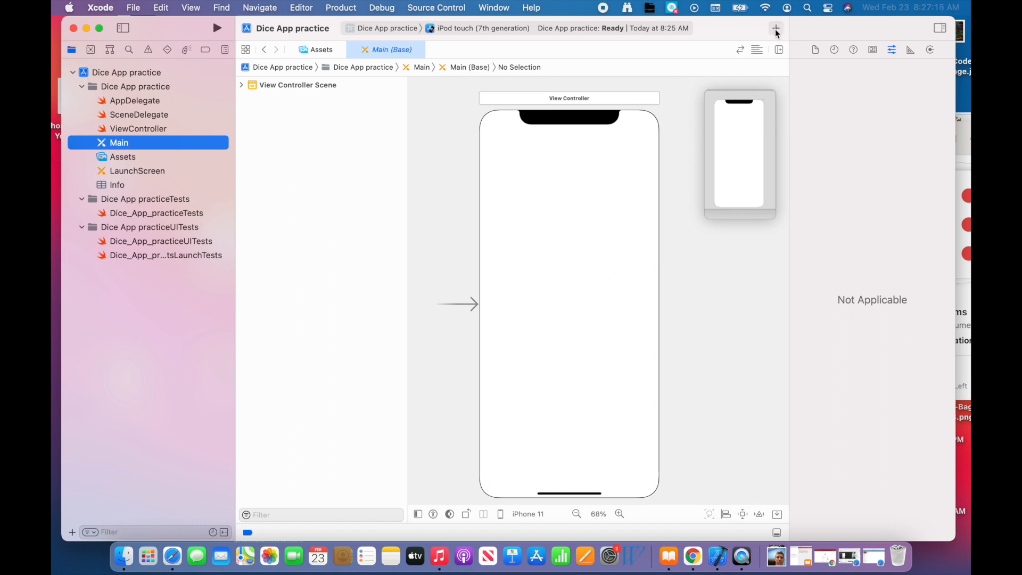
mouse_move(775, 28)
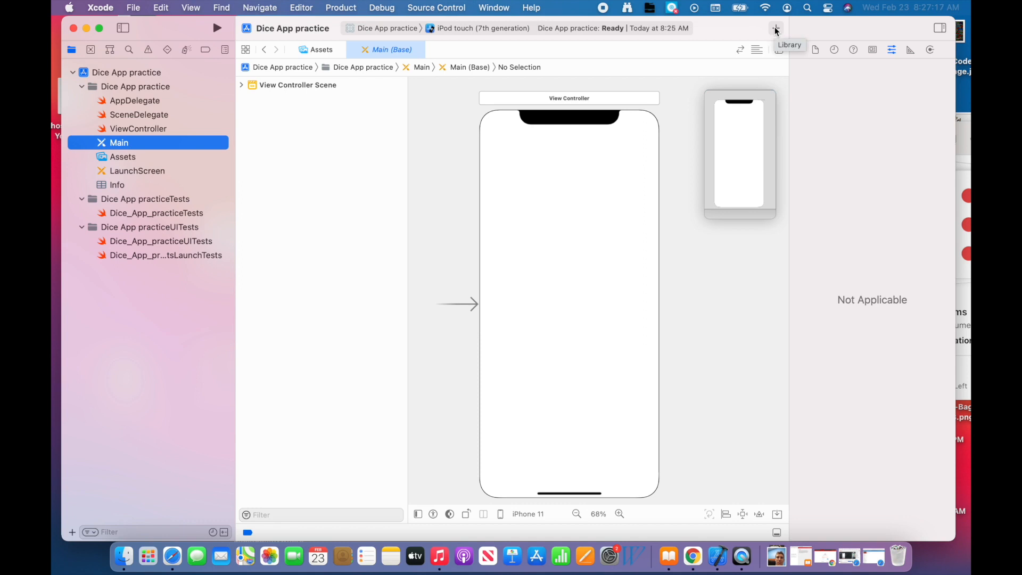
Add an Image View from the library and stretch it to fill the View Controller screen.
left_click(776, 29)
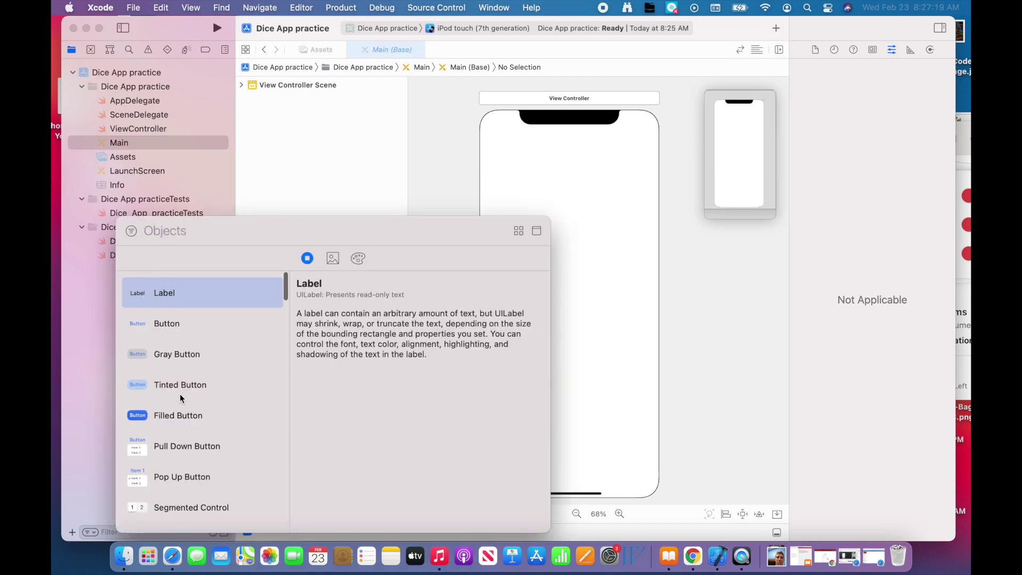
scroll("down", 3)
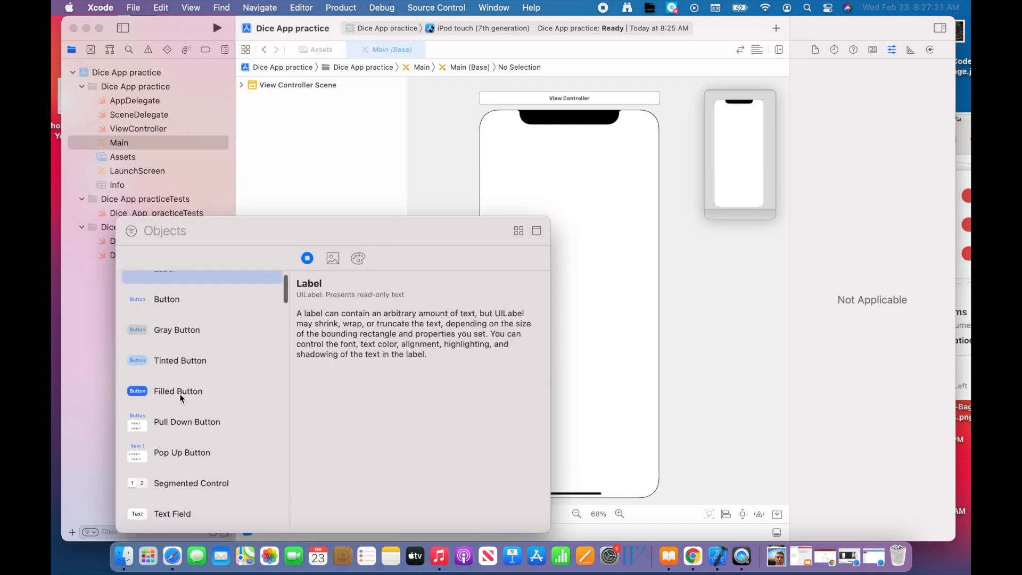
scroll("down", 3)
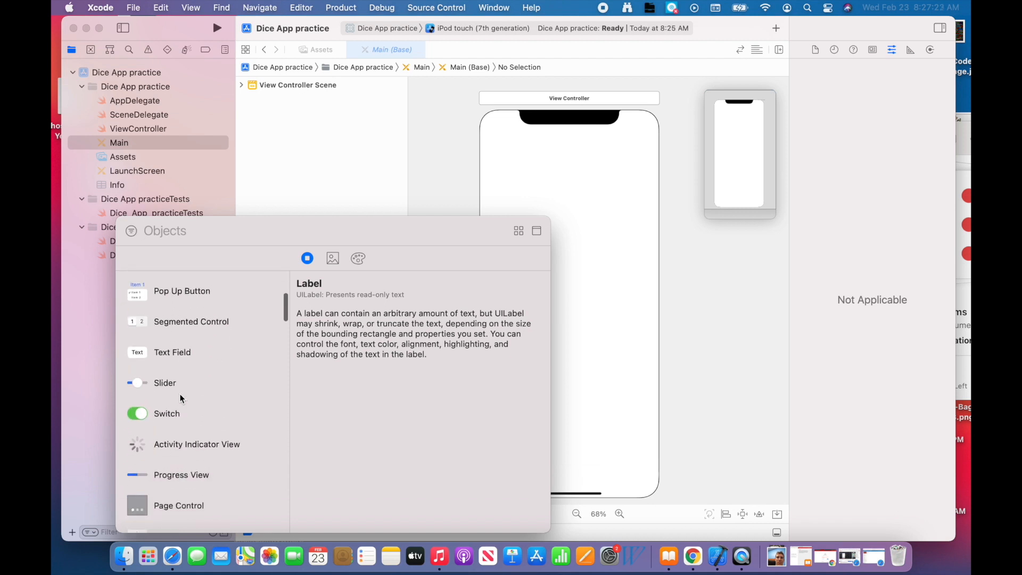
type("im")
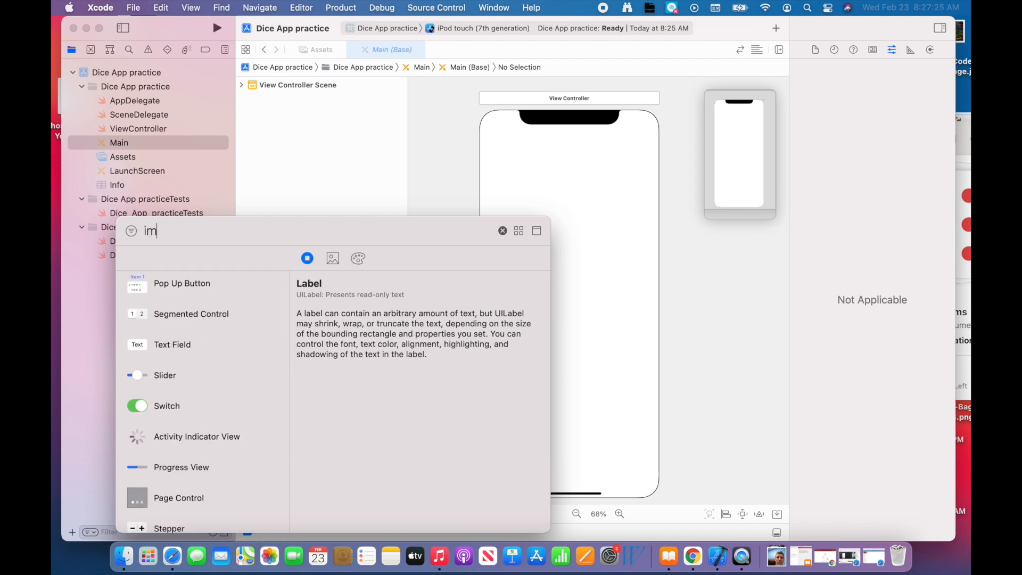
type("age")
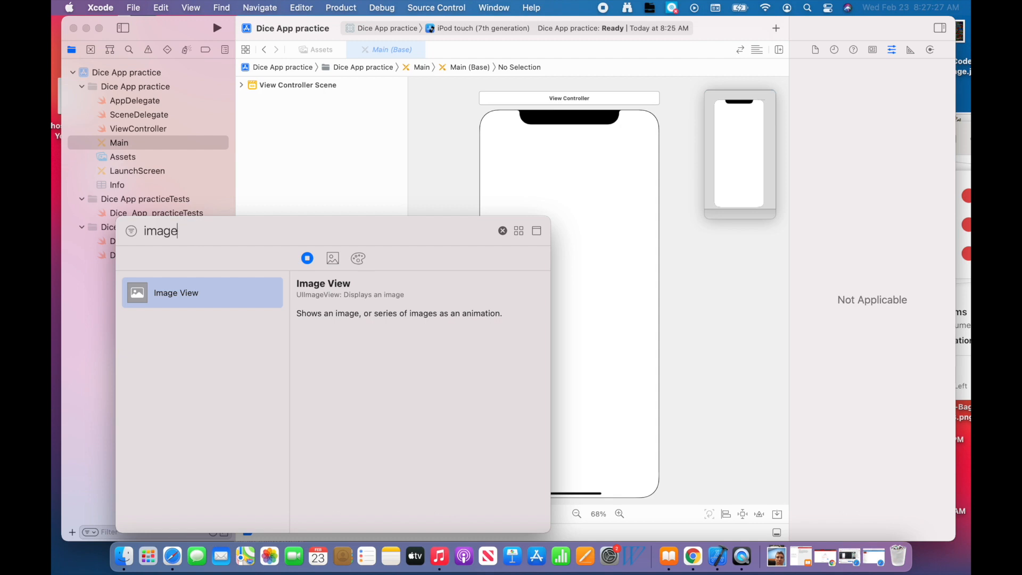
left_click_drag(175, 293, 577, 161)
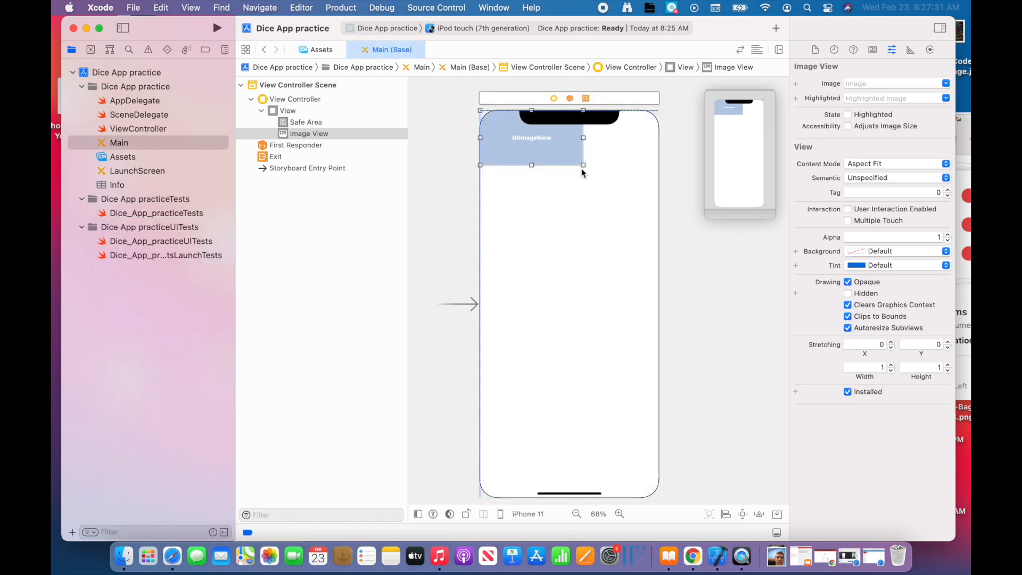
left_click_drag(584, 165, 650, 495)
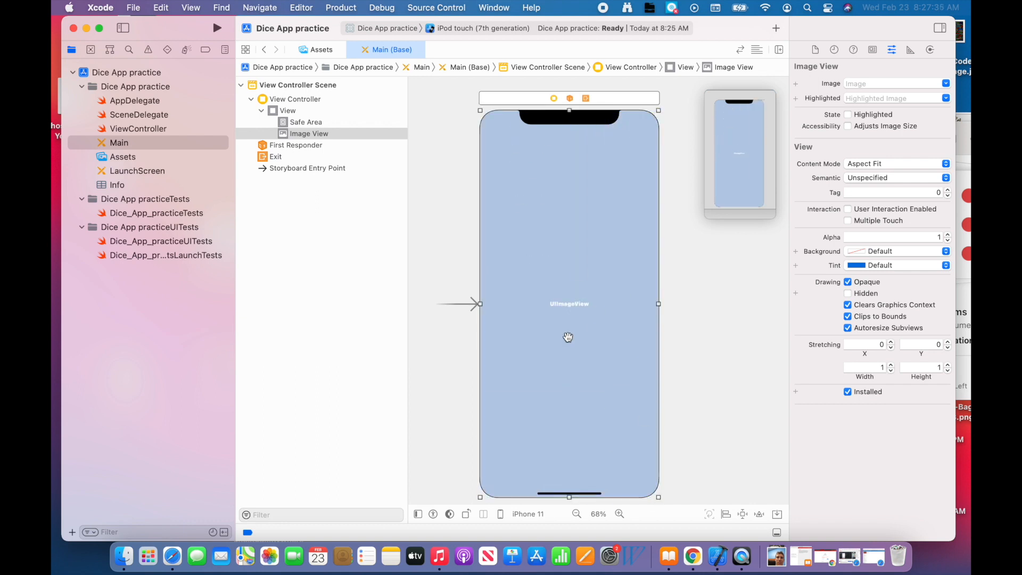
mouse_move(513, 200)
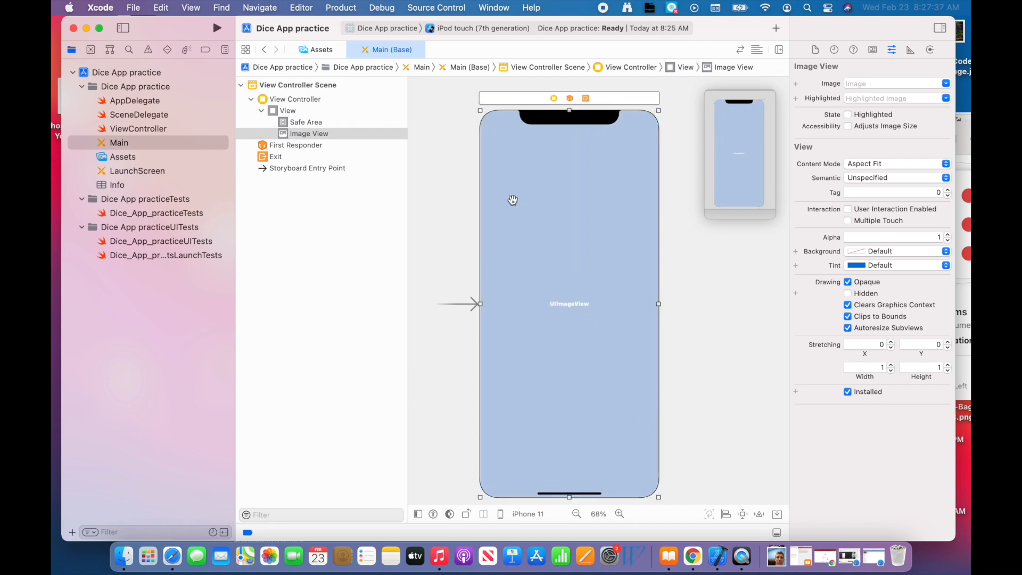
mouse_move(573, 220)
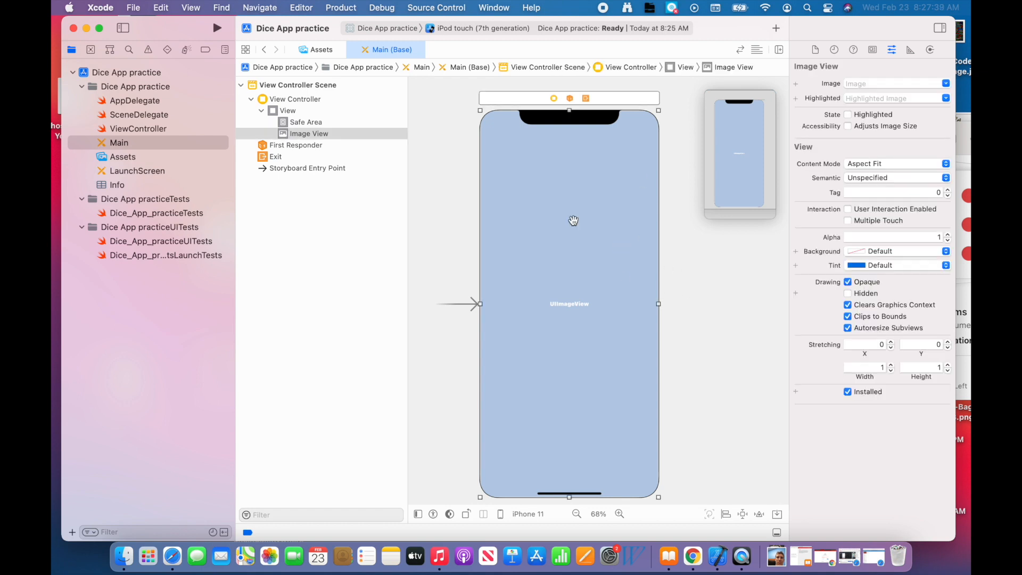
Set the image view's Image to 'background' in the Attributes inspector.
left_click(945, 84)
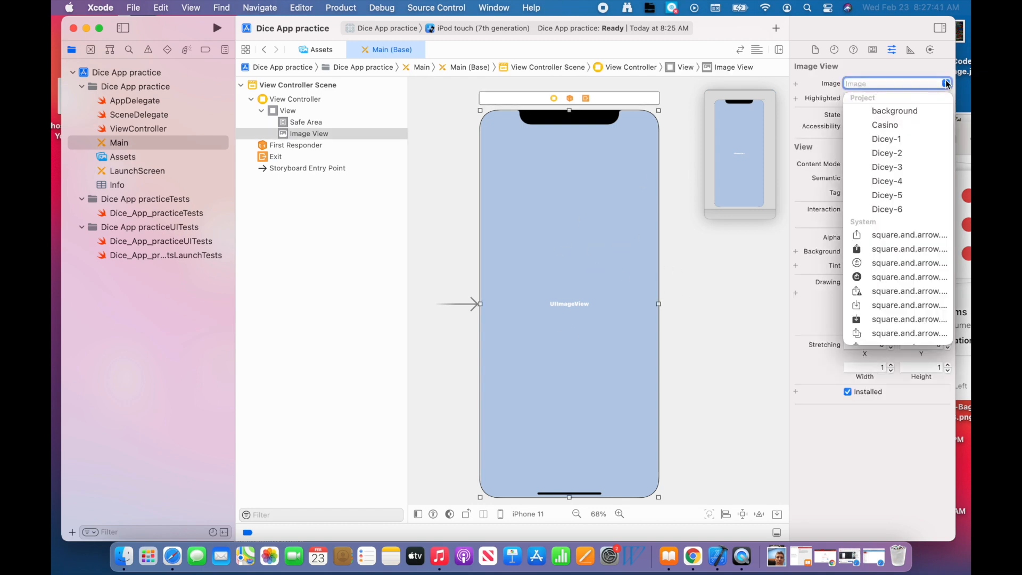
left_click(894, 110)
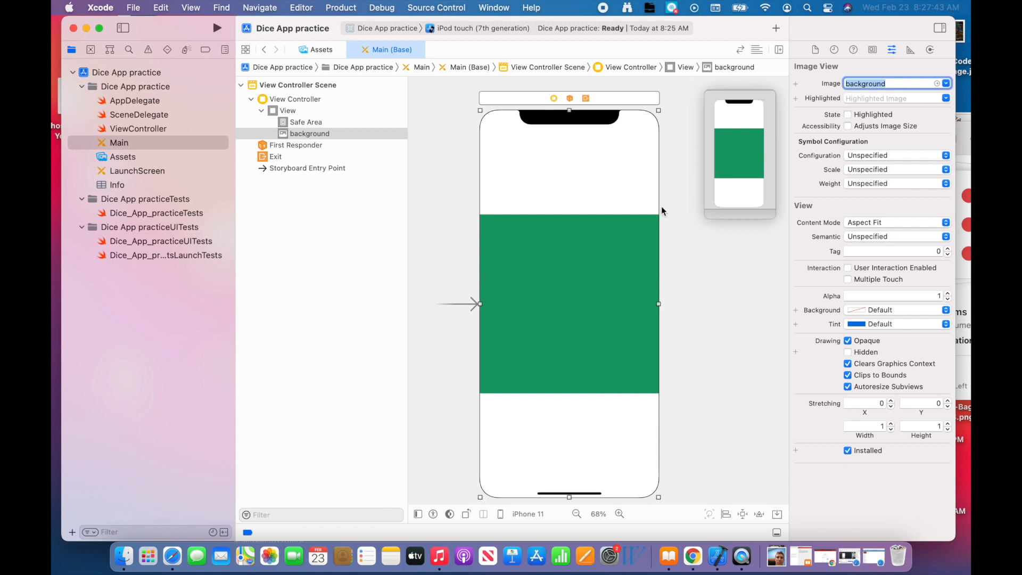
mouse_move(596, 290)
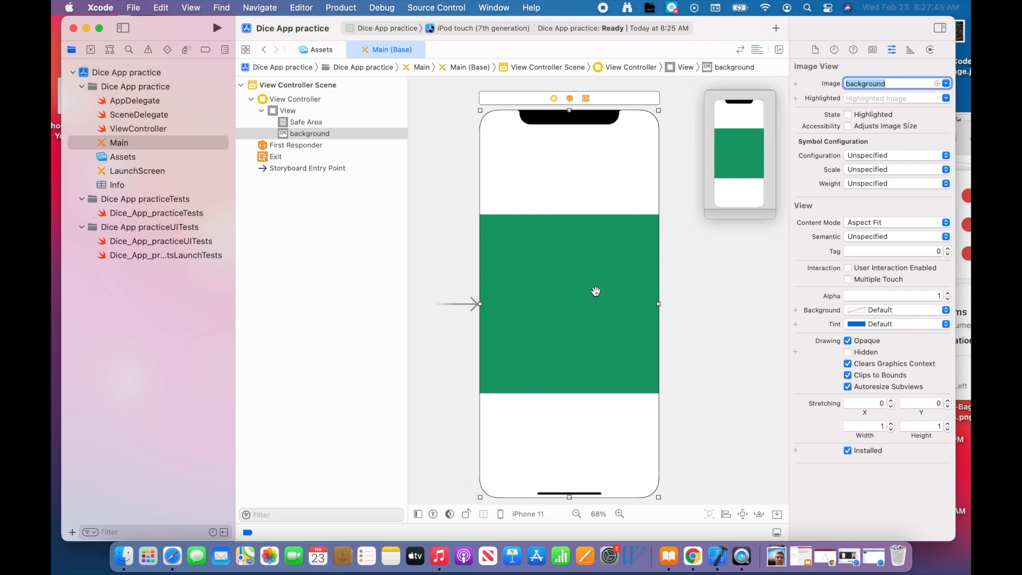
mouse_move(605, 209)
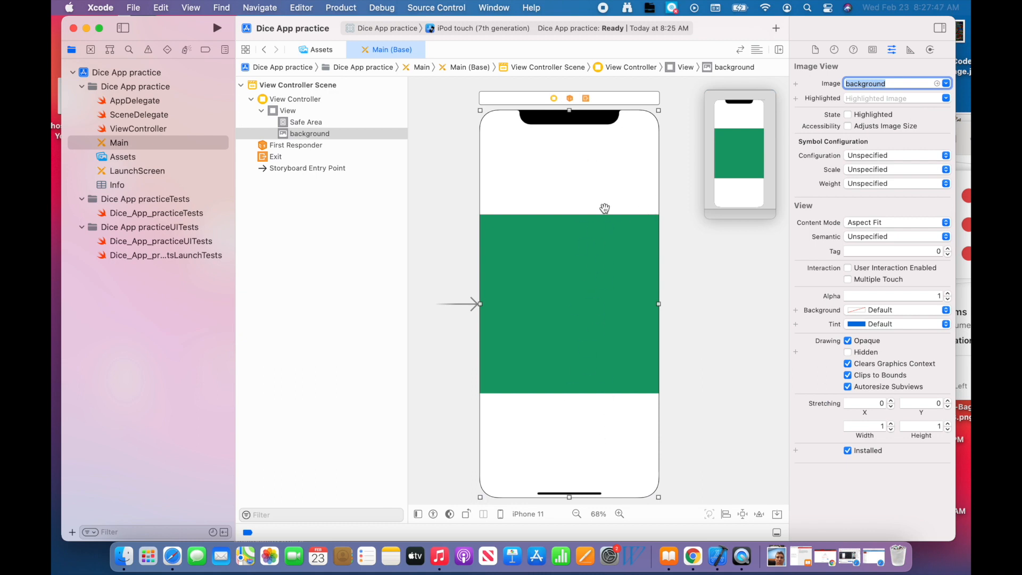
mouse_move(734, 302)
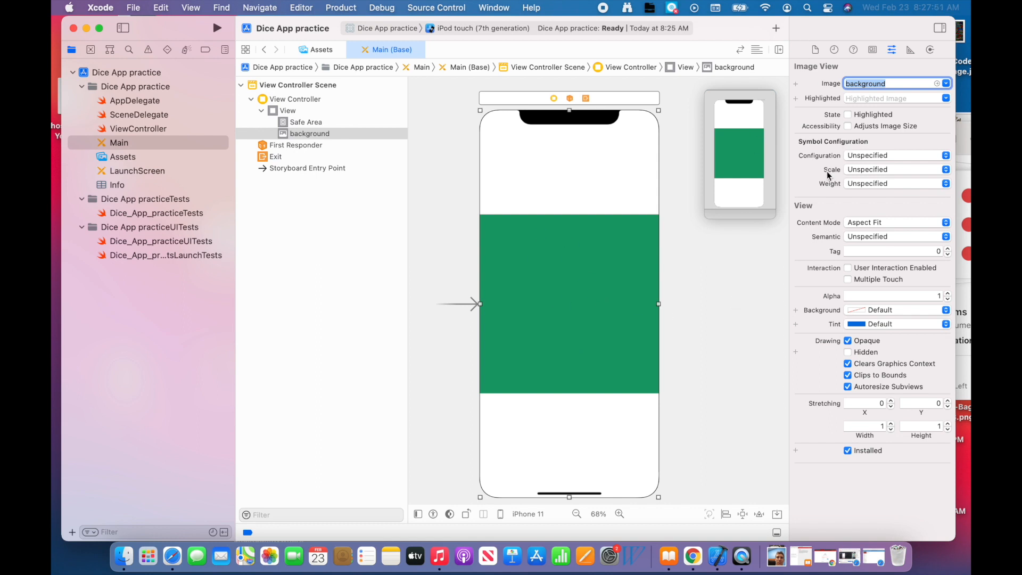
mouse_move(821, 227)
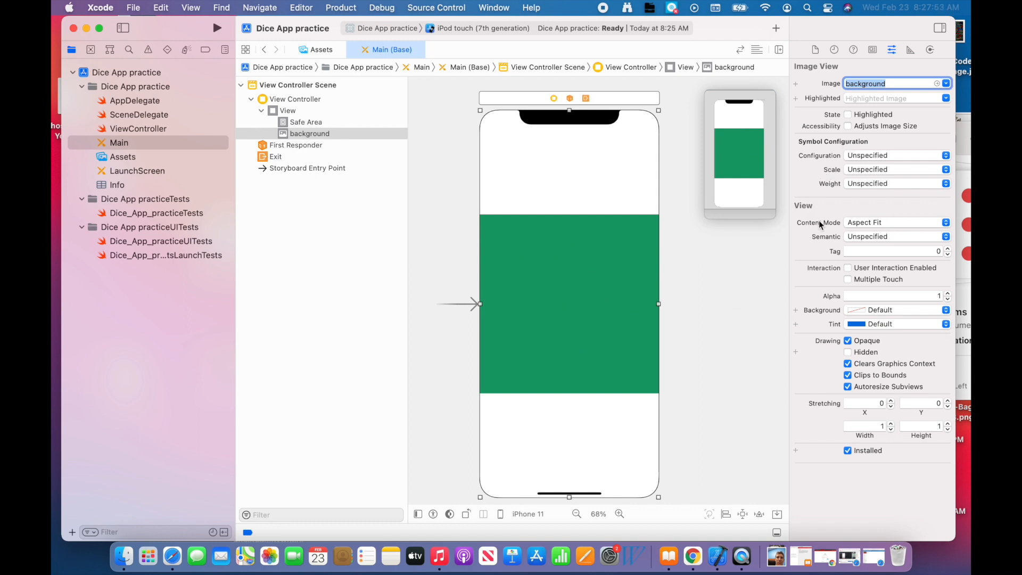
mouse_move(864, 223)
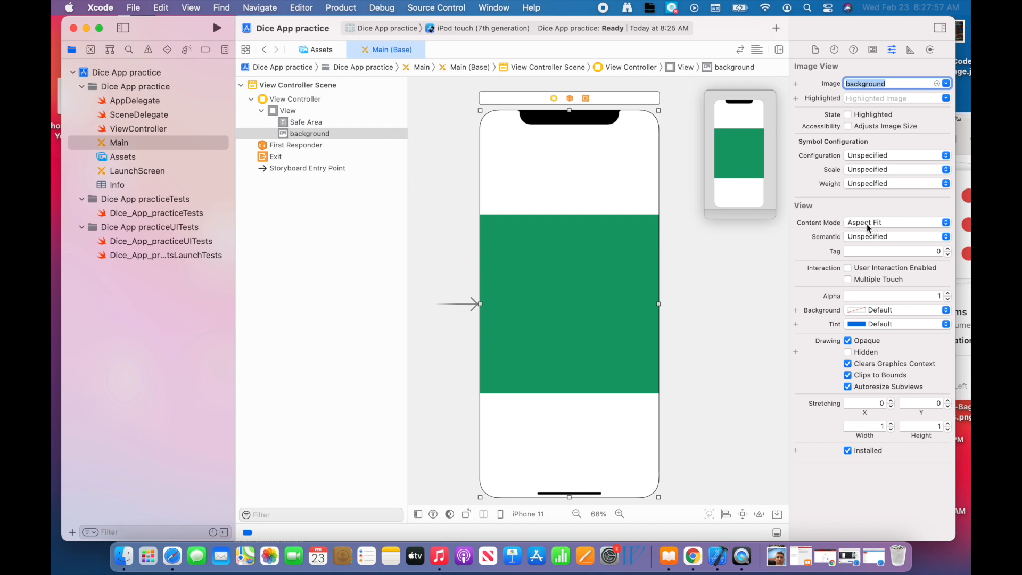
mouse_move(869, 225)
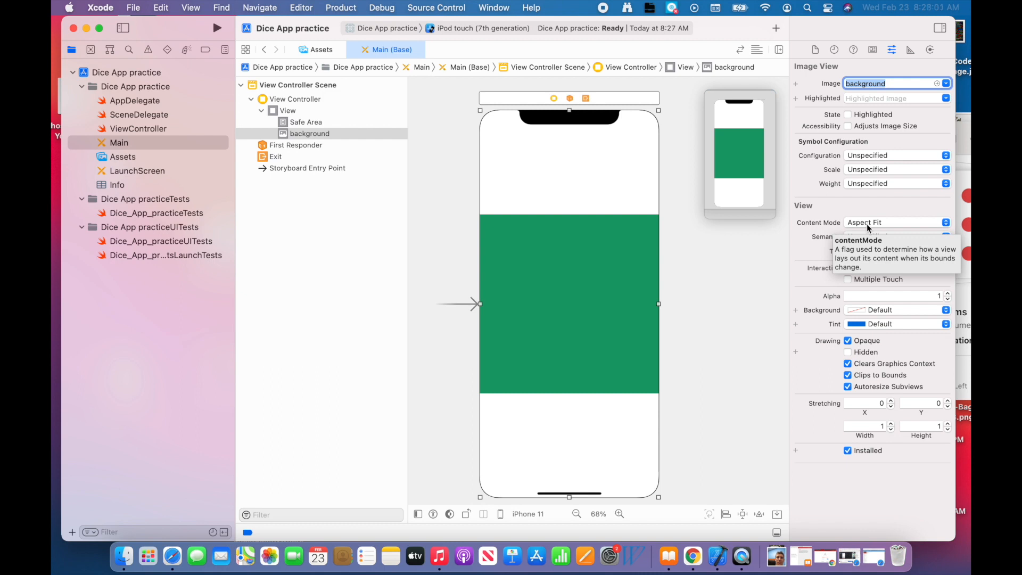
mouse_move(556, 444)
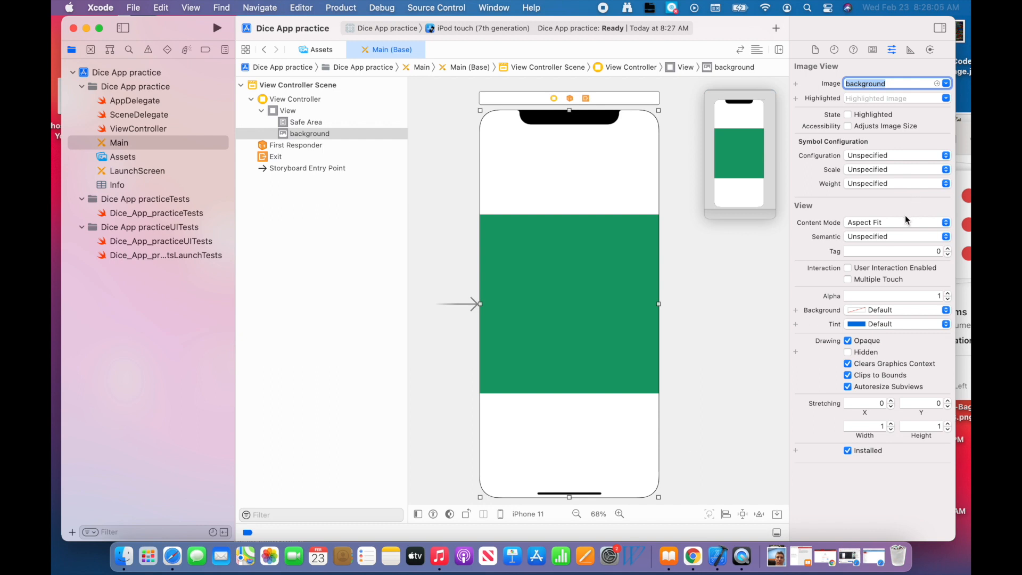
Set the background image's Content Mode to Aspect Fill so green covers the screen.
left_click(896, 223)
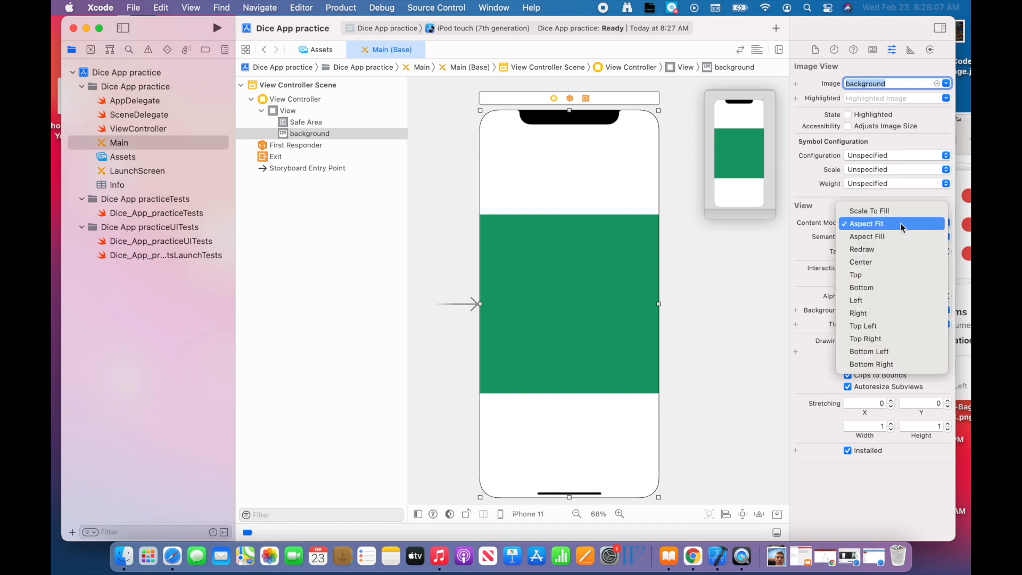
mouse_move(899, 210)
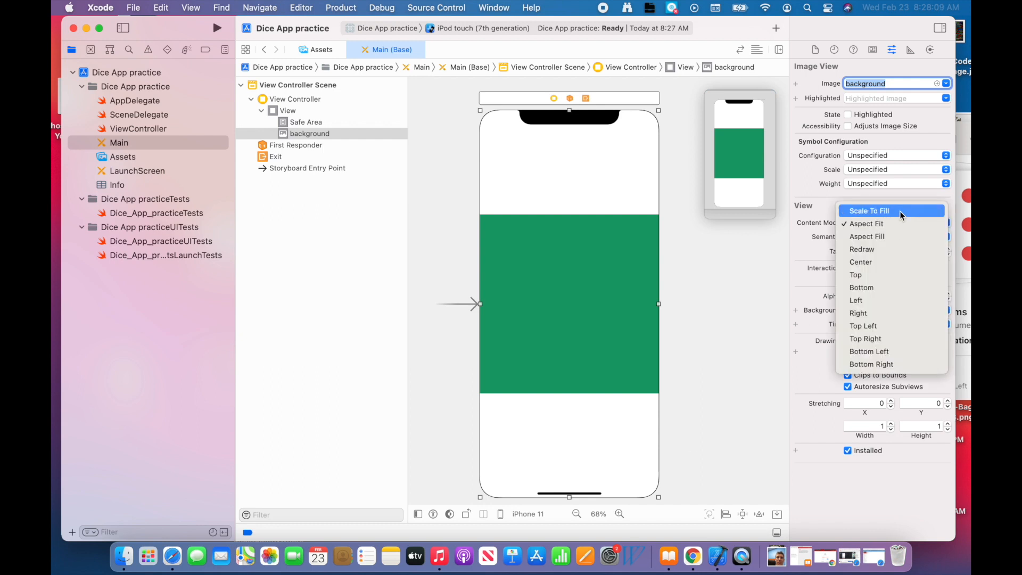
mouse_move(894, 236)
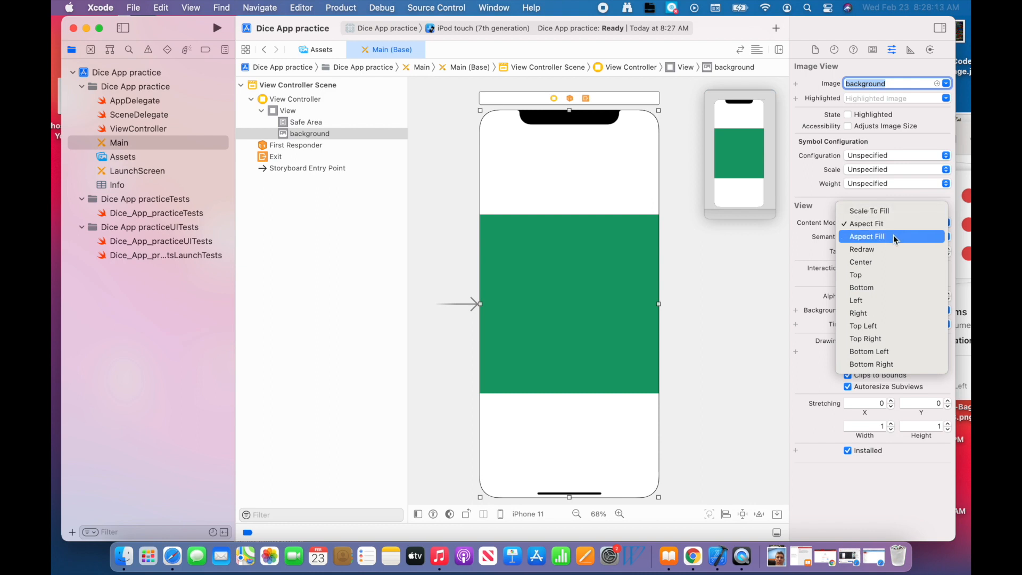
mouse_move(896, 211)
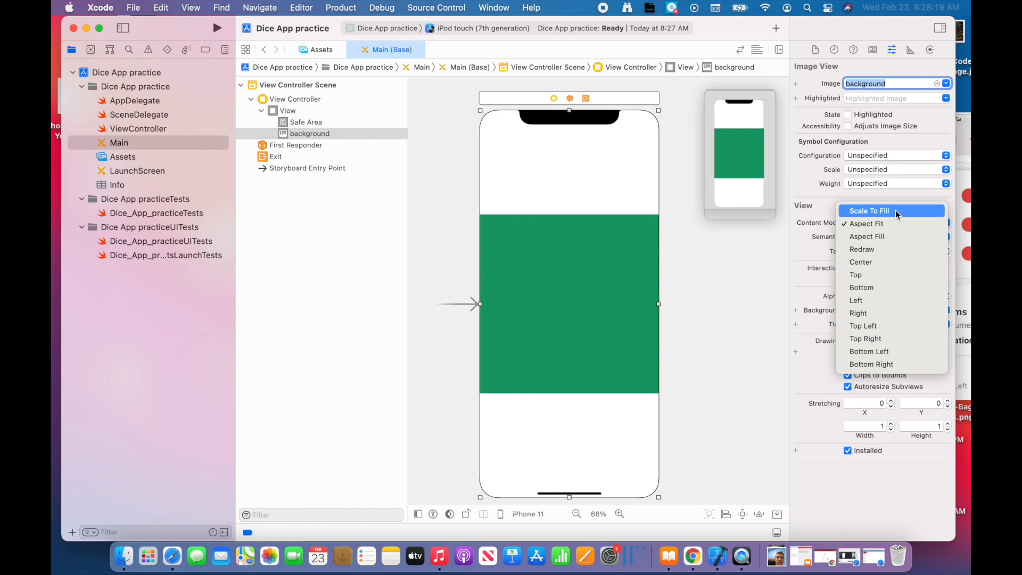
mouse_move(867, 237)
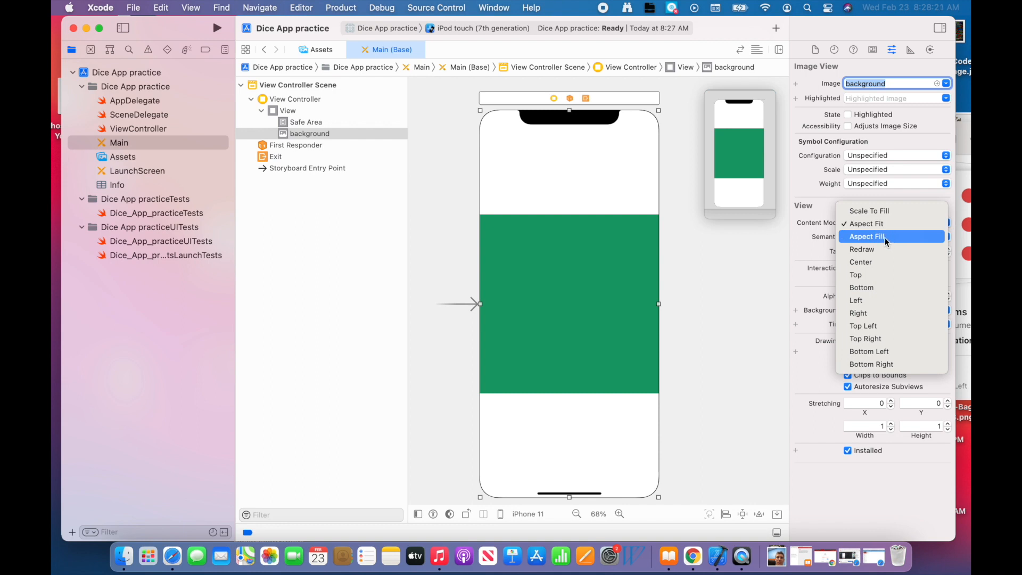
left_click(867, 237)
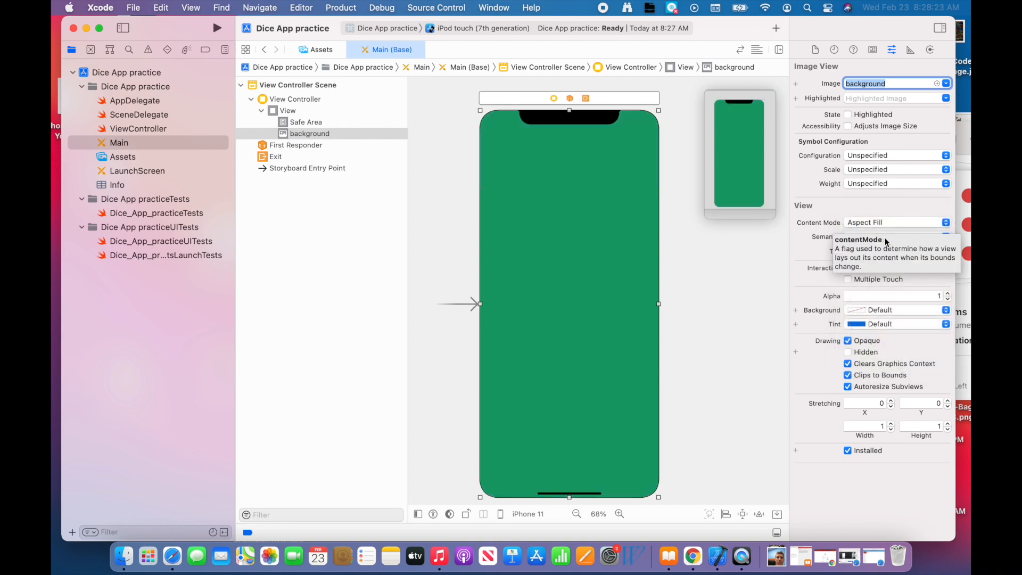
mouse_move(741, 136)
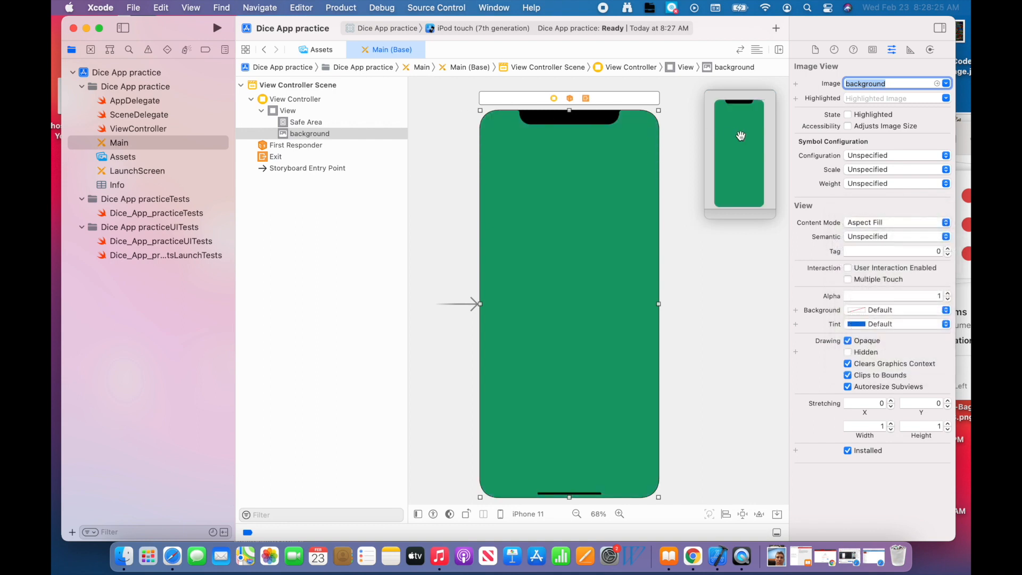
mouse_move(614, 198)
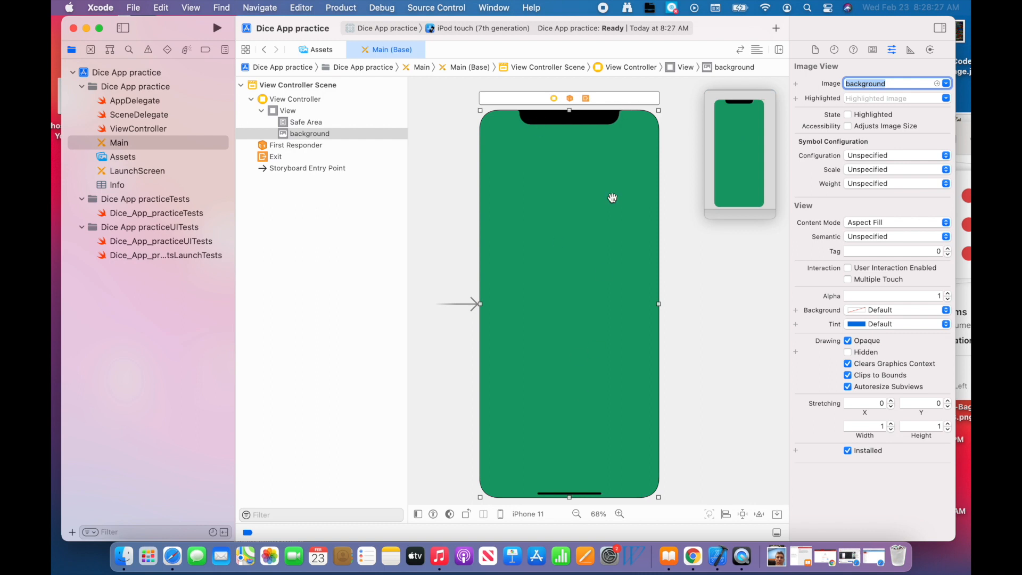
mouse_move(566, 284)
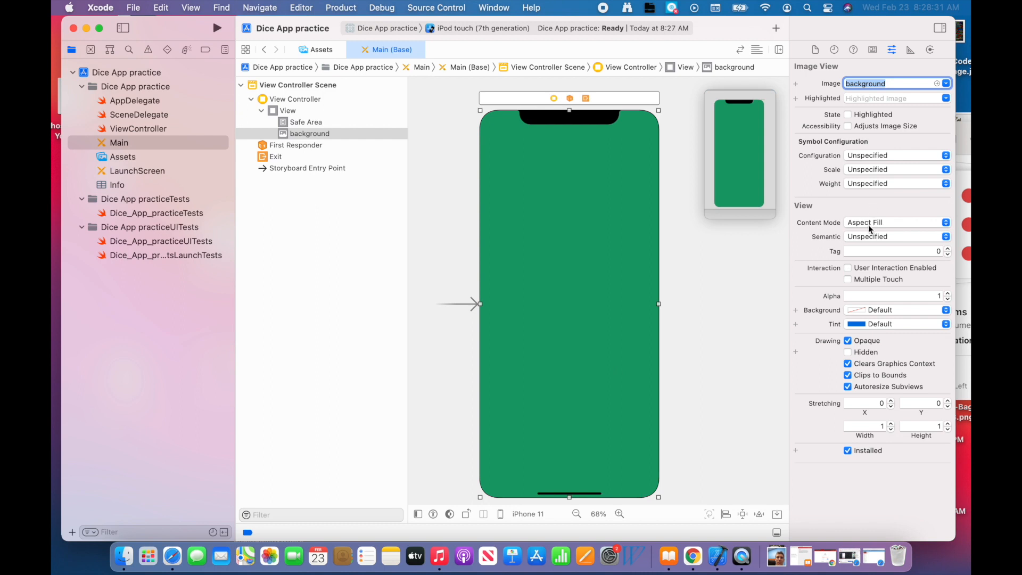
left_click(896, 223)
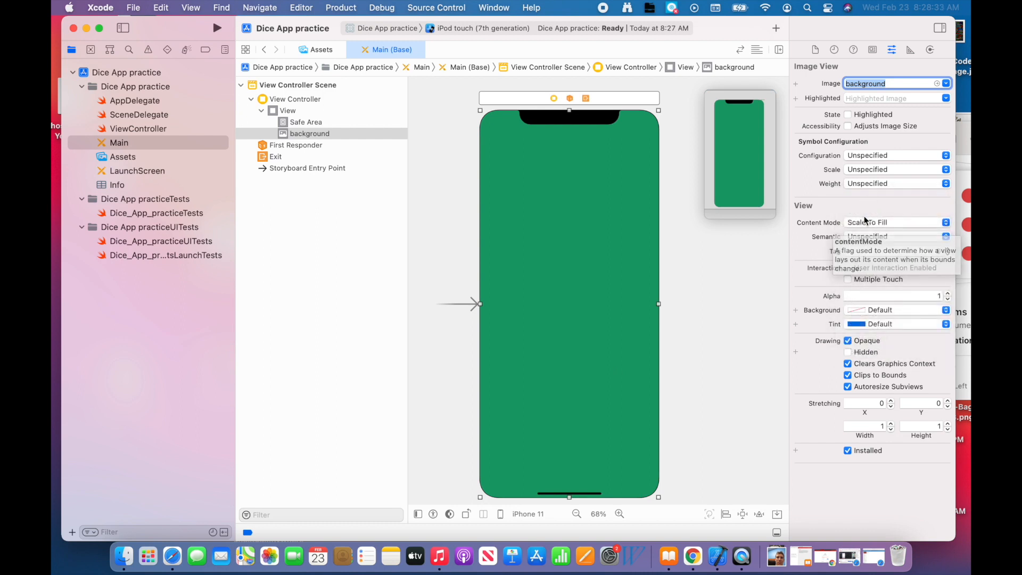
left_click(896, 221)
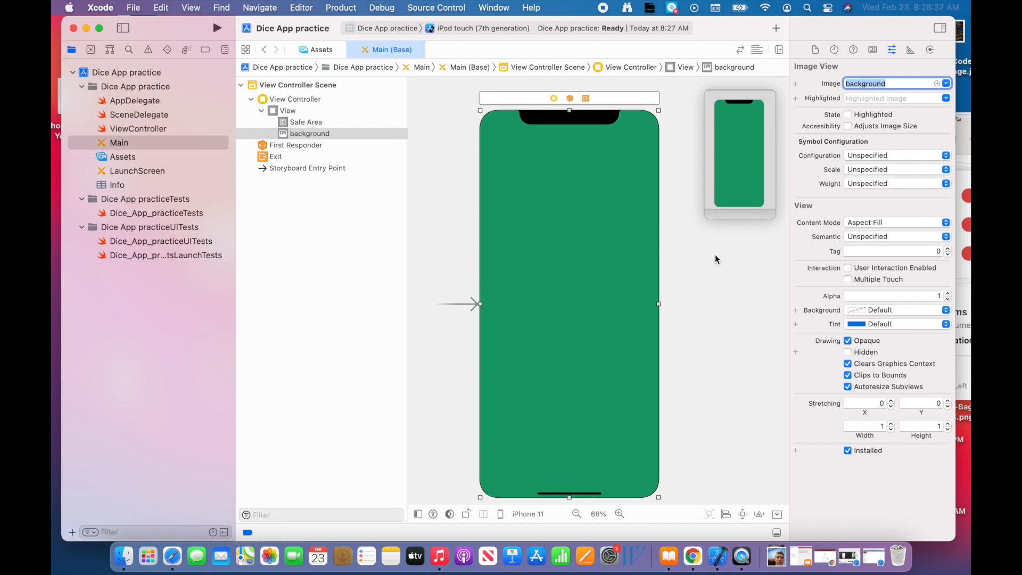
mouse_move(460, 206)
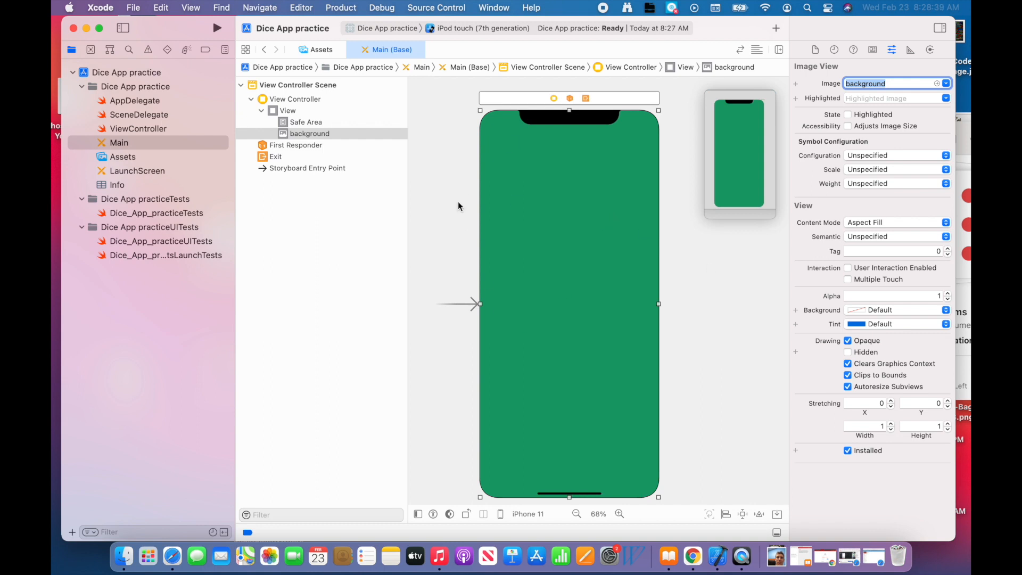
mouse_move(574, 352)
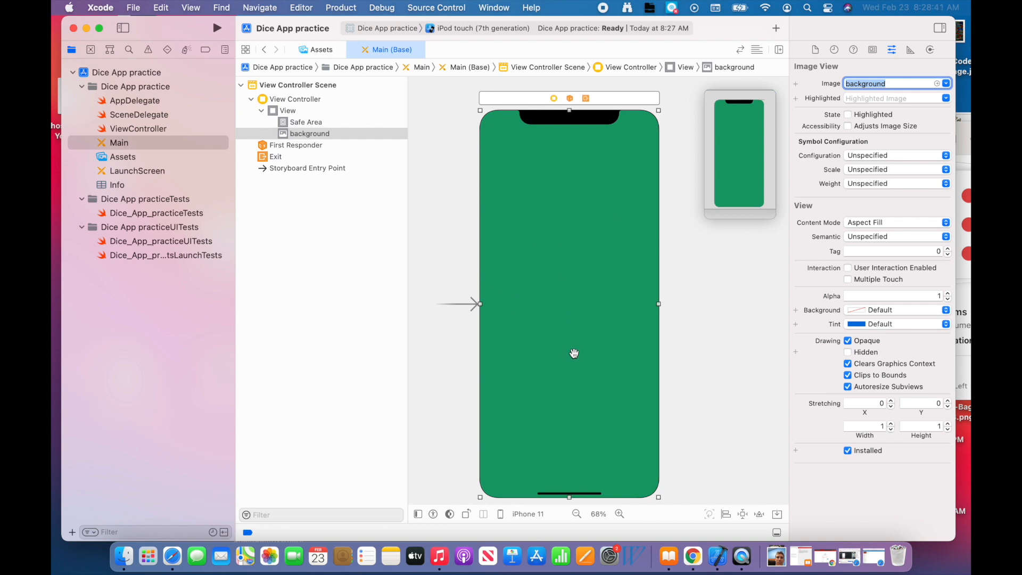
mouse_move(647, 387)
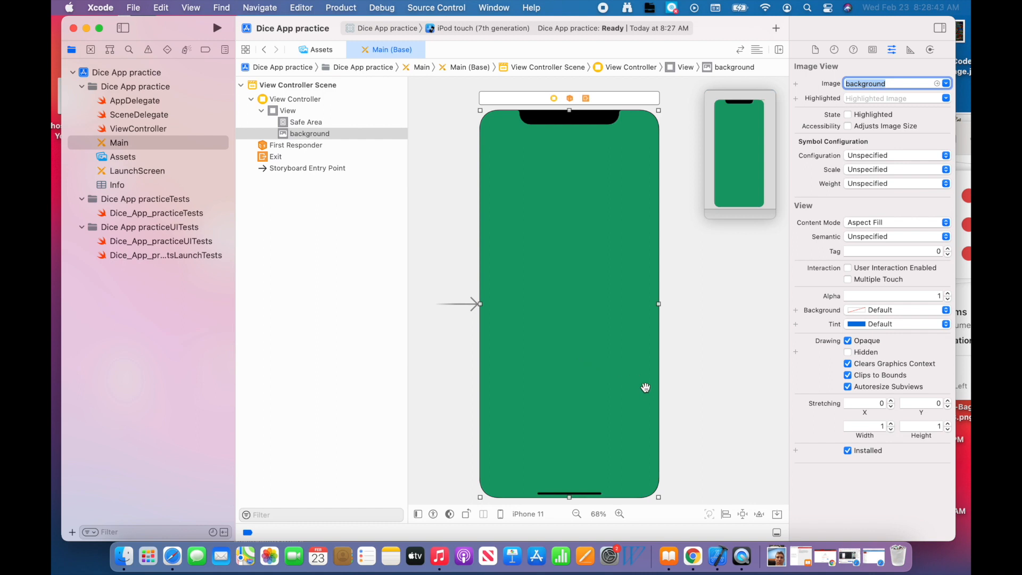
mouse_move(694, 319)
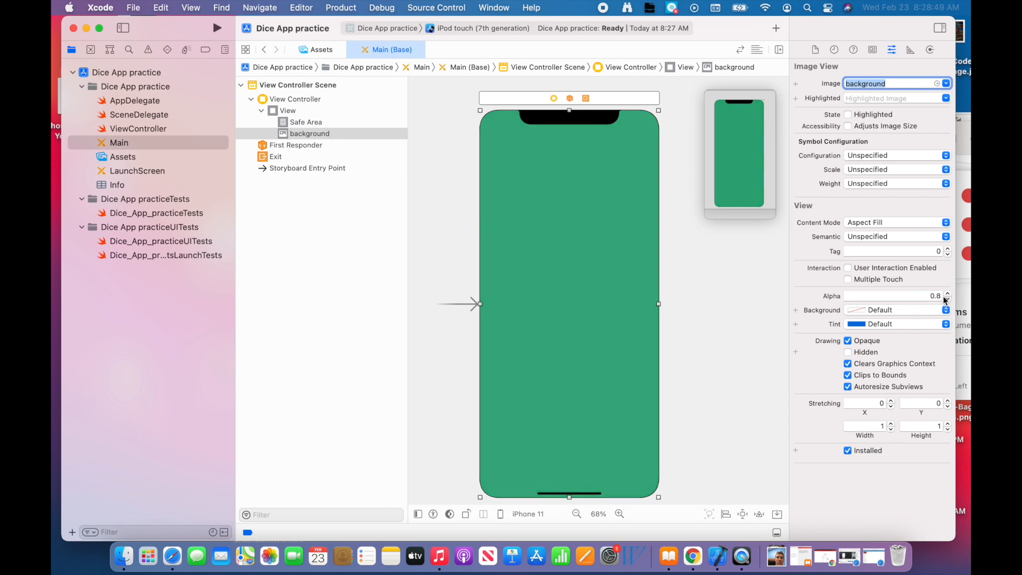
Try a lower Alpha on the background image, then return it to fully opaque (1).
left_click(947, 299)
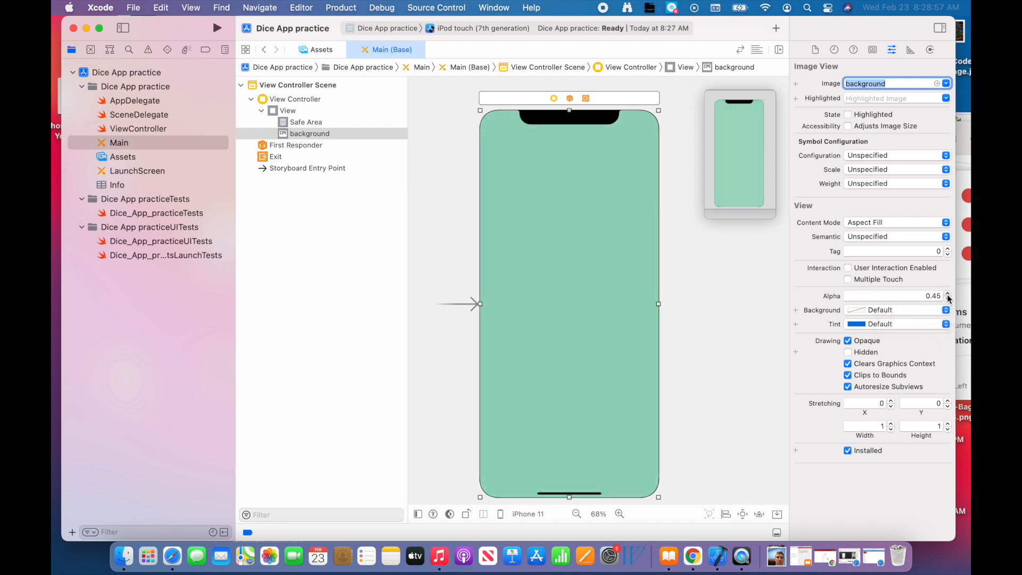
left_click(948, 294)
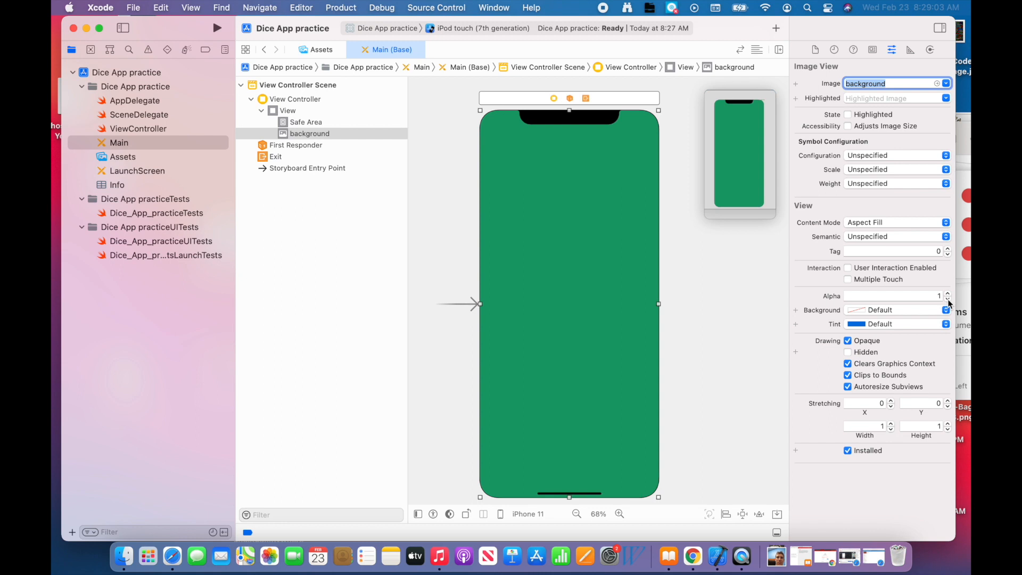
left_click(948, 299)
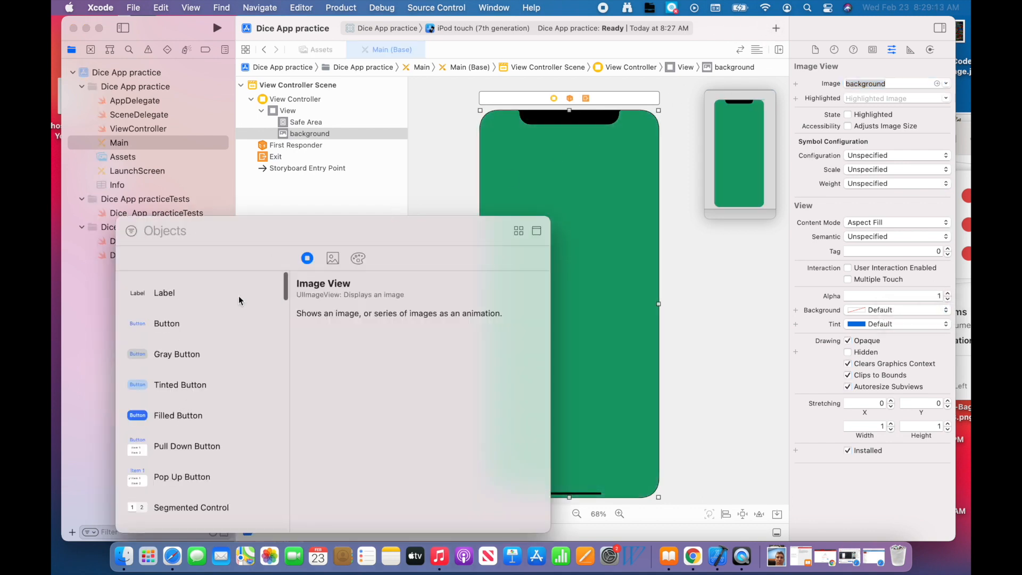
Add a second Image View to the right of the first and size it into a matching square.
left_click(165, 230)
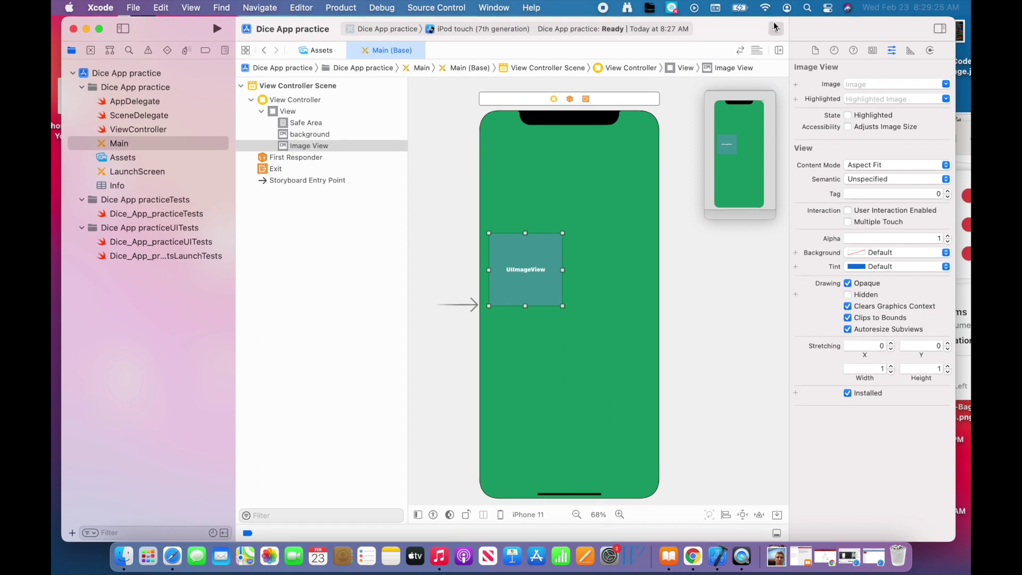
left_click_drag(524, 270, 599, 260)
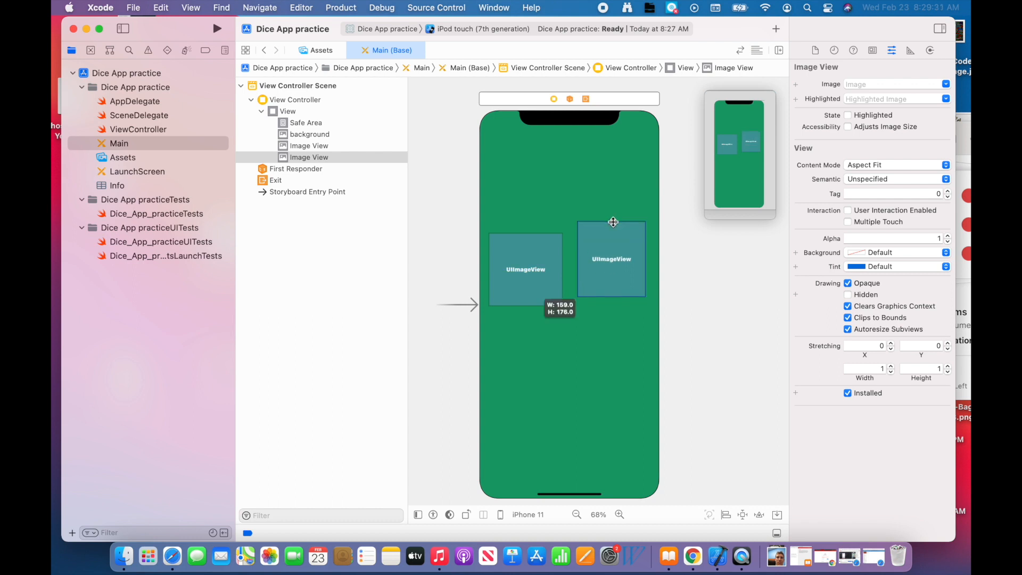
left_click_drag(611, 221, 611, 309)
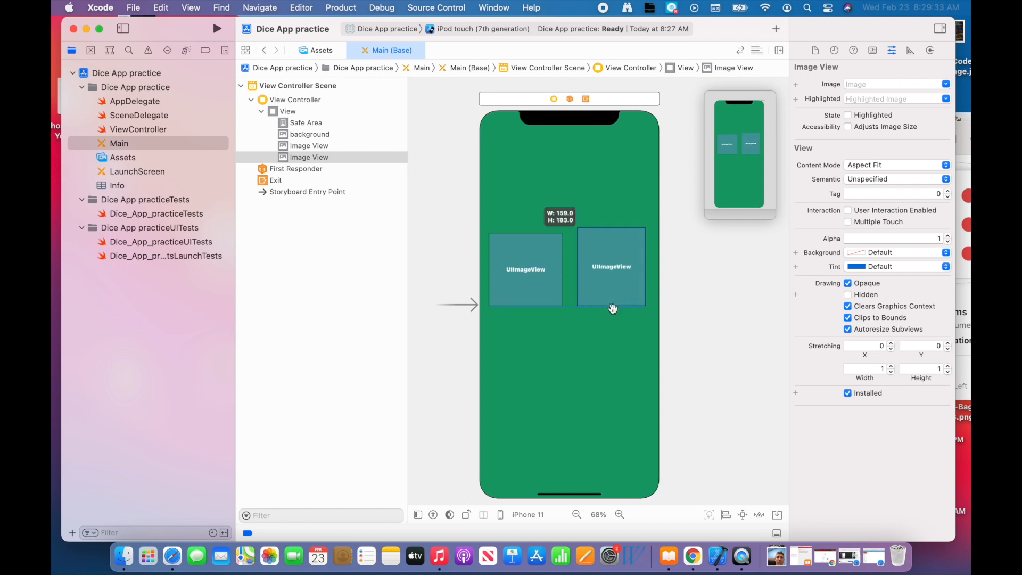
left_click(611, 269)
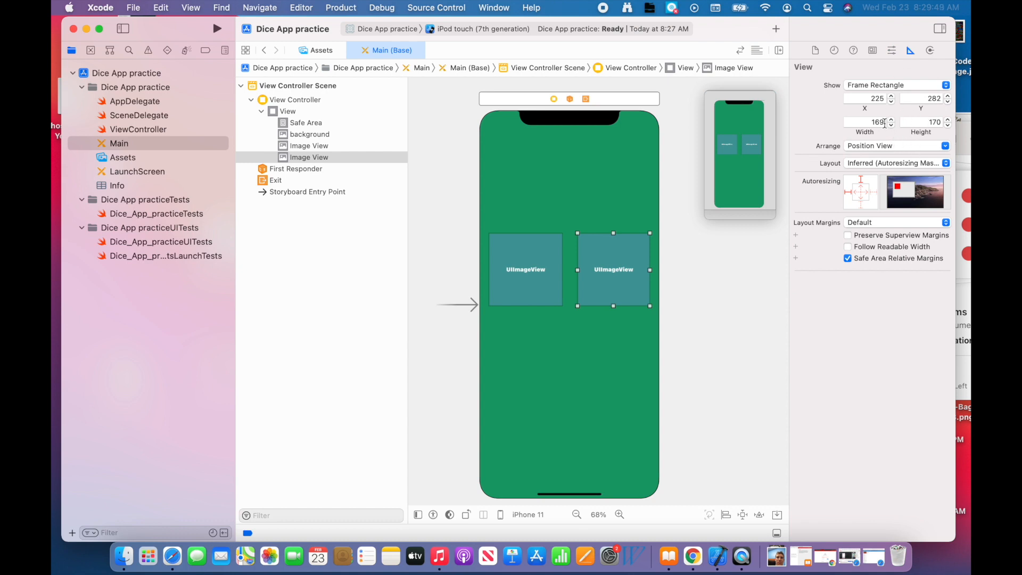
Give both dice image views a 180 by 180 size in the Size inspector, then deselect.
left_click(866, 122)
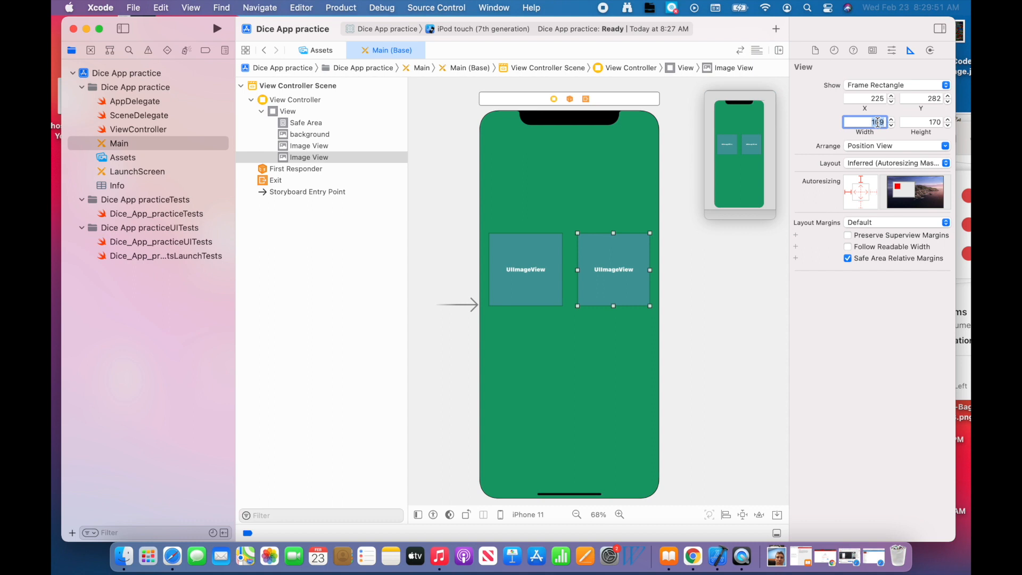
type("180")
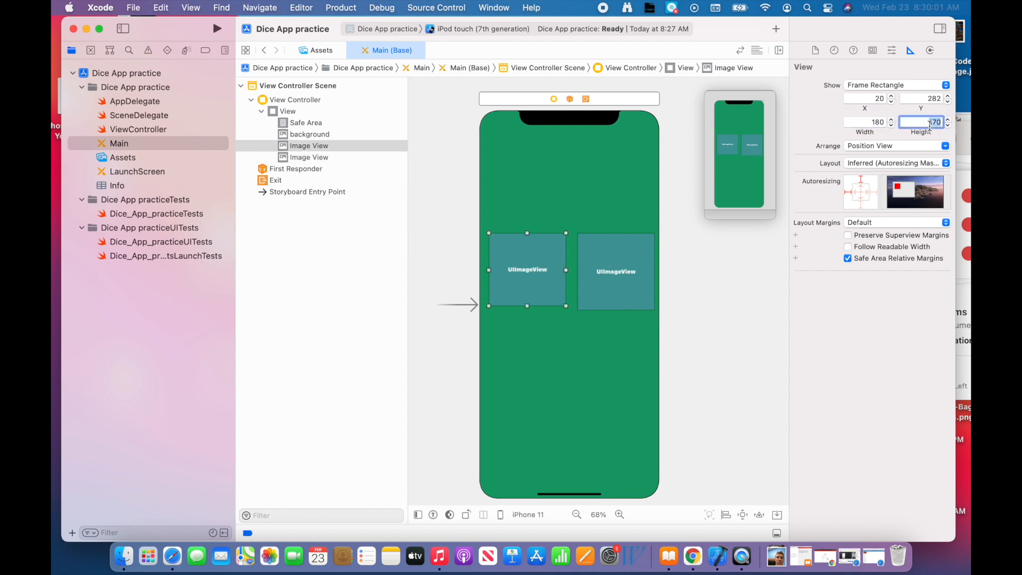
type("180")
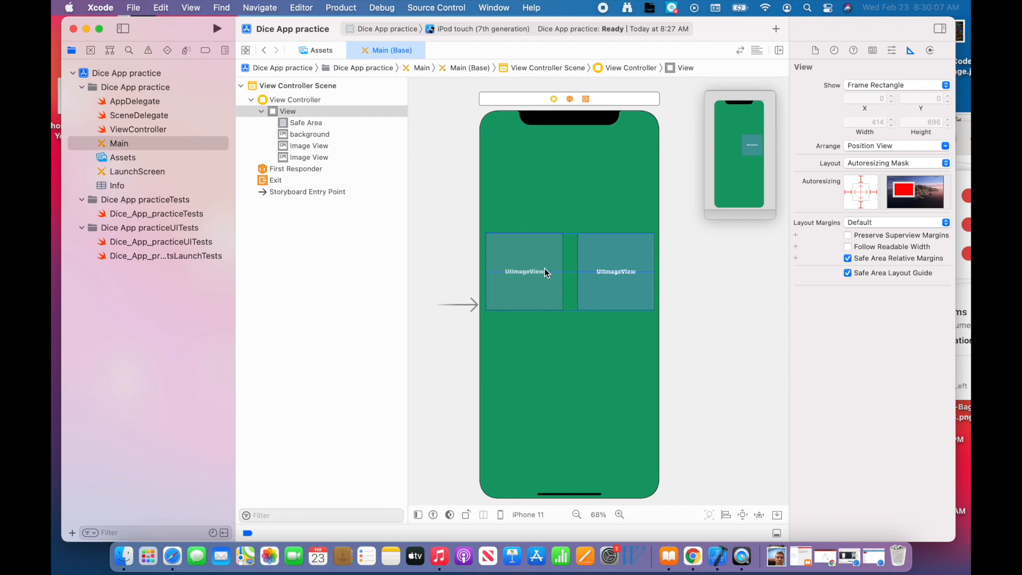
left_click(526, 272)
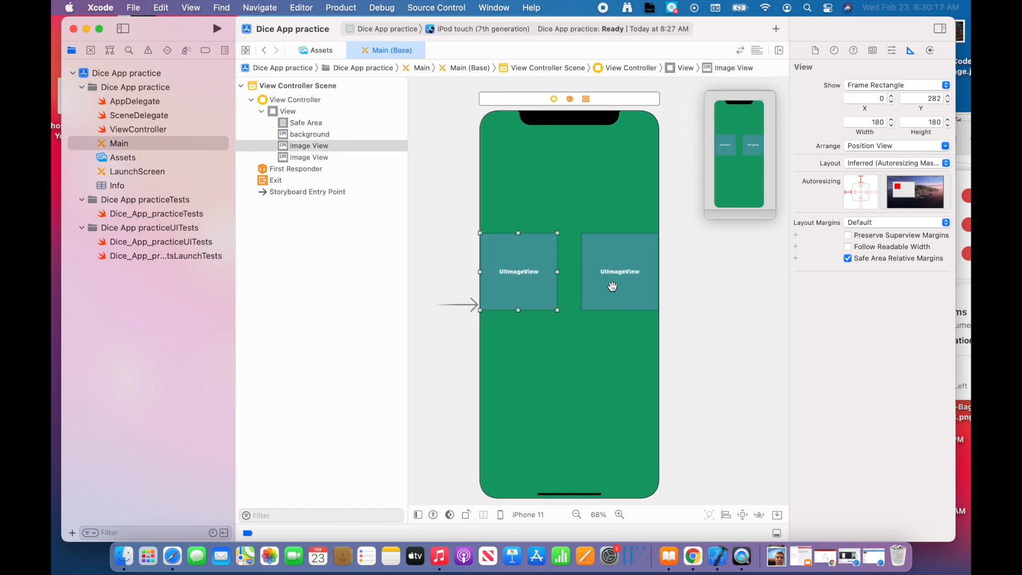
mouse_move(522, 286)
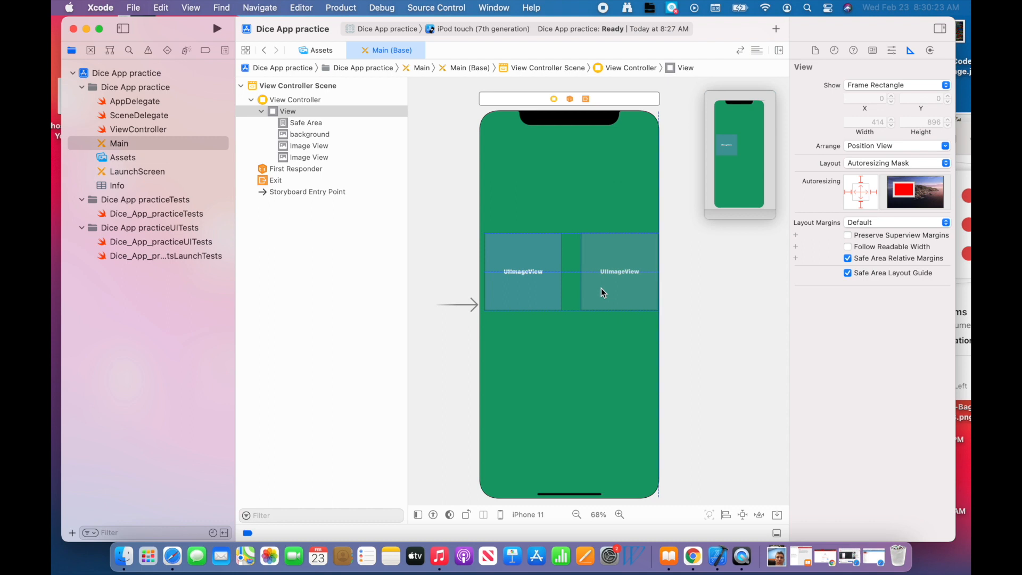
left_click(615, 272)
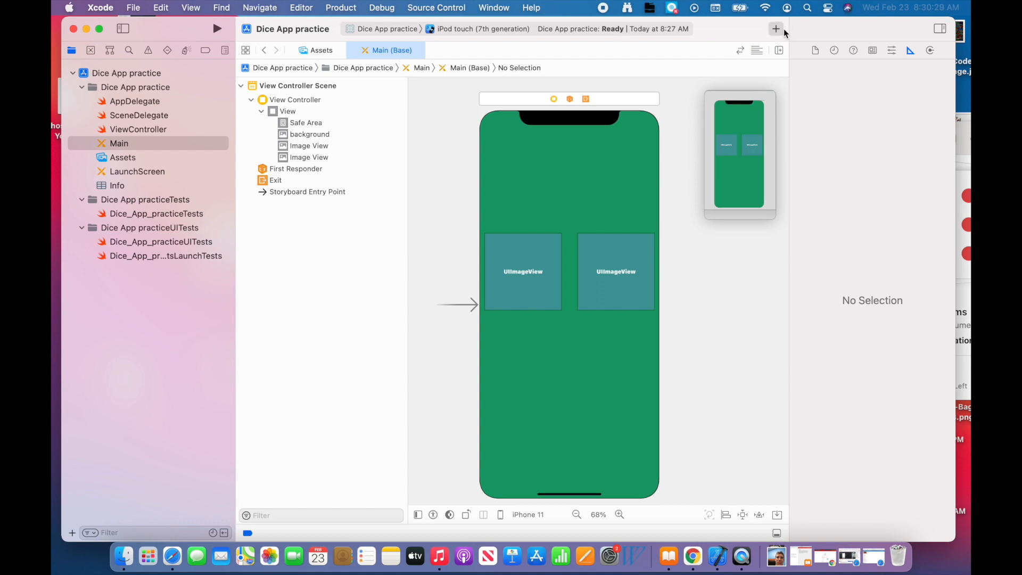
Add a third Image View at the top centre from the library, then search the library for a button.
left_click(776, 29)
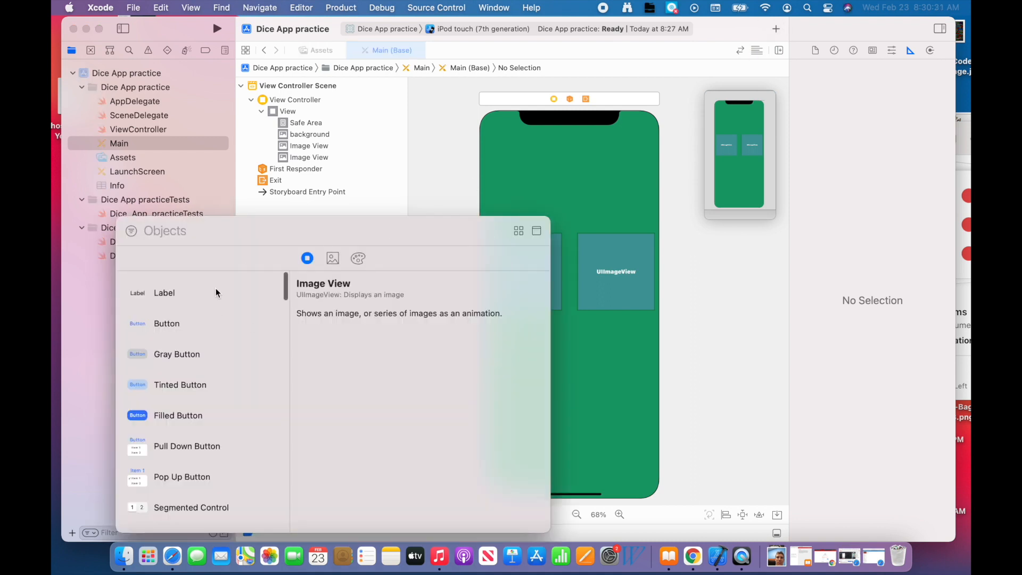
type("image")
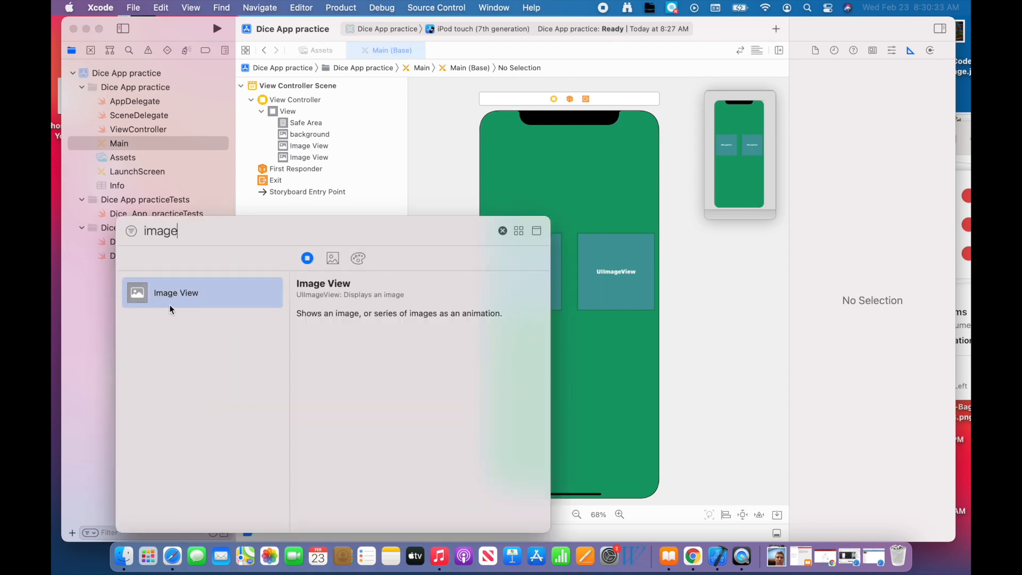
left_click_drag(175, 292, 569, 172)
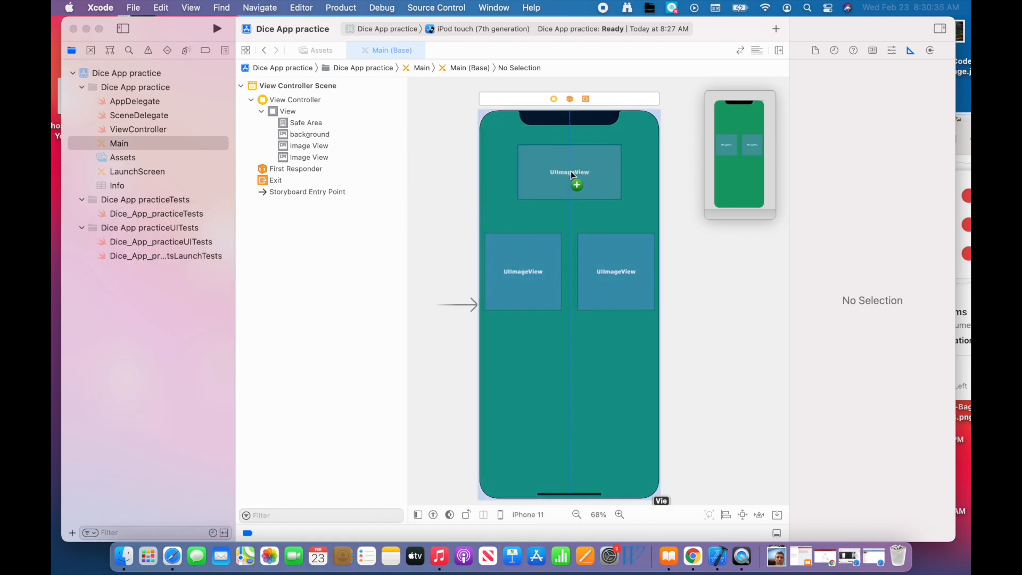
left_click(569, 171)
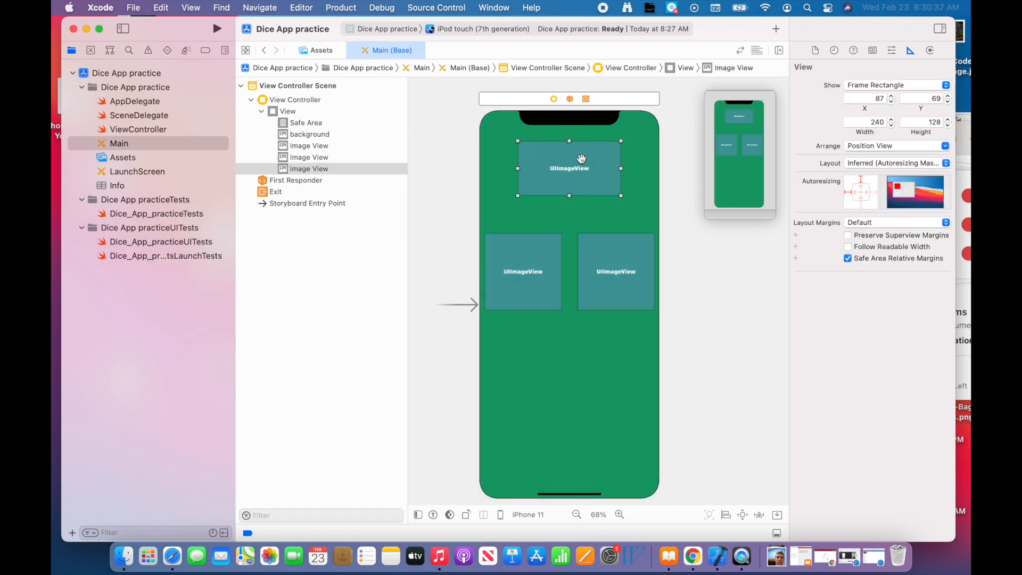
mouse_move(701, 99)
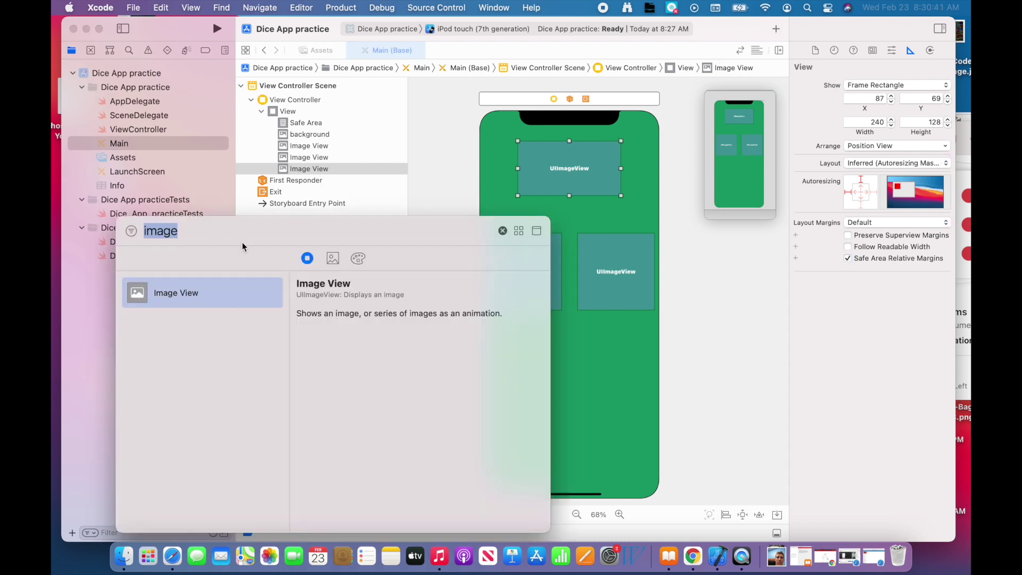
type("button")
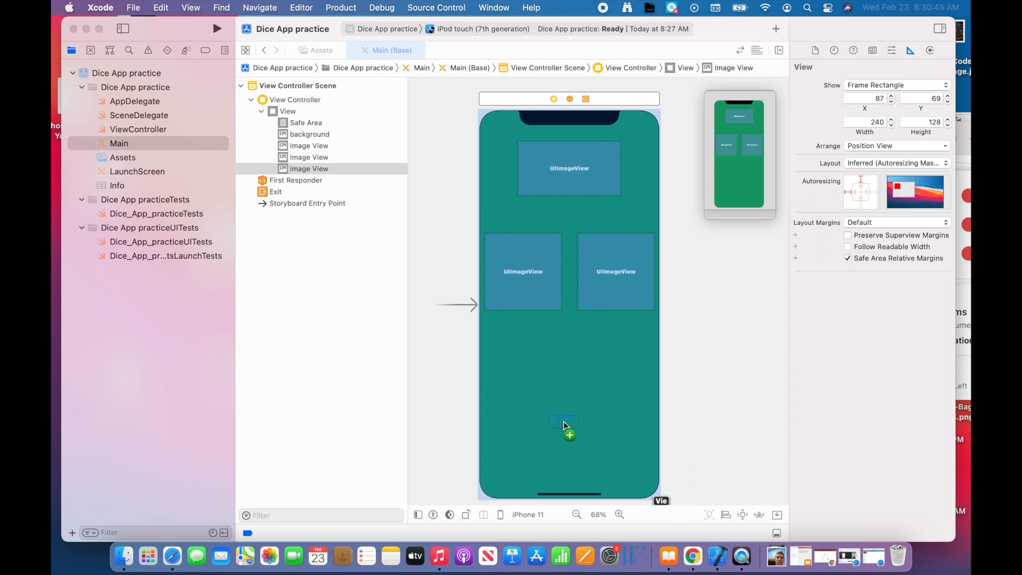
Place a Button near the bottom and stretch it across the full screen width.
left_click_drag(565, 423, 569, 420)
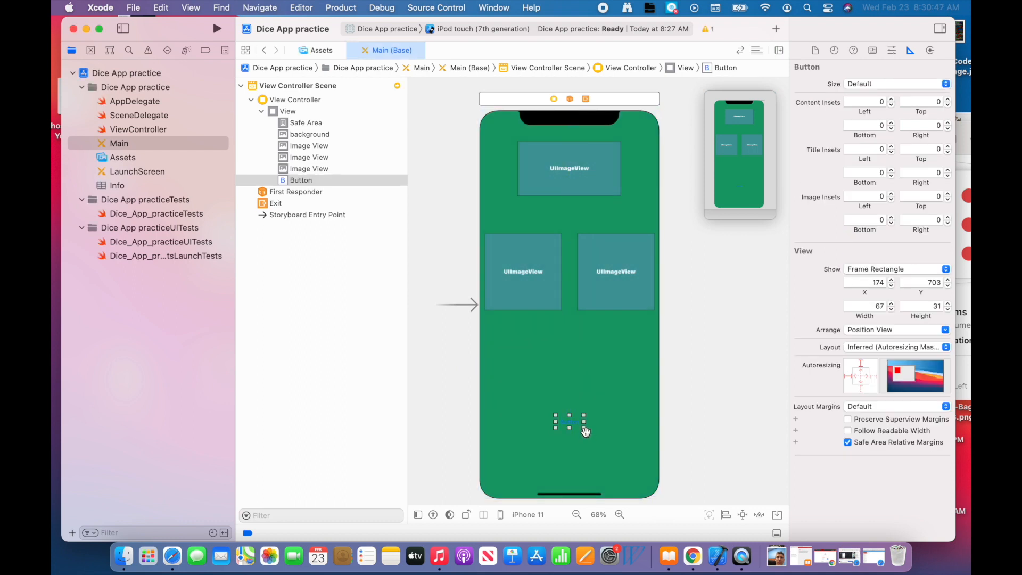
left_click_drag(583, 421, 648, 464)
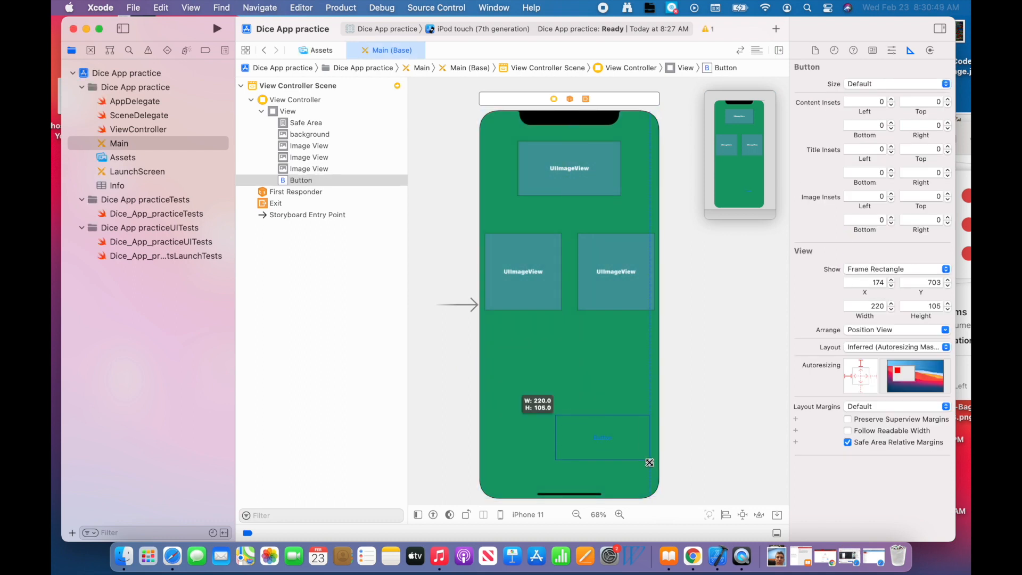
left_click_drag(649, 463, 658, 470)
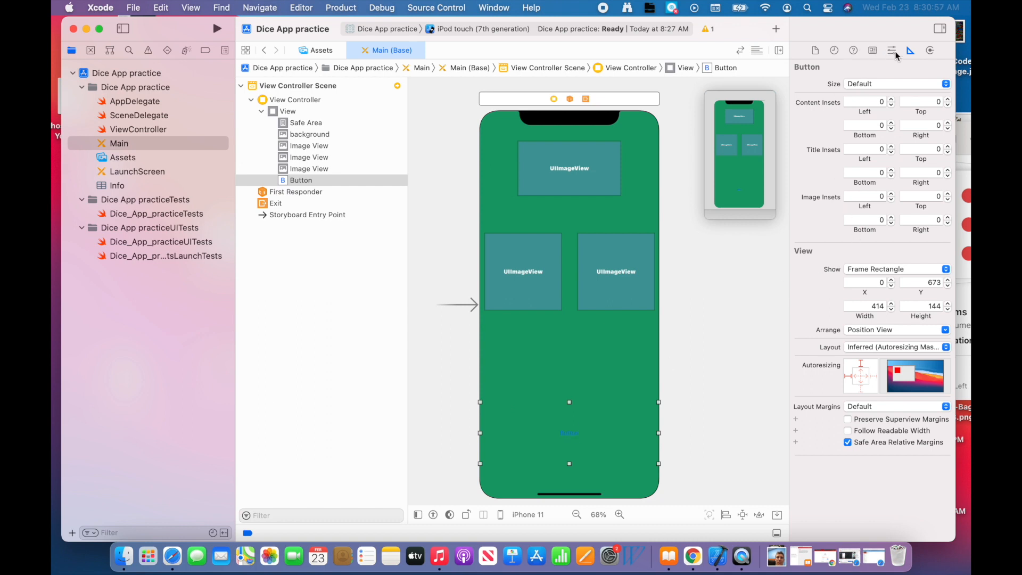
left_click(309, 134)
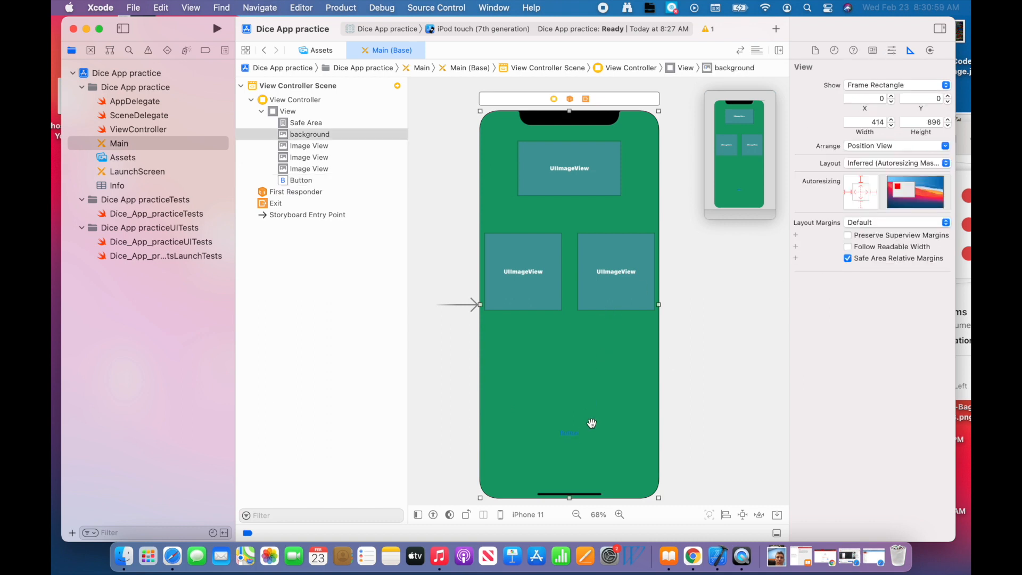
left_click(302, 180)
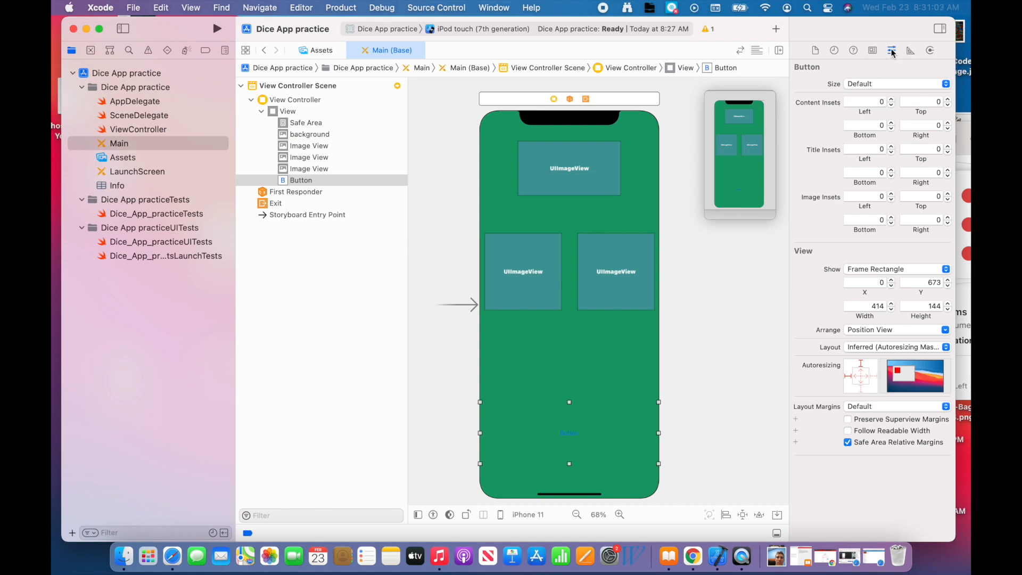
Set the button title font to System at size 50 in the Attributes inspector.
left_click(892, 50)
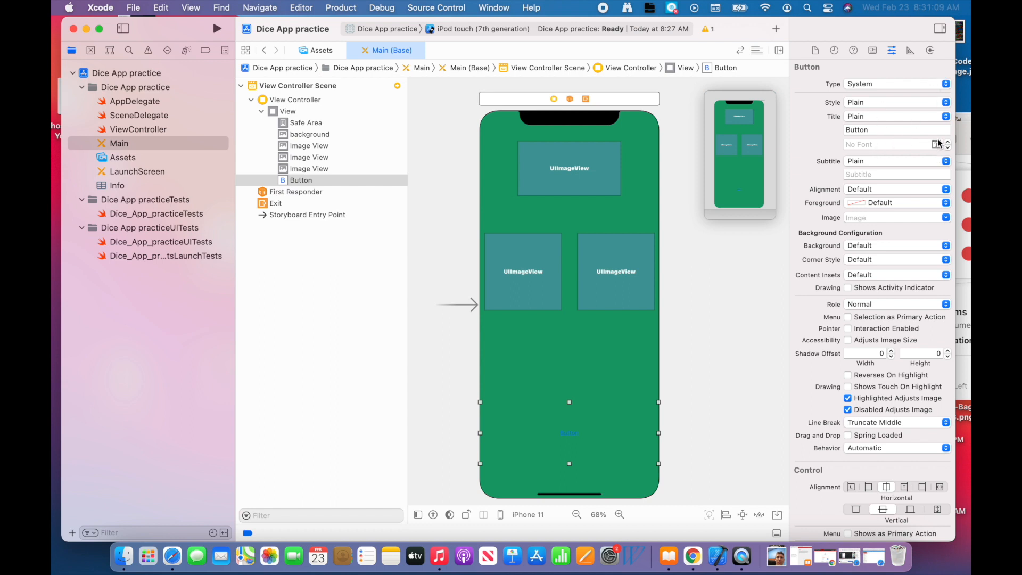
left_click(935, 145)
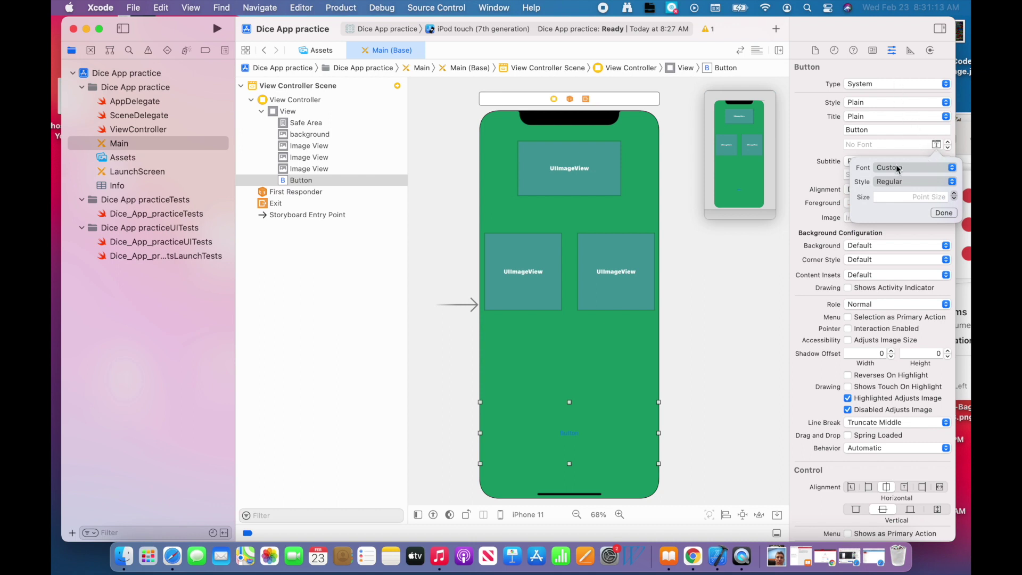
left_click(913, 168)
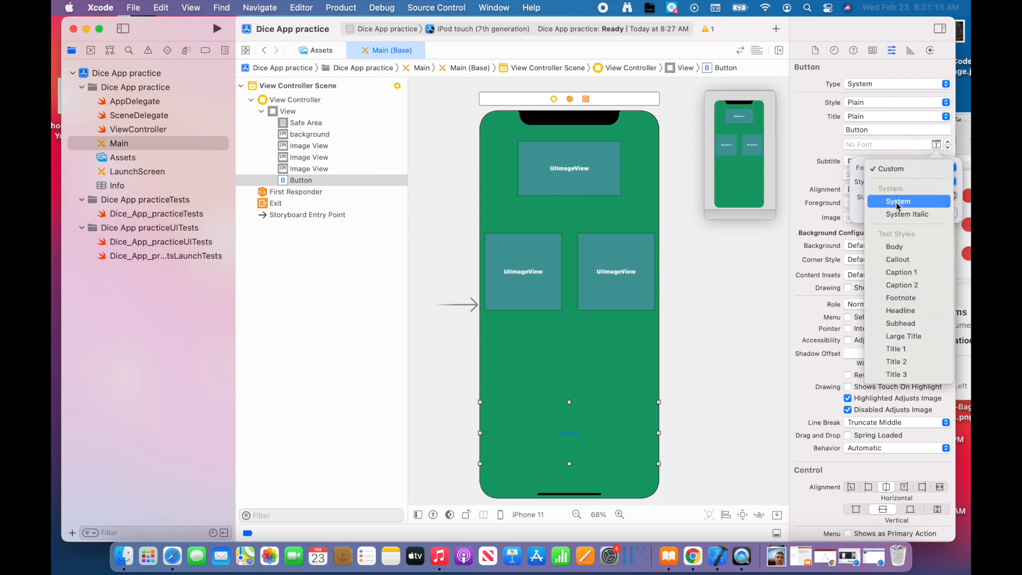
left_click(898, 202)
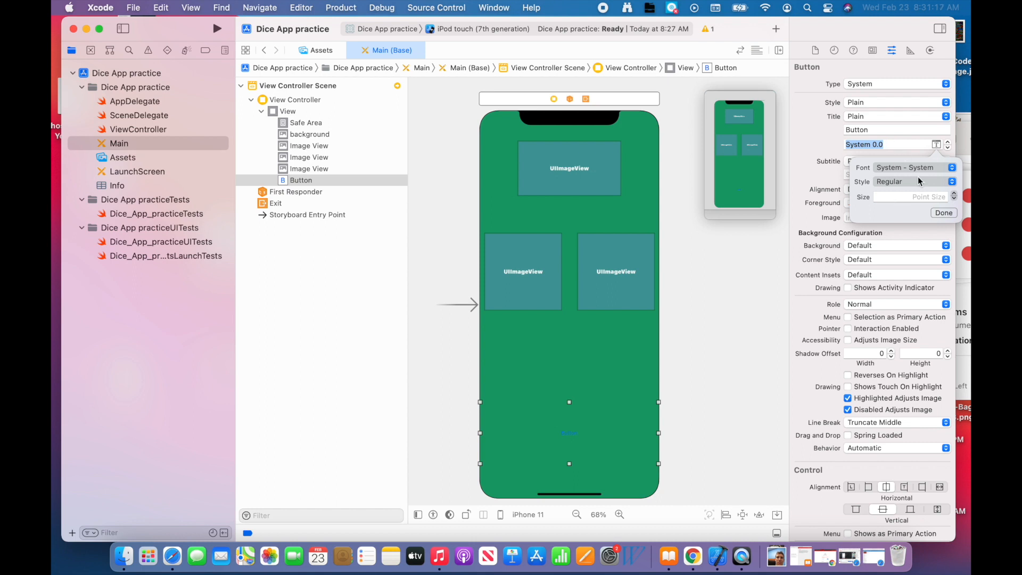
left_click(918, 196)
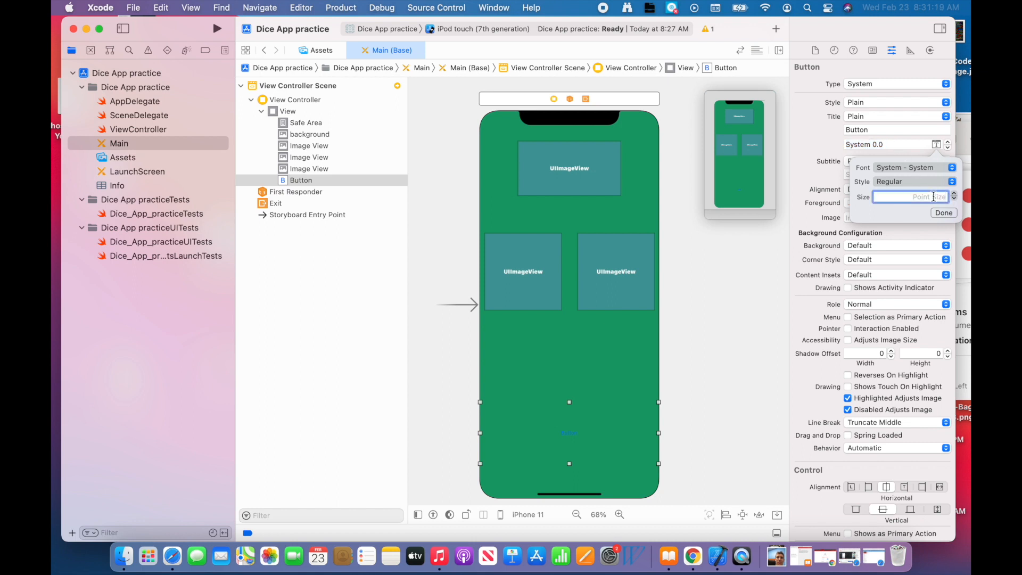
type("50")
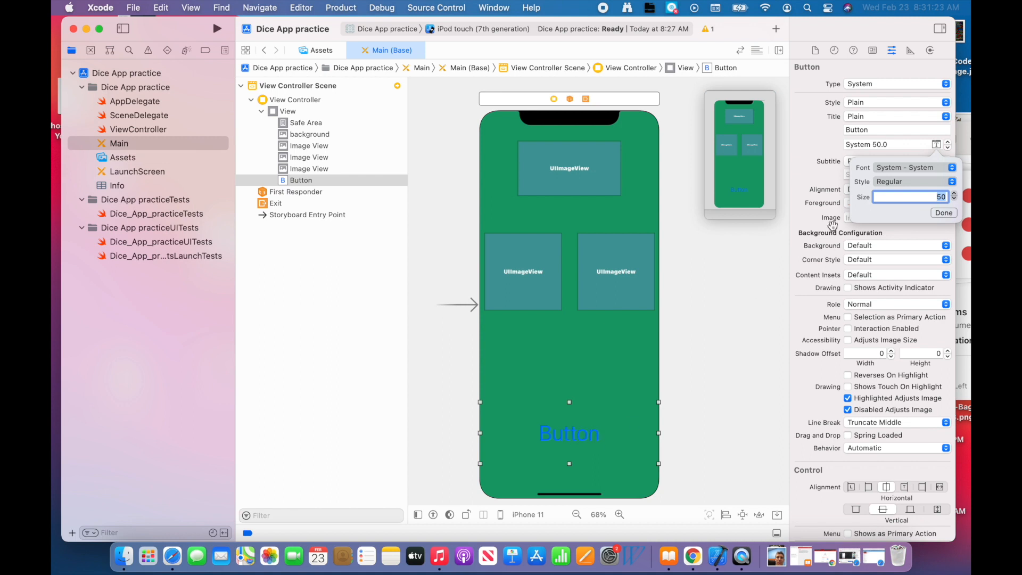
Make the button Custom type and change its title font to Marker Felt Thin.
left_click(897, 84)
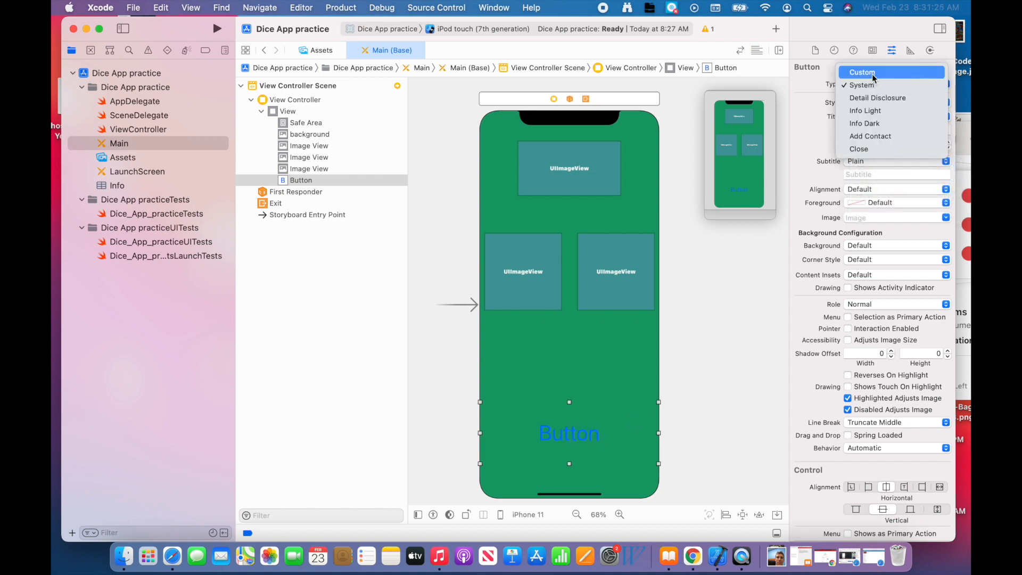
left_click(862, 73)
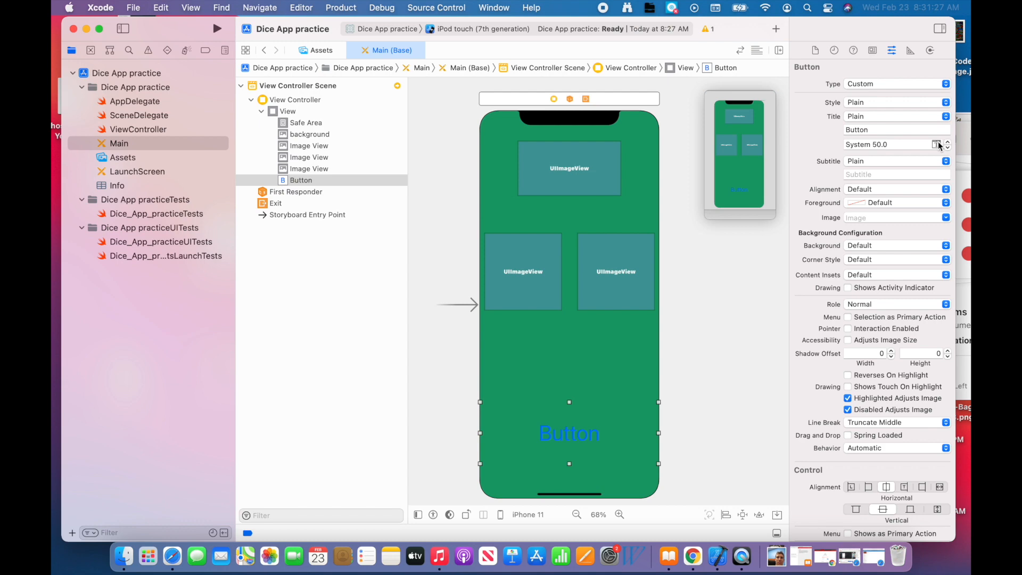
left_click(937, 145)
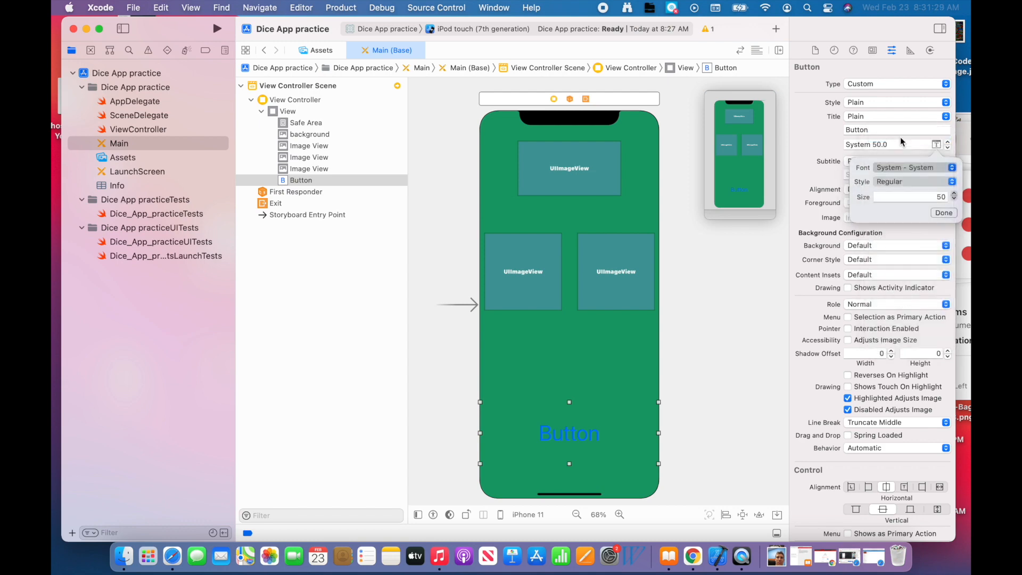
left_click(915, 167)
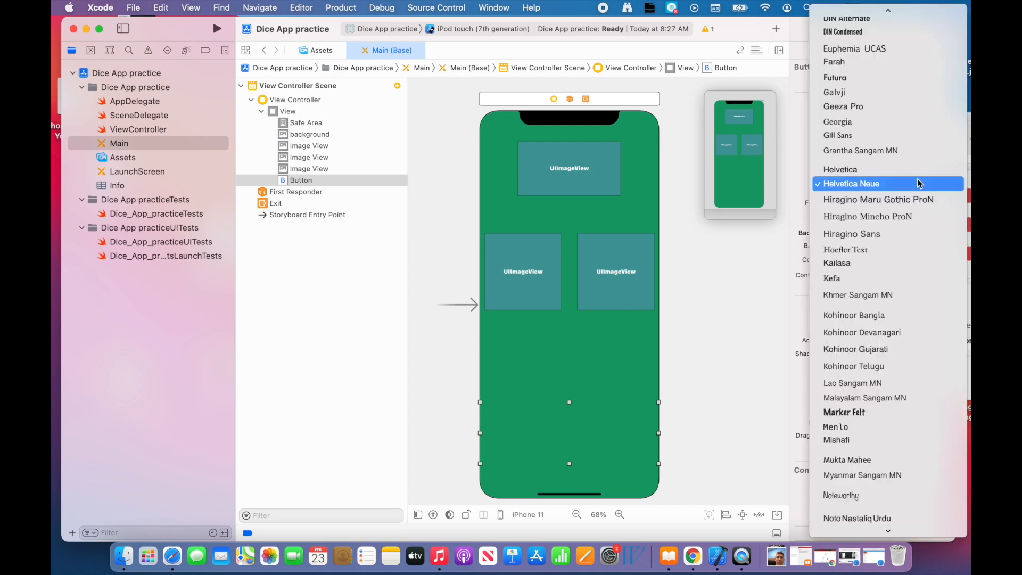
scroll("down", 3)
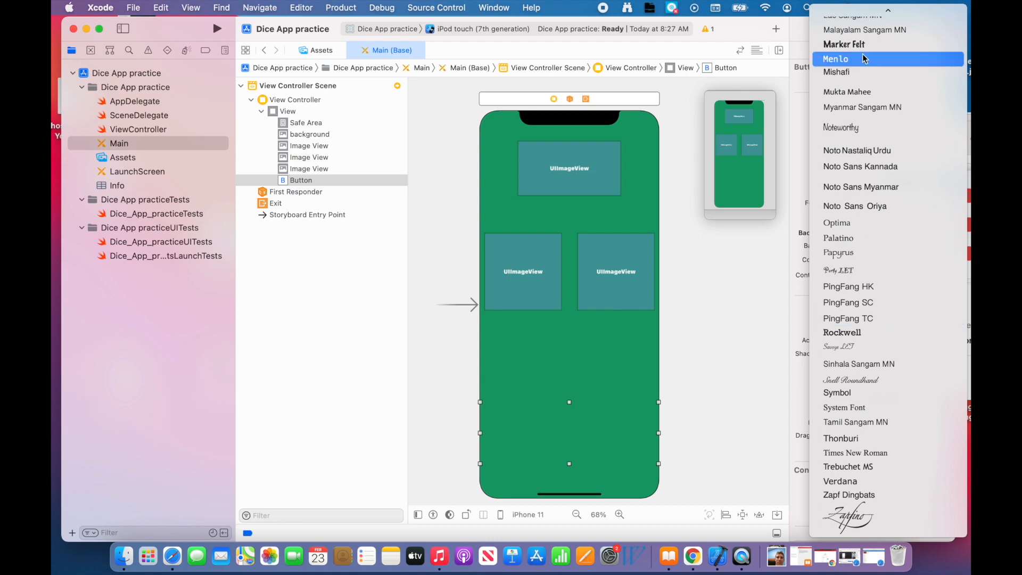
left_click(841, 44)
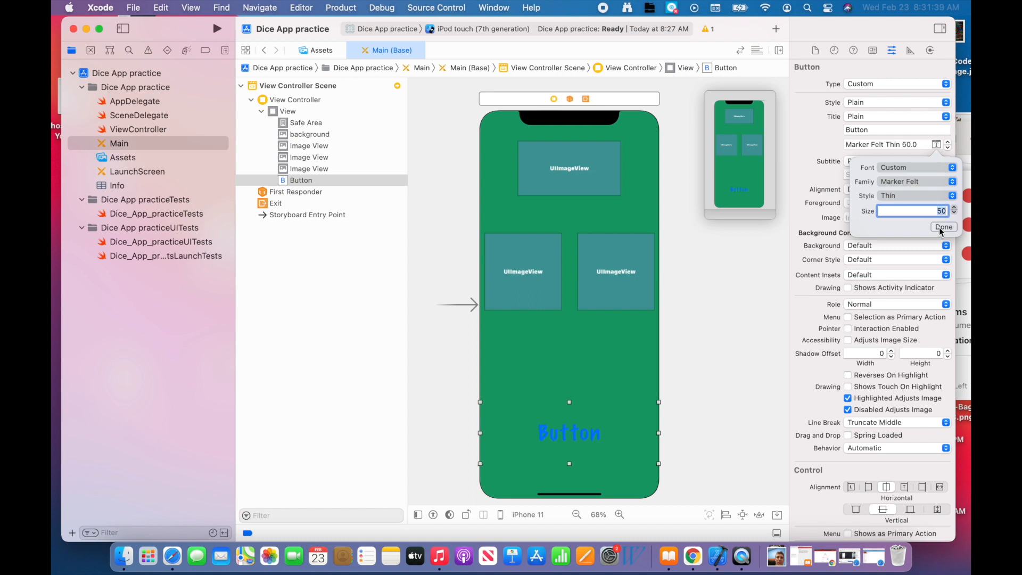
left_click(944, 226)
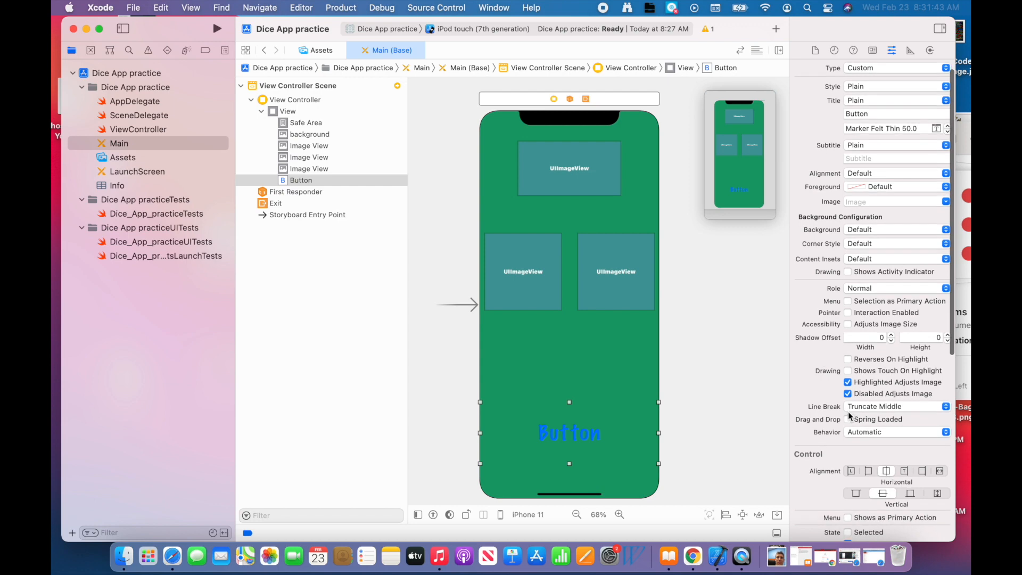
Give the button a System Pink Color background.
scroll("down", 3)
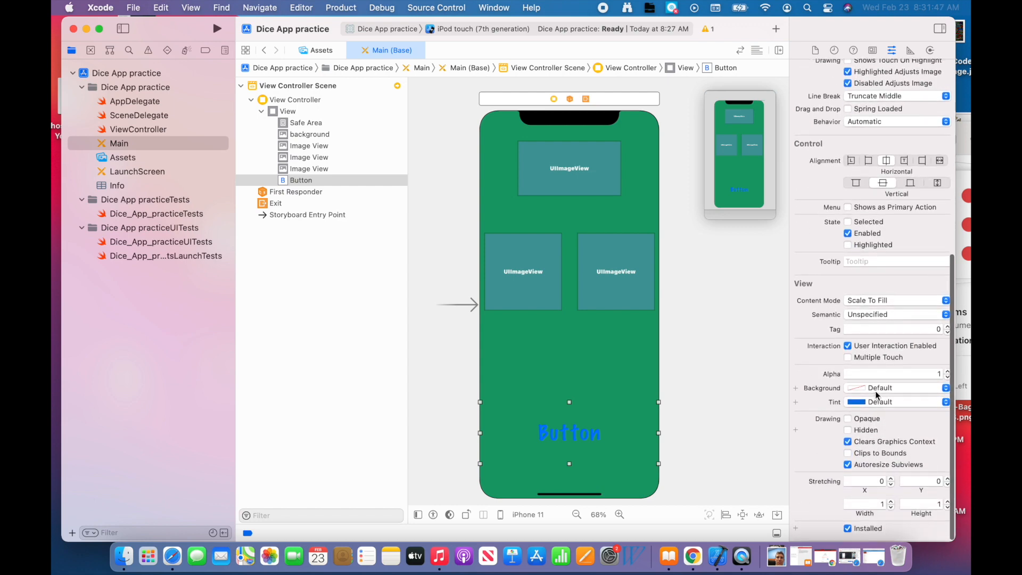
left_click(877, 387)
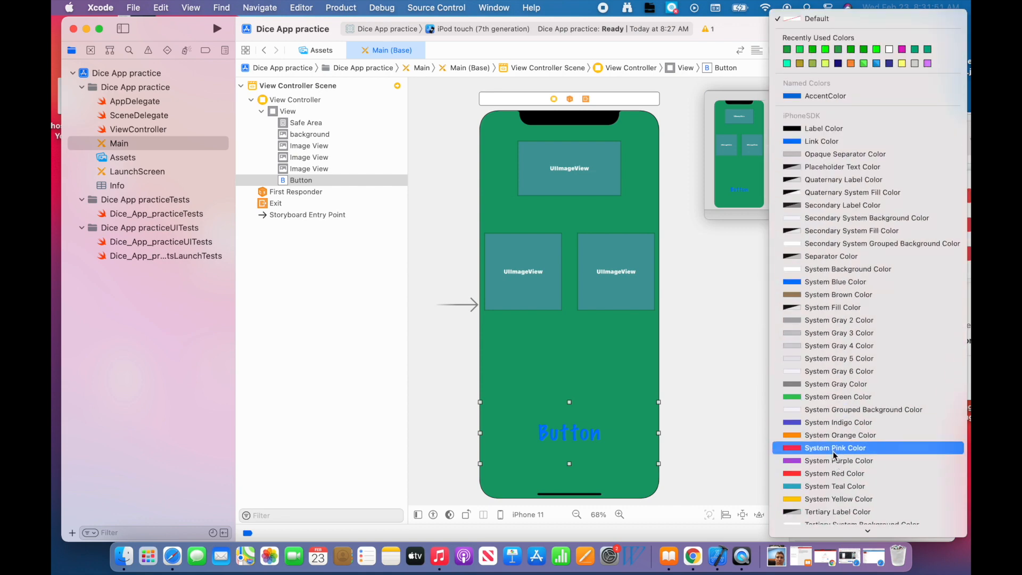
left_click(835, 447)
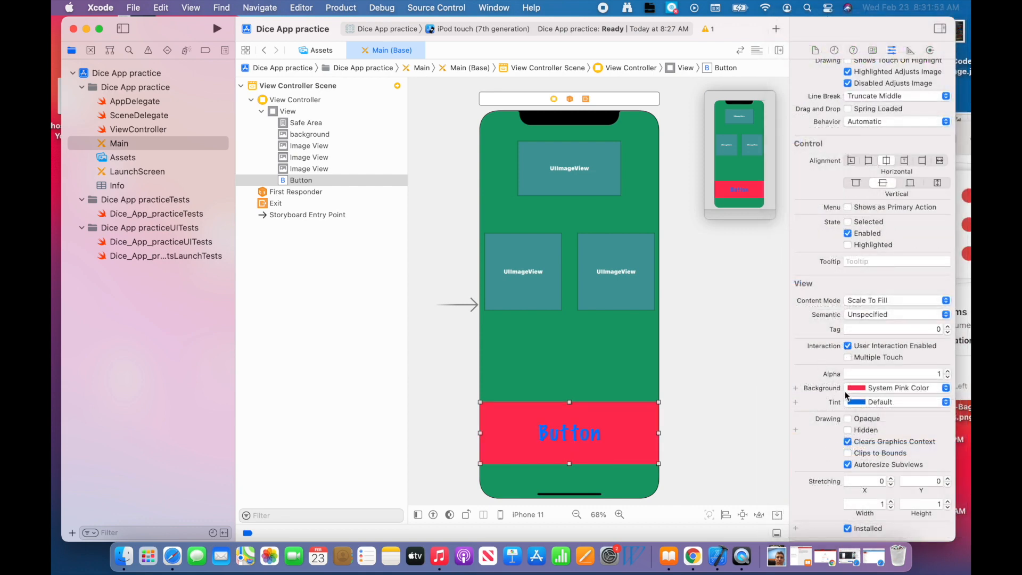
Try purple and green title tints, settling on System Teal Color.
left_click(946, 403)
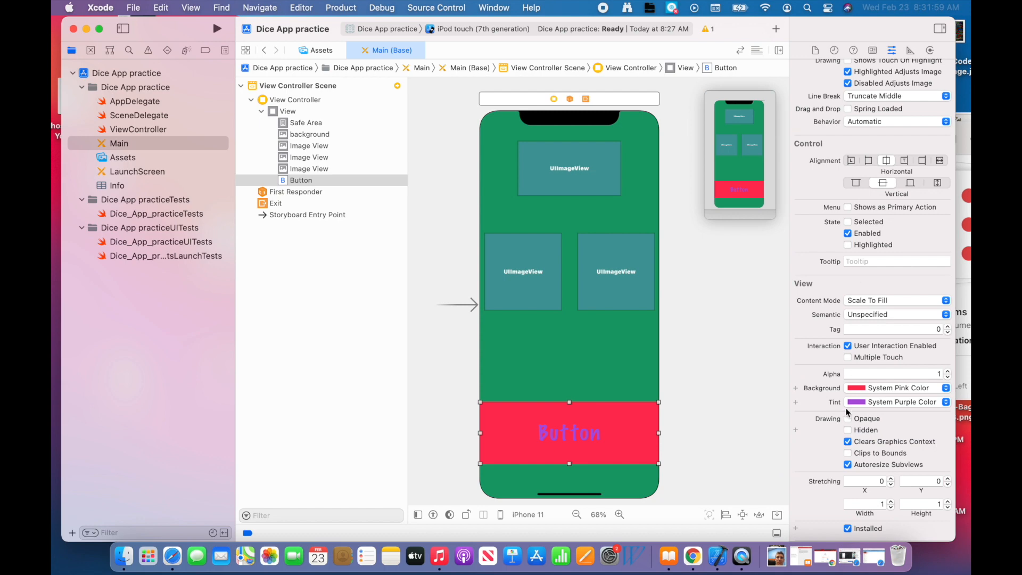
left_click(945, 403)
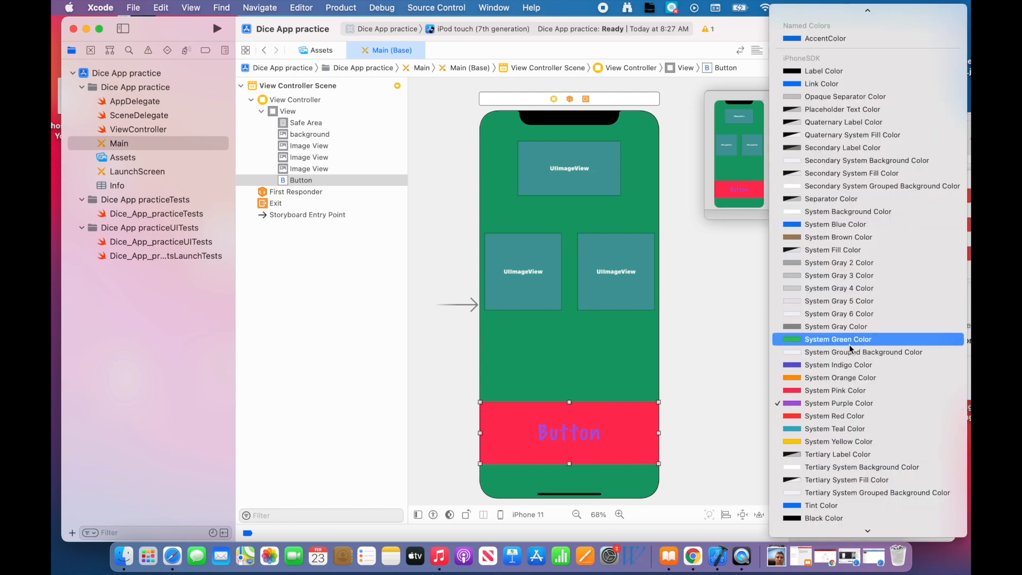
mouse_move(848, 346)
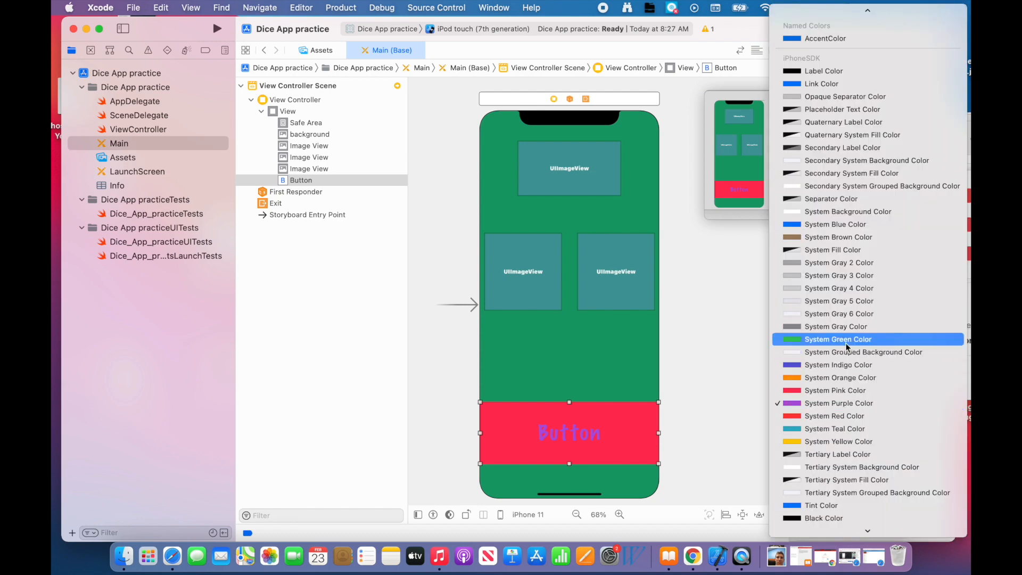
left_click(838, 340)
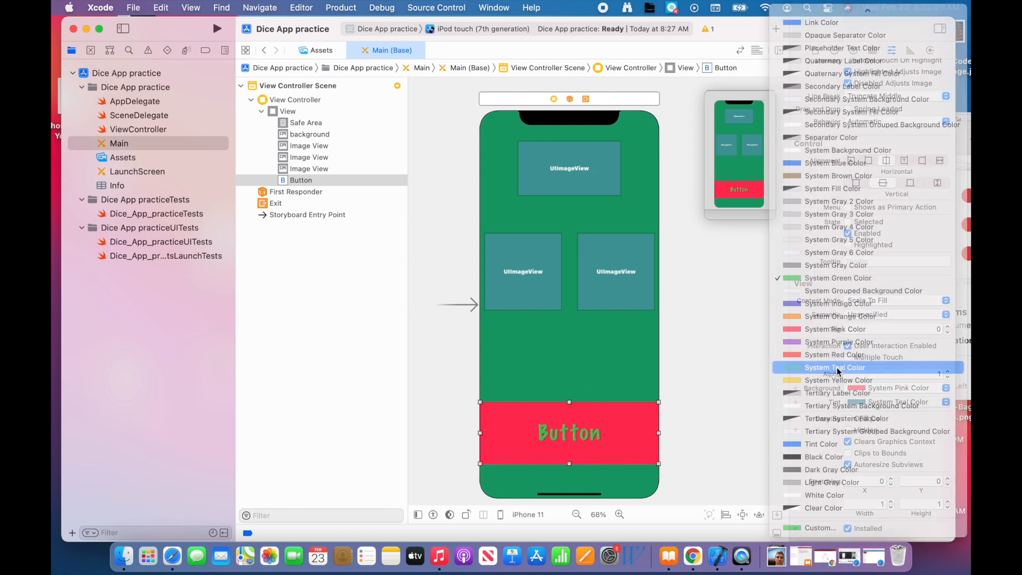
left_click(835, 368)
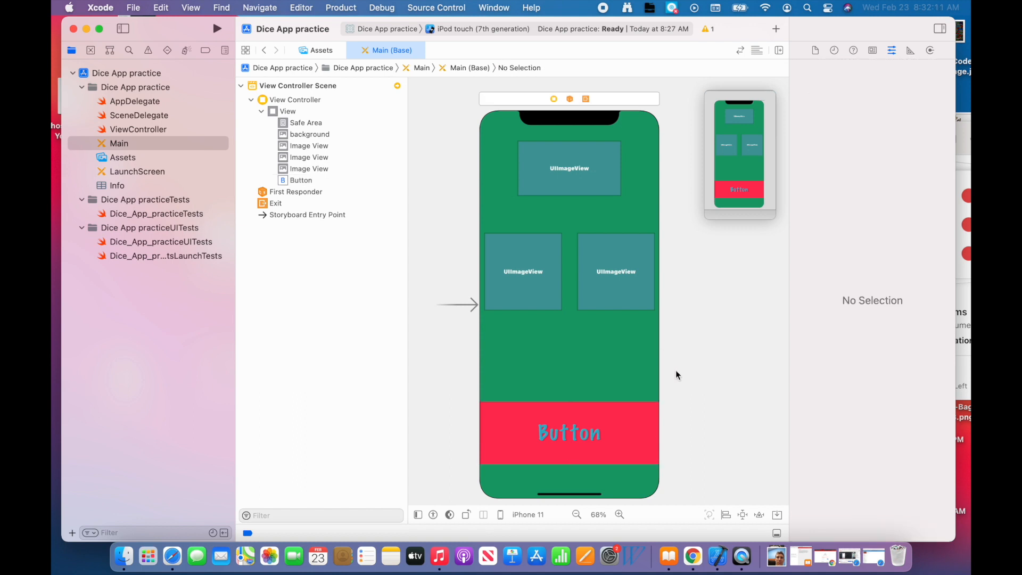
Assign Dicey-2 to the right view, Dicey-6 to the left and the Casino logo to the top.
left_click(615, 271)
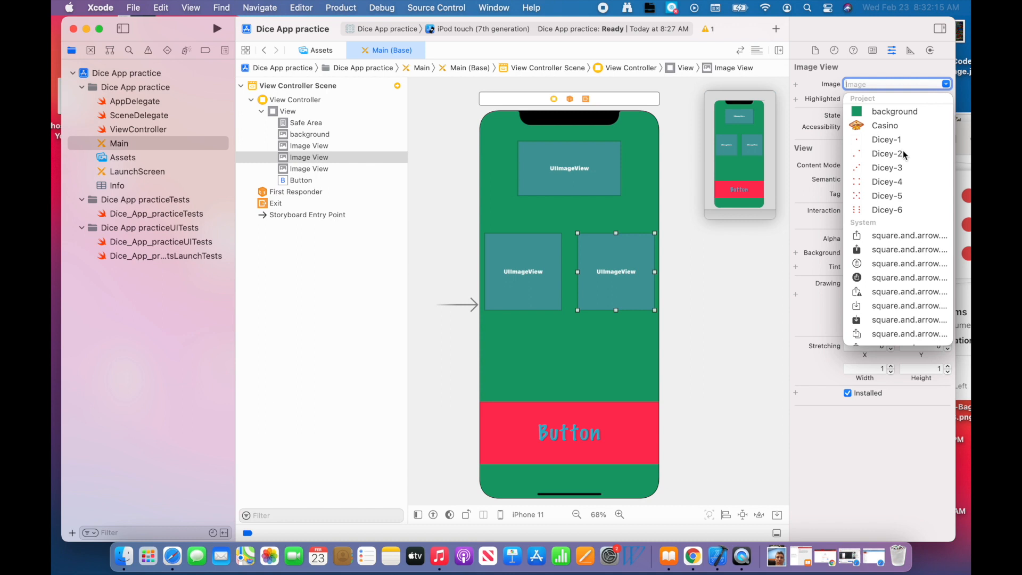
left_click(886, 153)
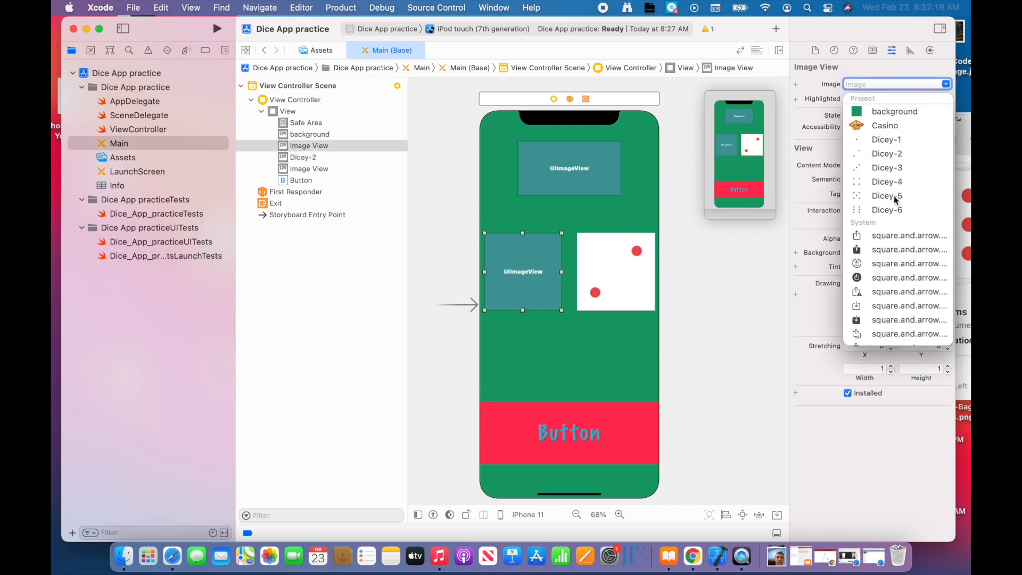
left_click(887, 210)
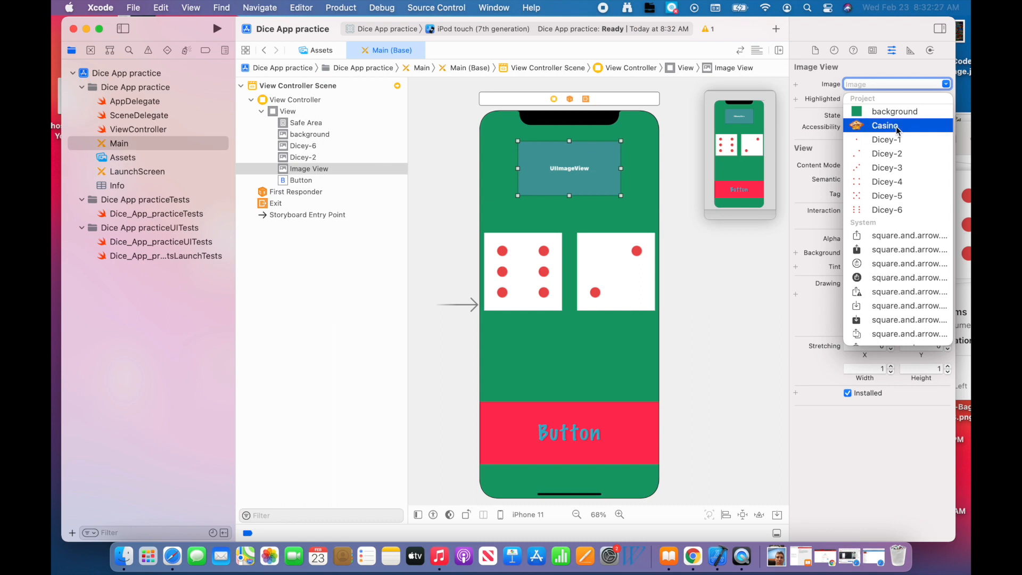
left_click(884, 125)
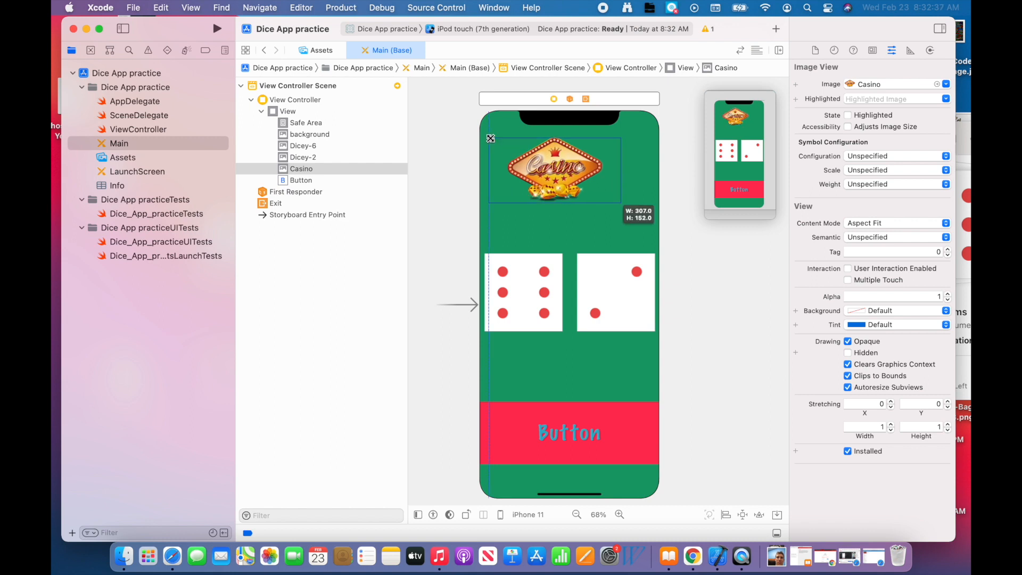
Enlarge the Casino logo image view to span the top width above the dice.
left_click_drag(490, 139, 648, 210)
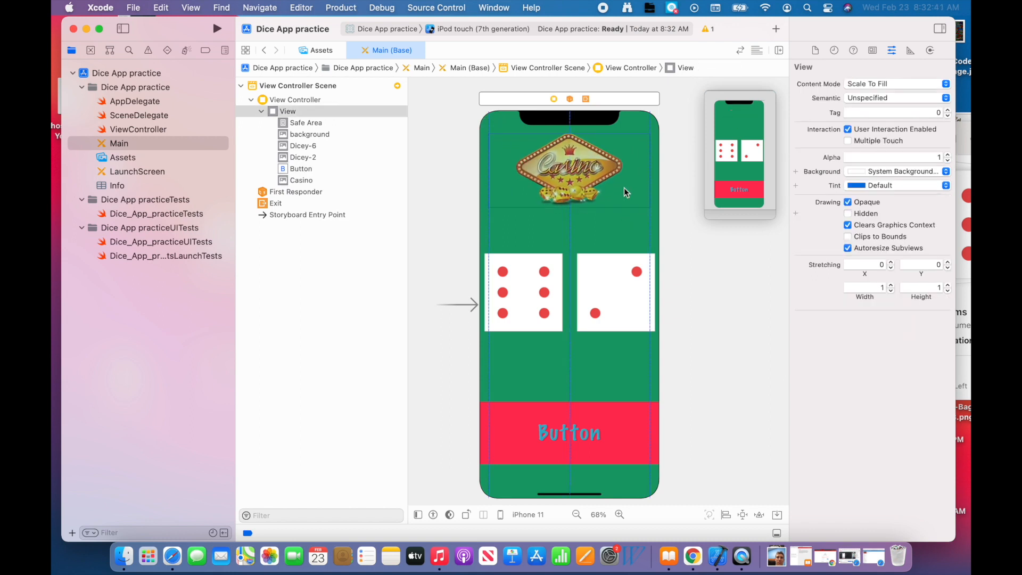
left_click(569, 171)
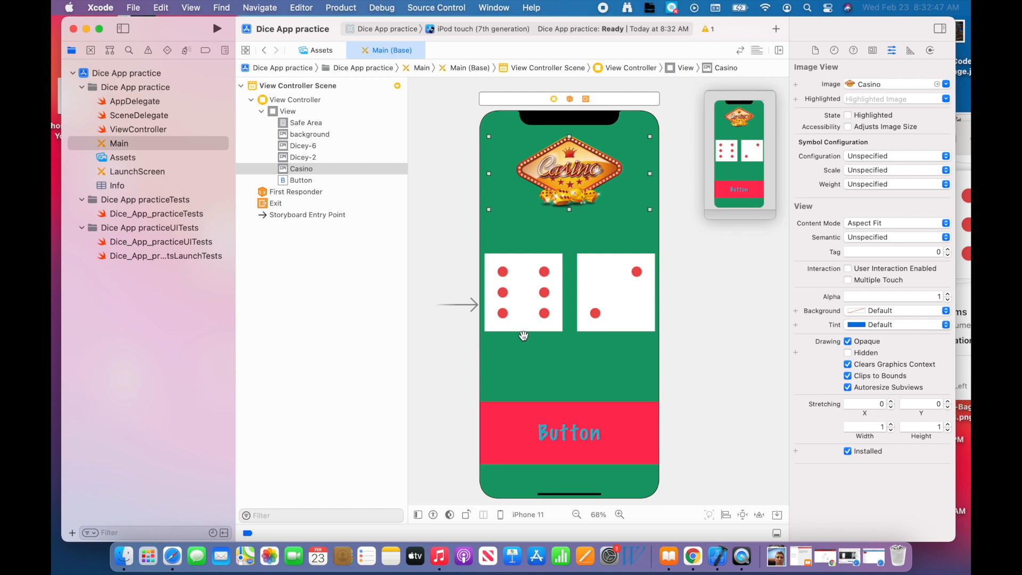
mouse_move(582, 230)
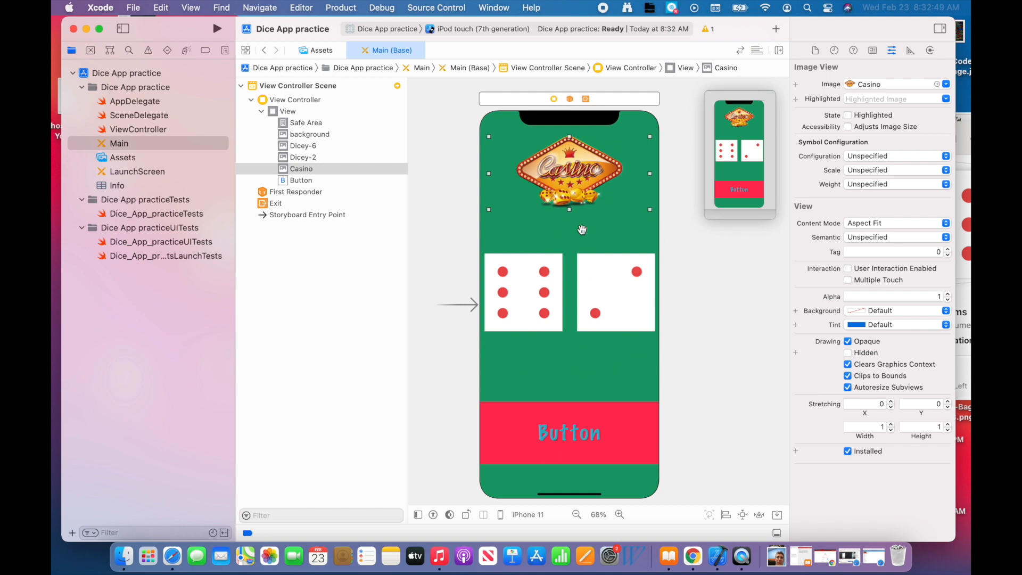
mouse_move(576, 415)
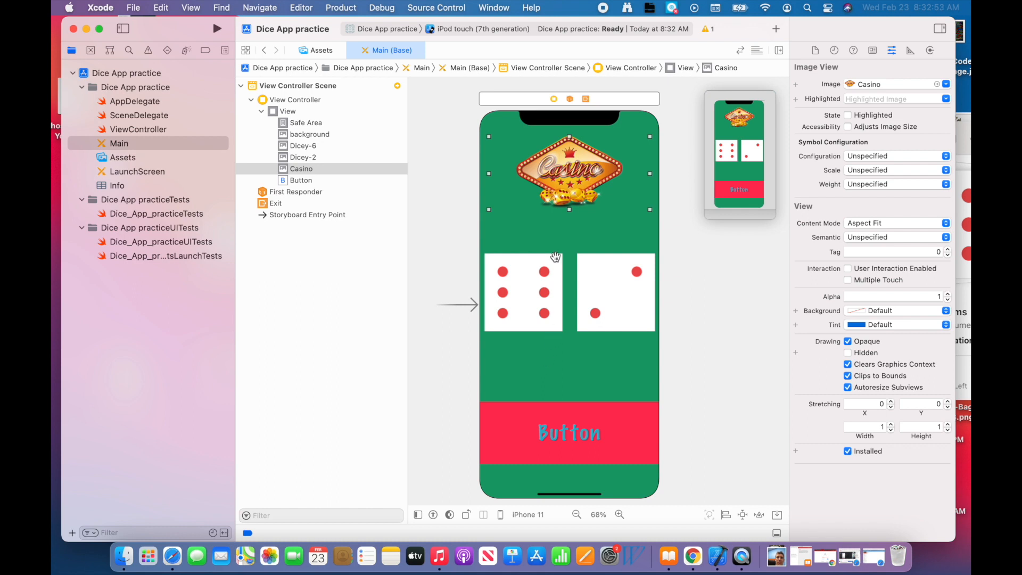
mouse_move(546, 327)
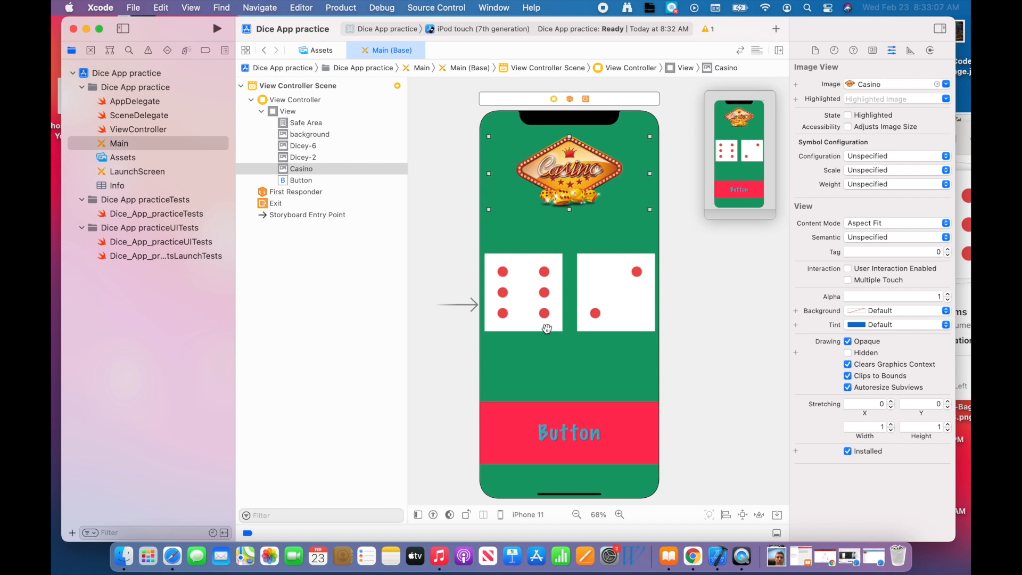
mouse_move(595, 296)
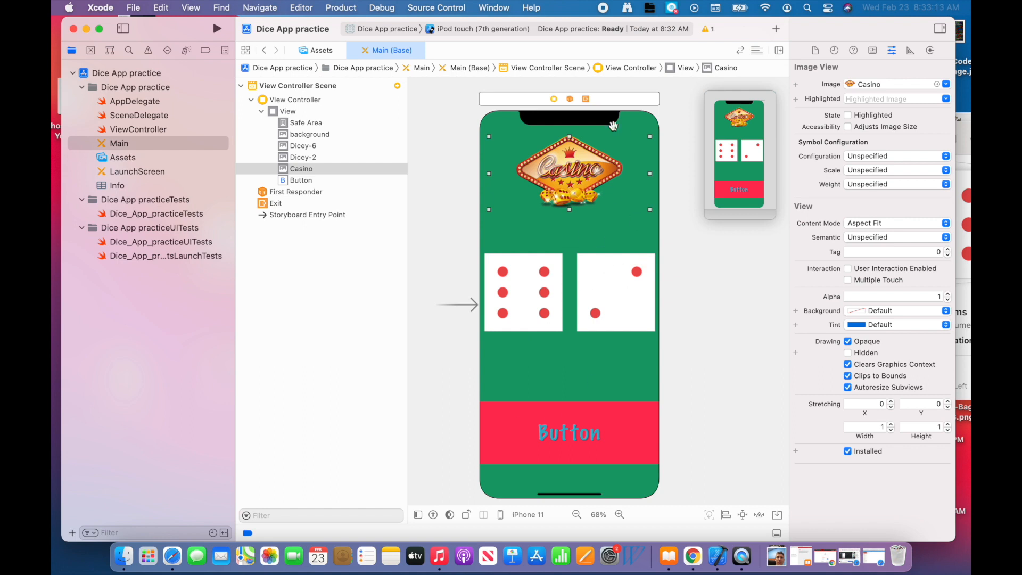
mouse_move(620, 48)
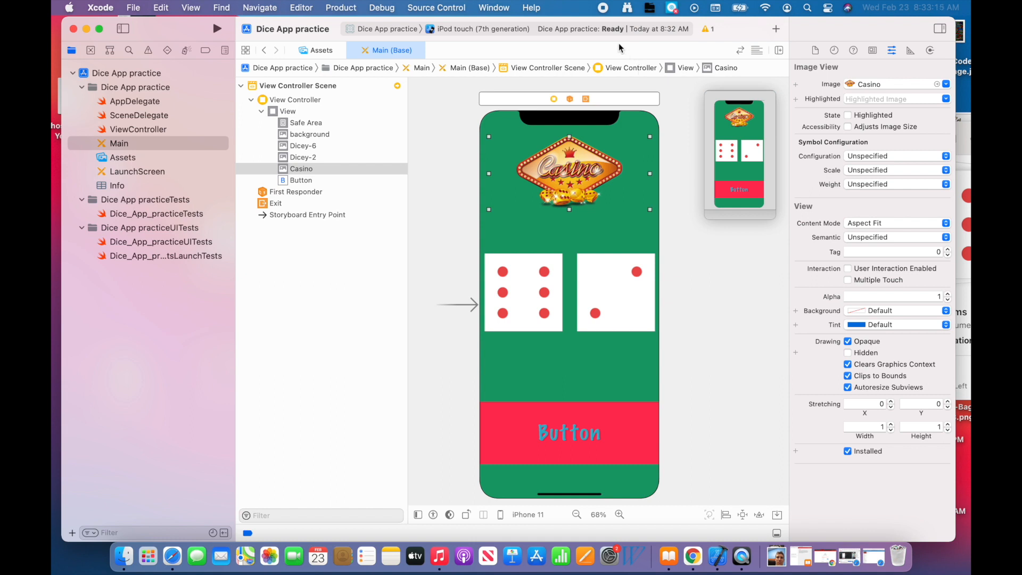